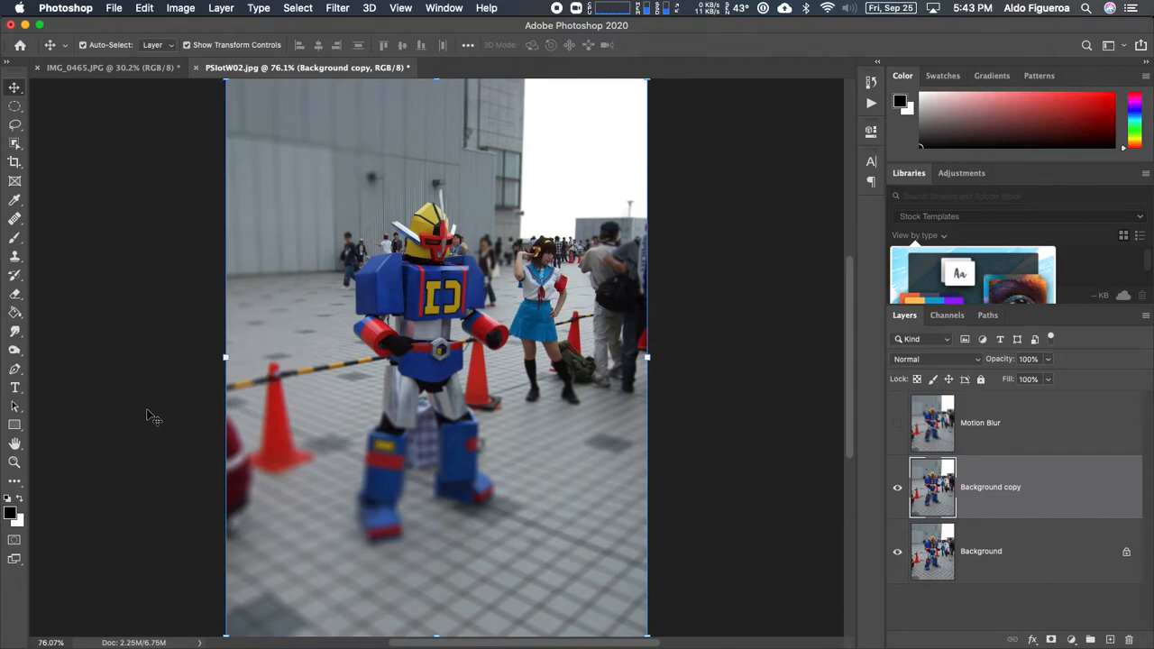
pyautogui.moveTo(786, 469)
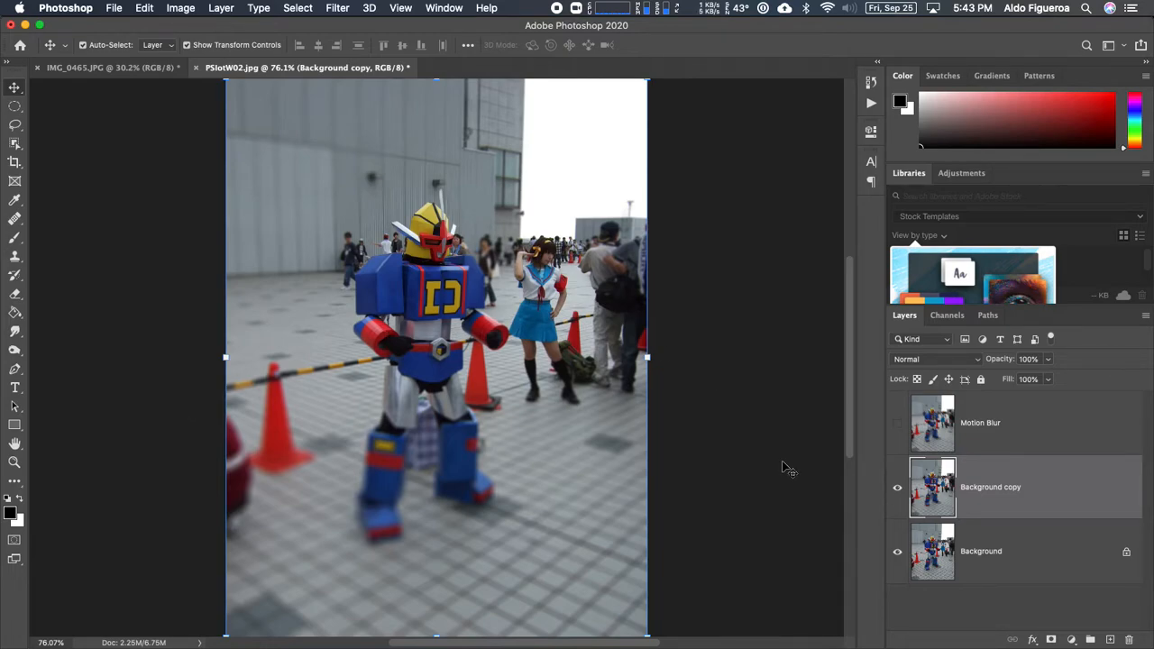
pyautogui.moveTo(880, 501)
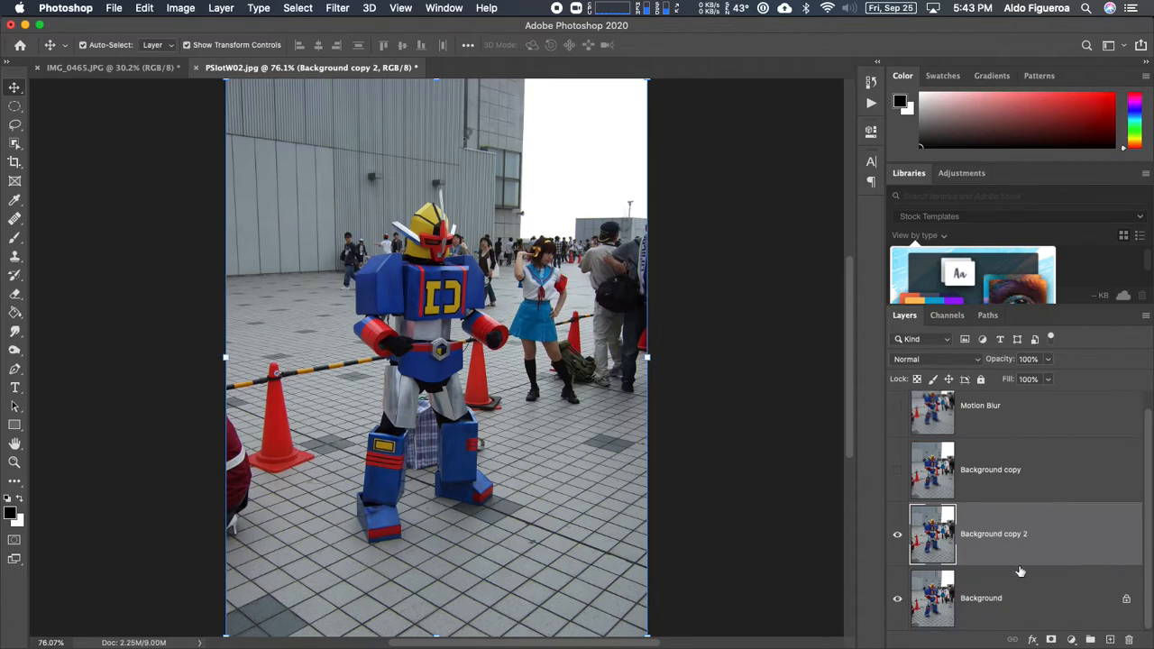
pyautogui.moveTo(38, 529)
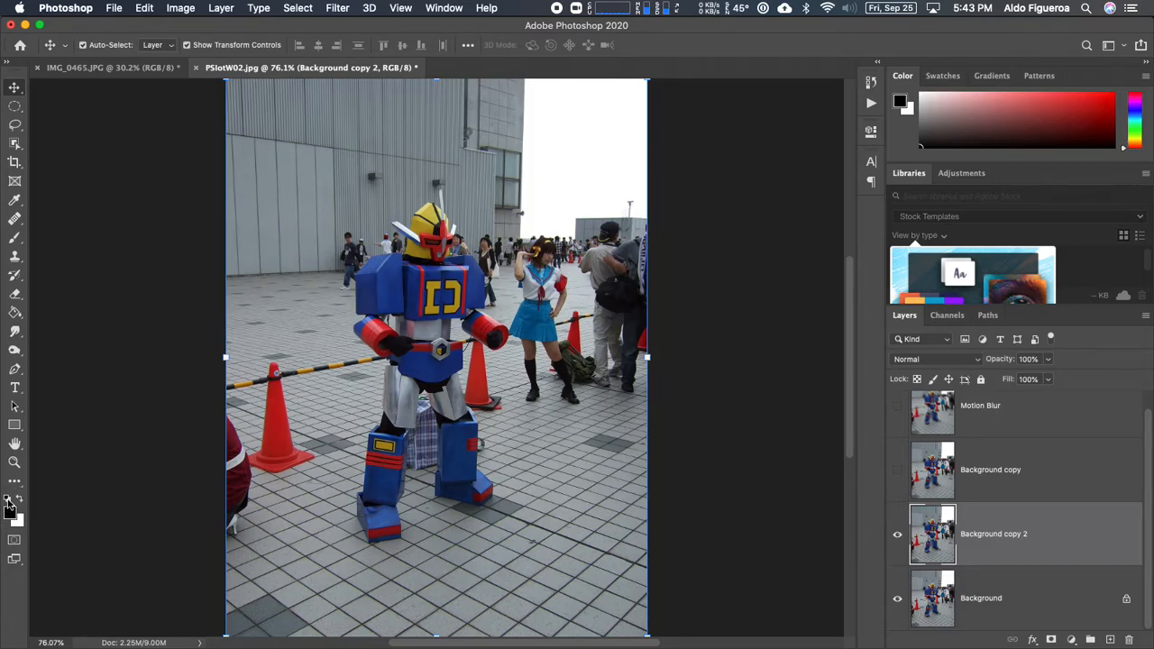
pyautogui.moveTo(9, 501)
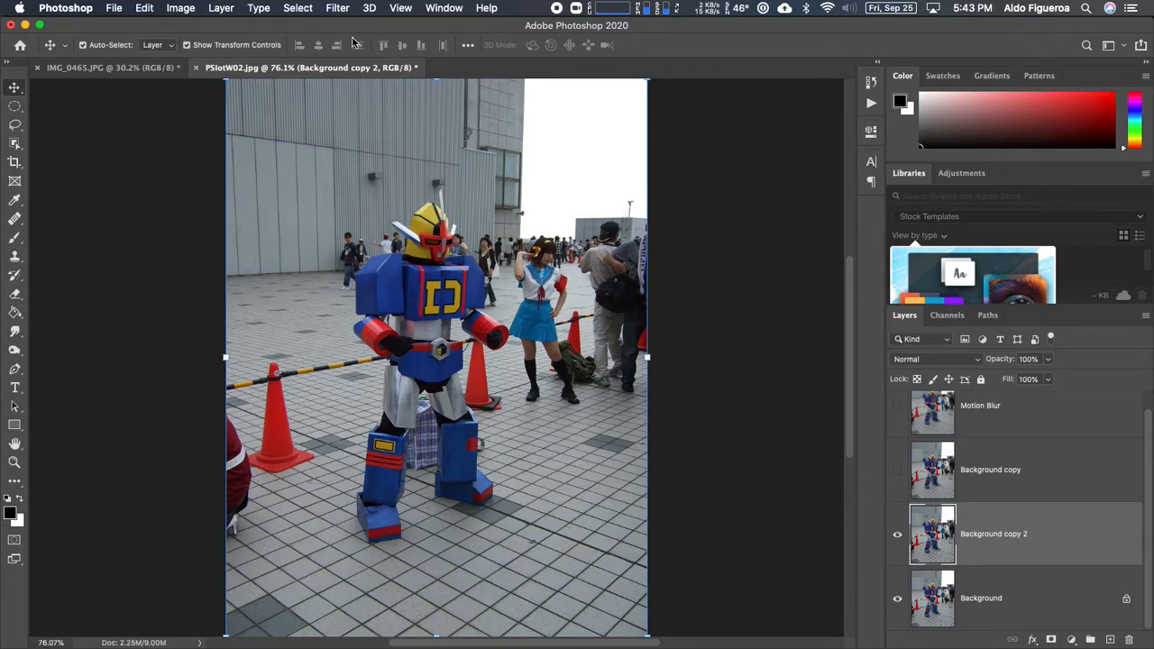
pyautogui.click(338, 7)
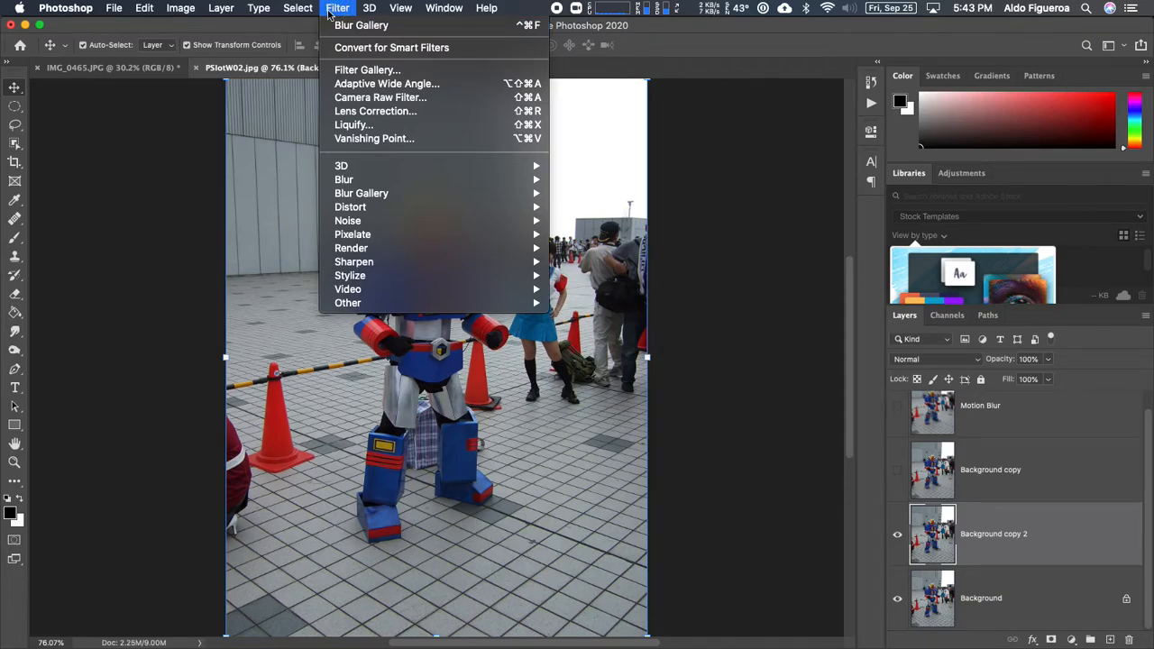
pyautogui.moveTo(419, 25)
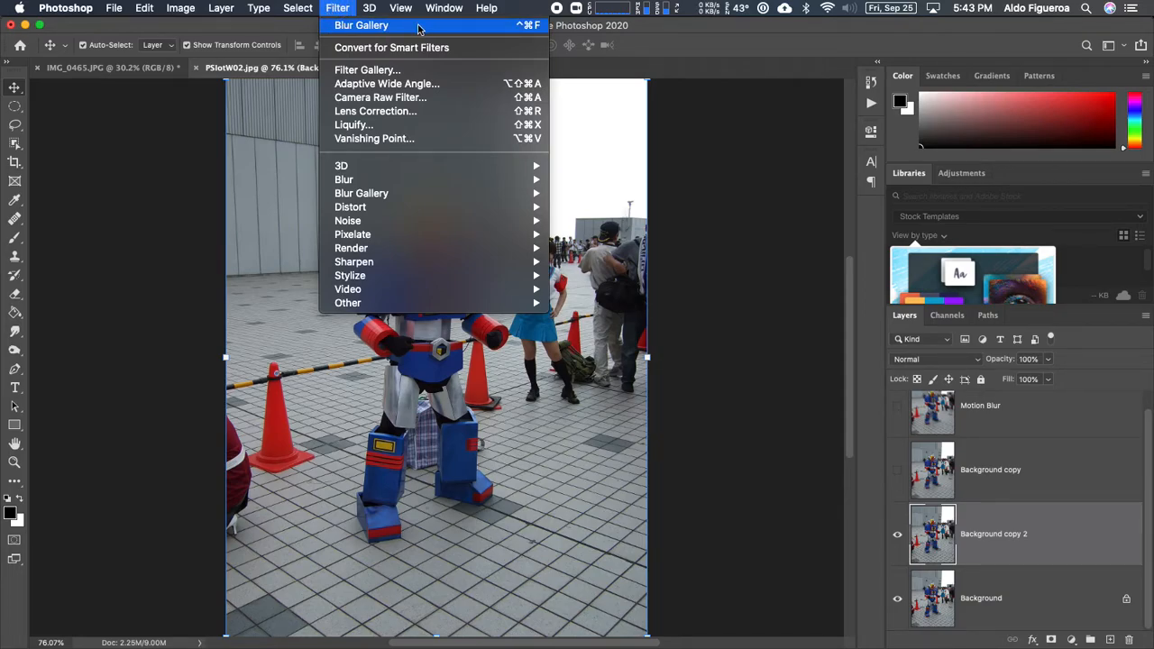
pyautogui.moveTo(426, 29)
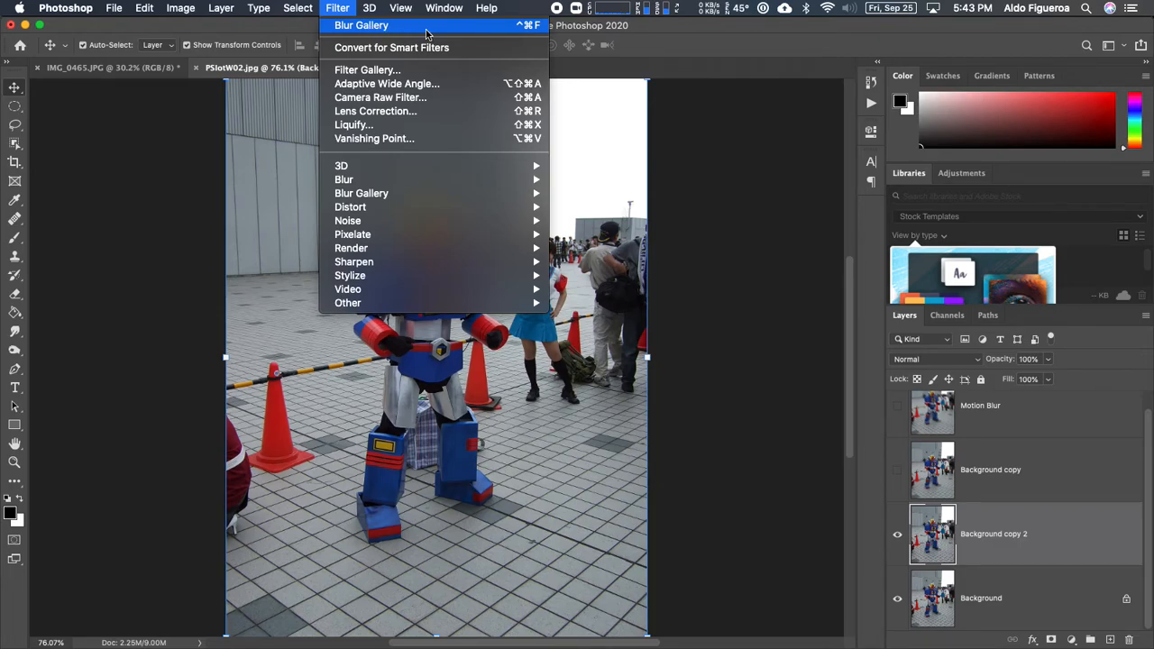
pyautogui.moveTo(405, 29)
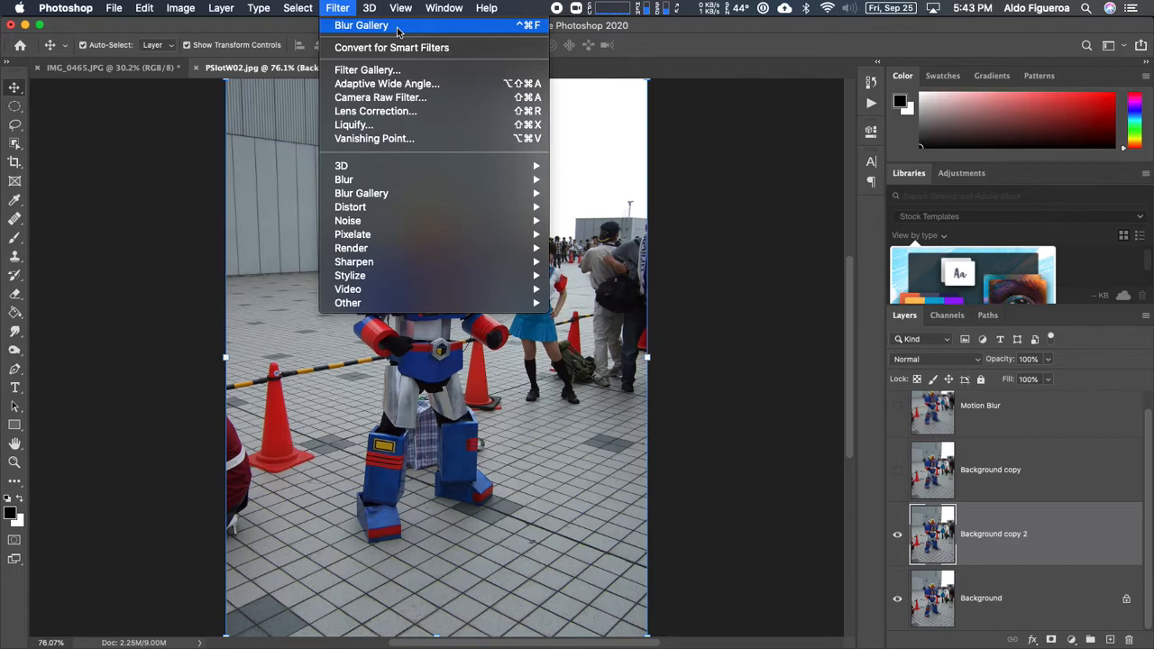
pyautogui.moveTo(391, 47)
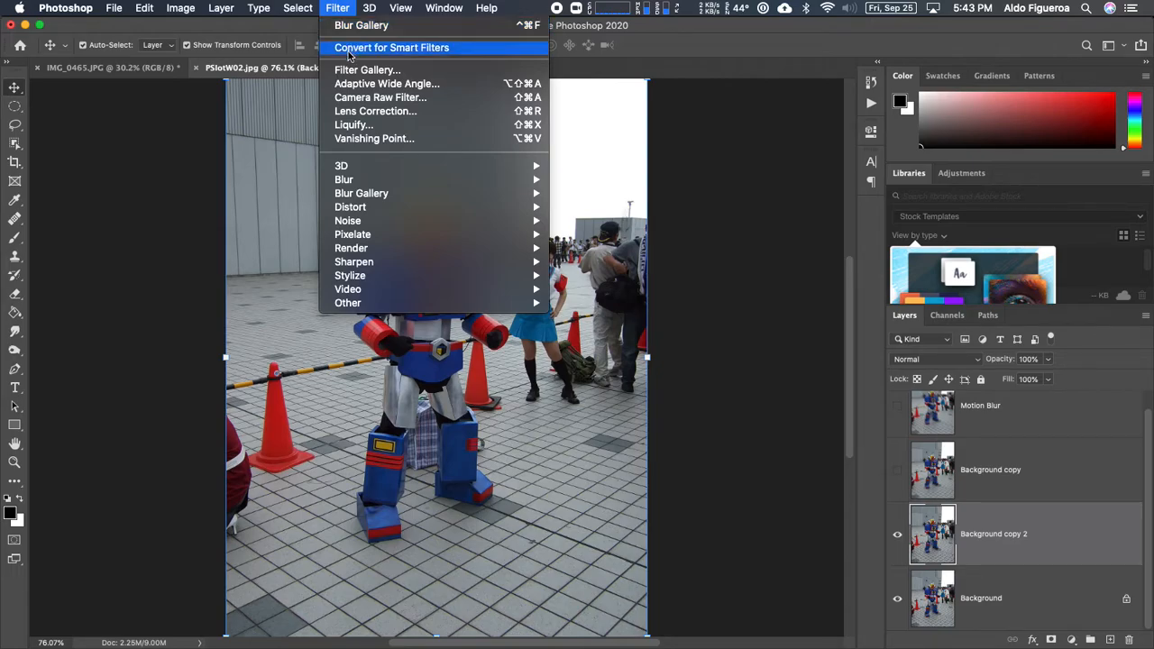
pyautogui.moveTo(368, 68)
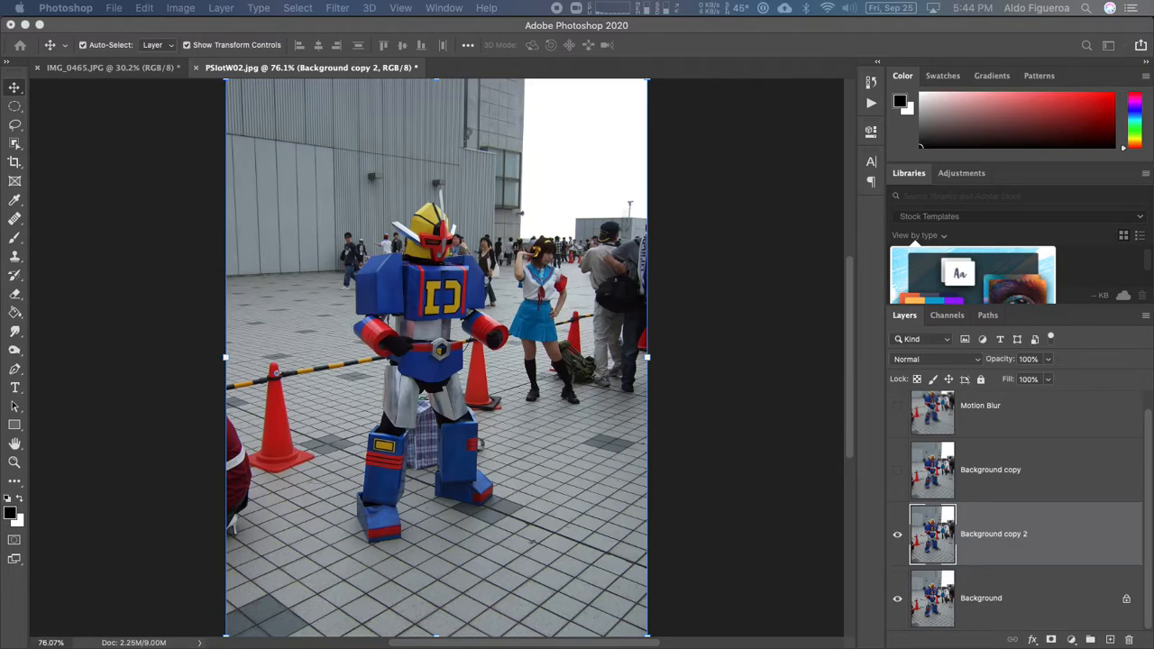
# Step: Launch the Filter Gallery on the copied photo, previewing the canvas Texturizer texture
pyautogui.click(337, 7)
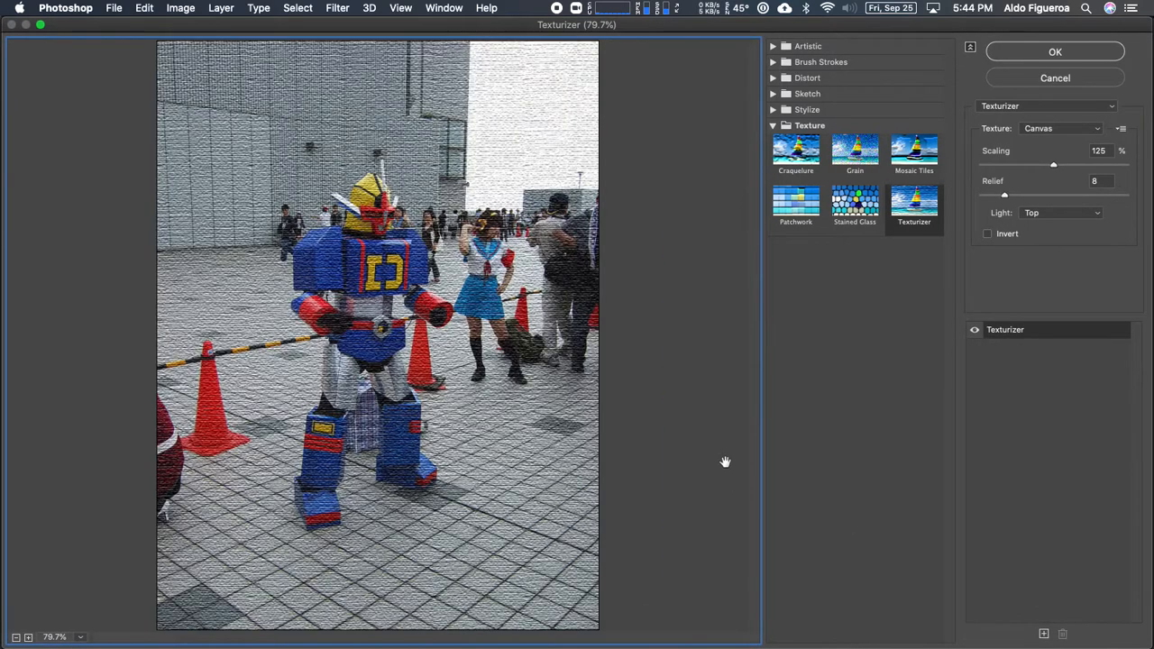
pyautogui.moveTo(638, 350)
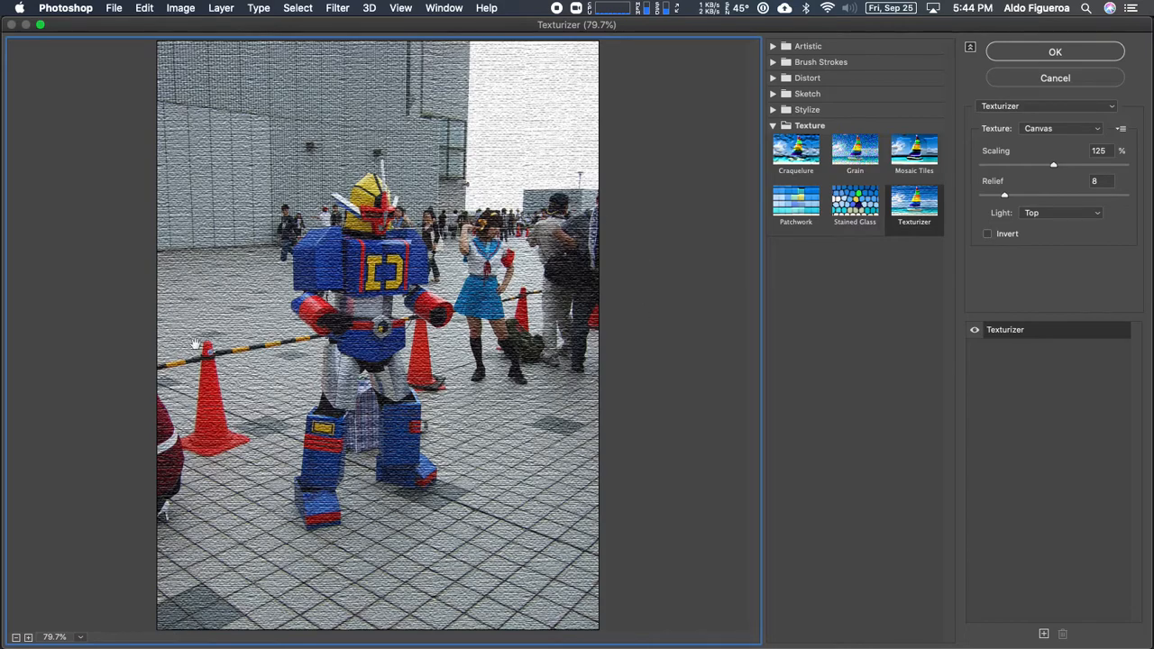
pyautogui.moveTo(871, 56)
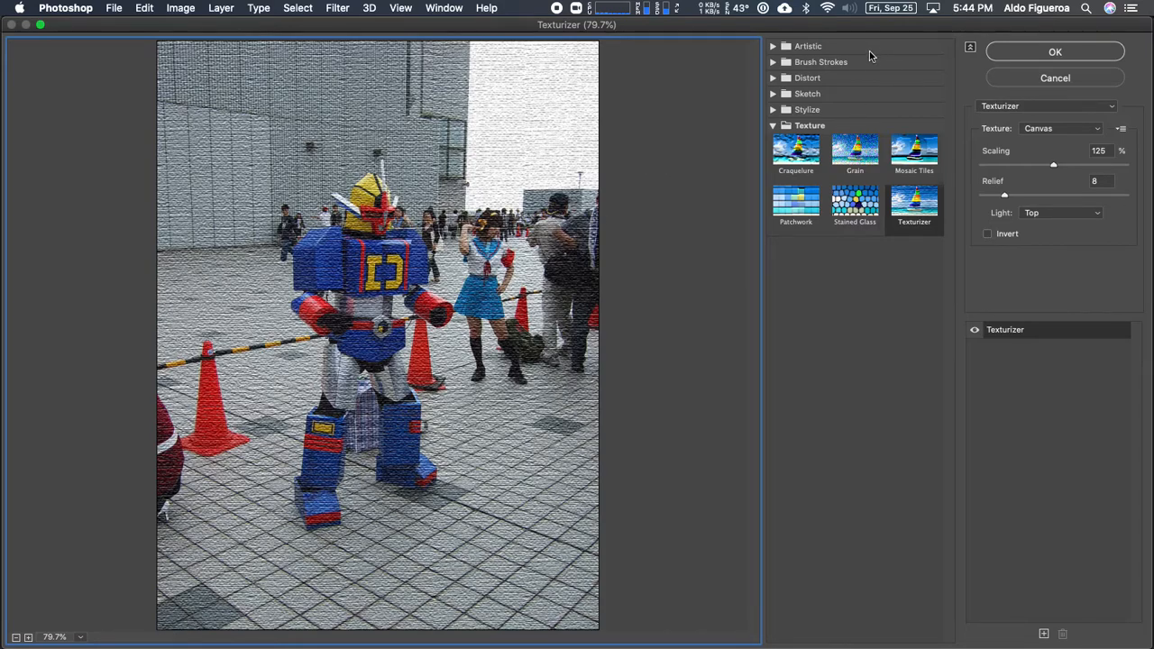
pyautogui.moveTo(821, 178)
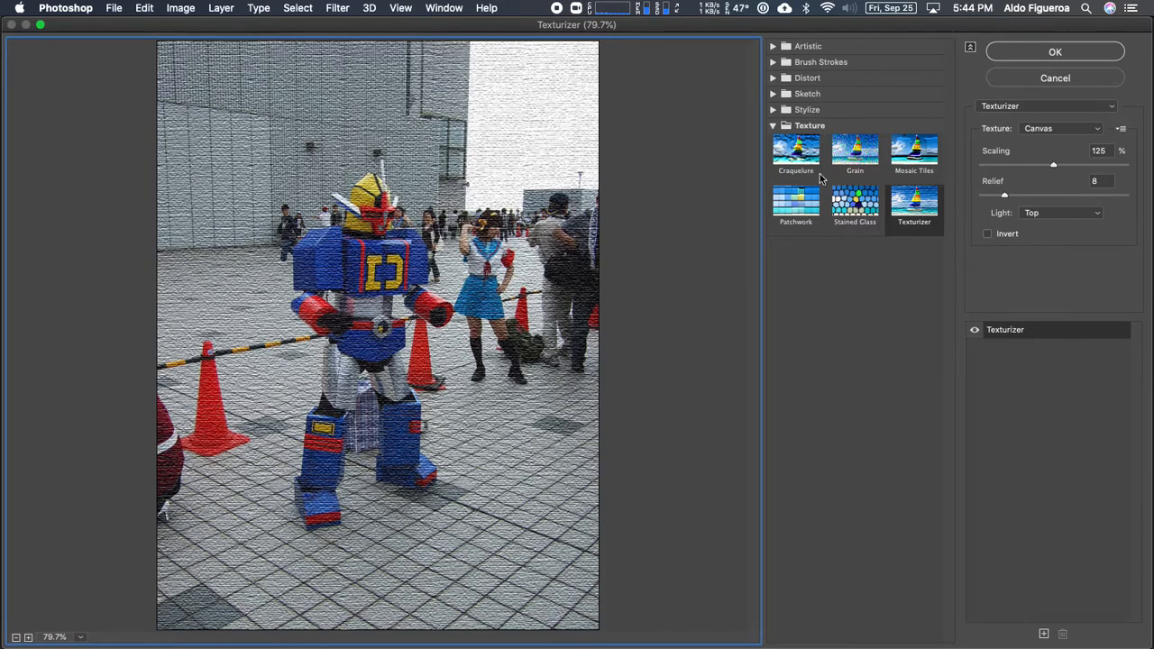
pyautogui.moveTo(1093, 360)
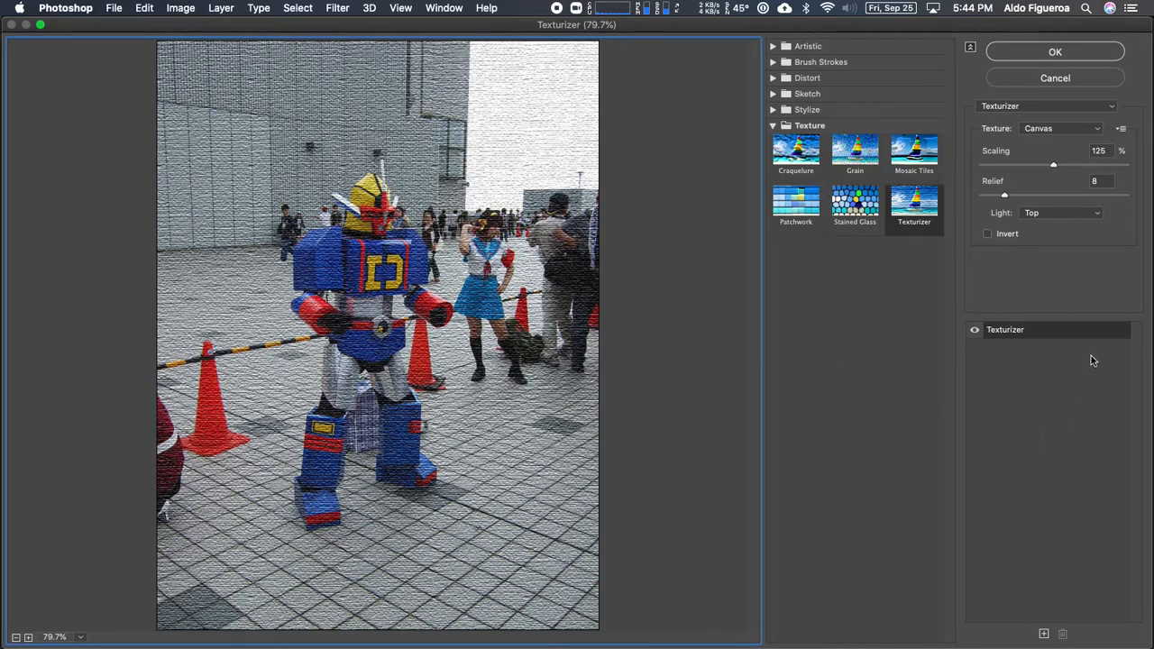
pyautogui.moveTo(1084, 386)
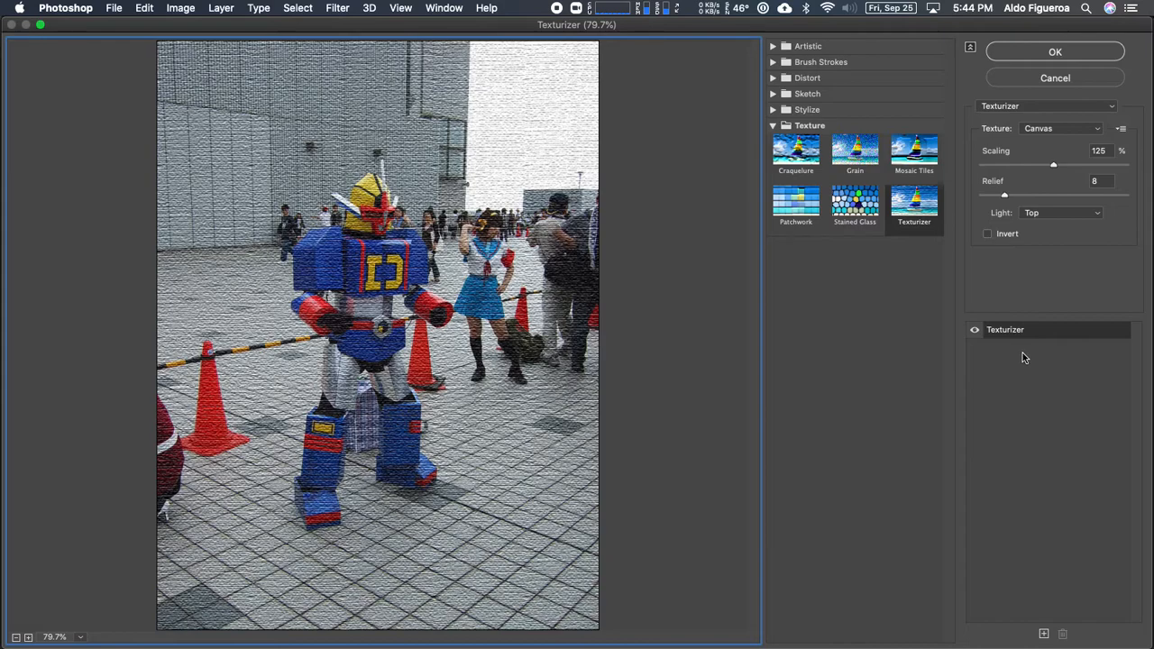
pyautogui.moveTo(1010, 341)
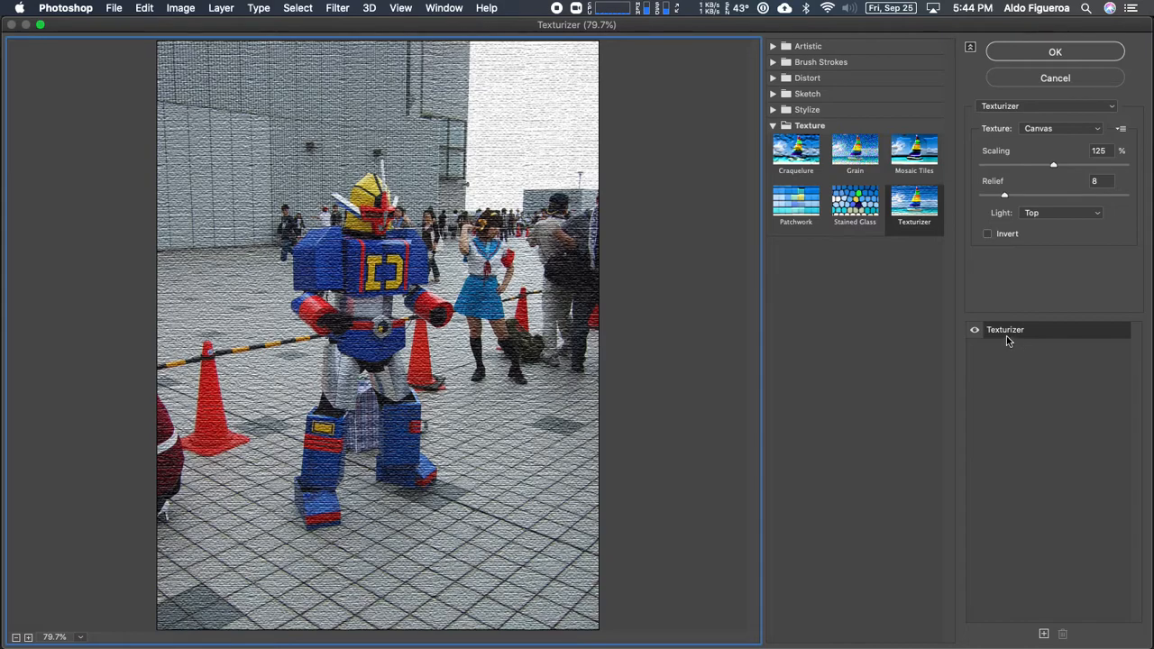
pyautogui.moveTo(1024, 341)
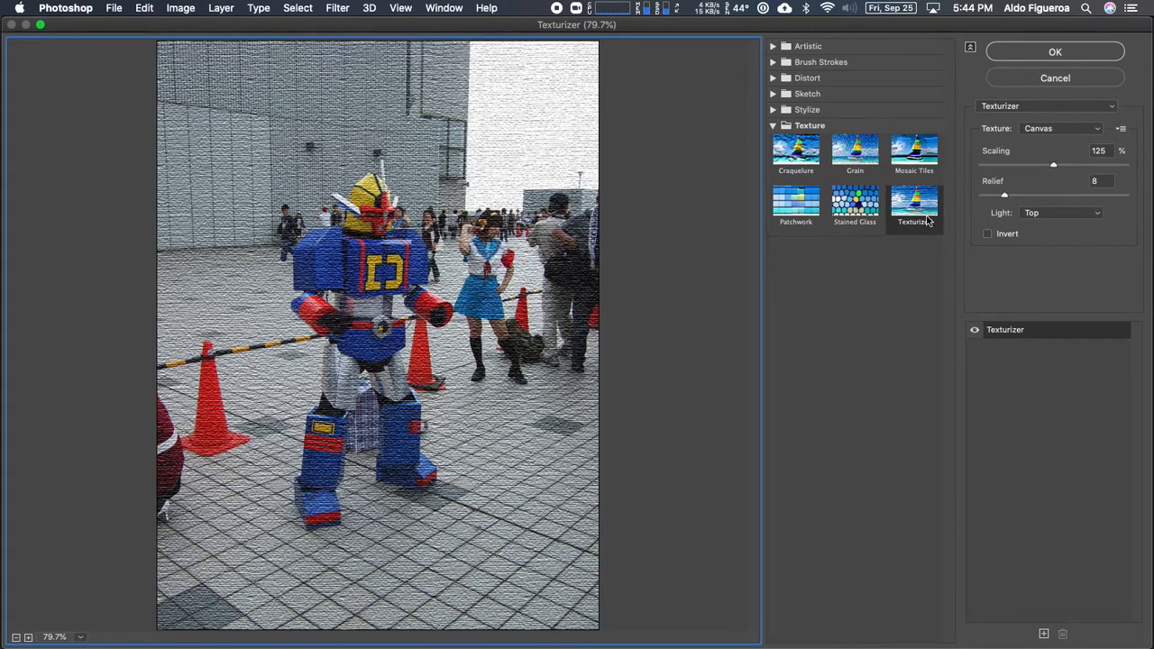
# Step: Preview the Stained Glass, Craquelure and Mosaic Tiles textures on the photo
pyautogui.click(914, 206)
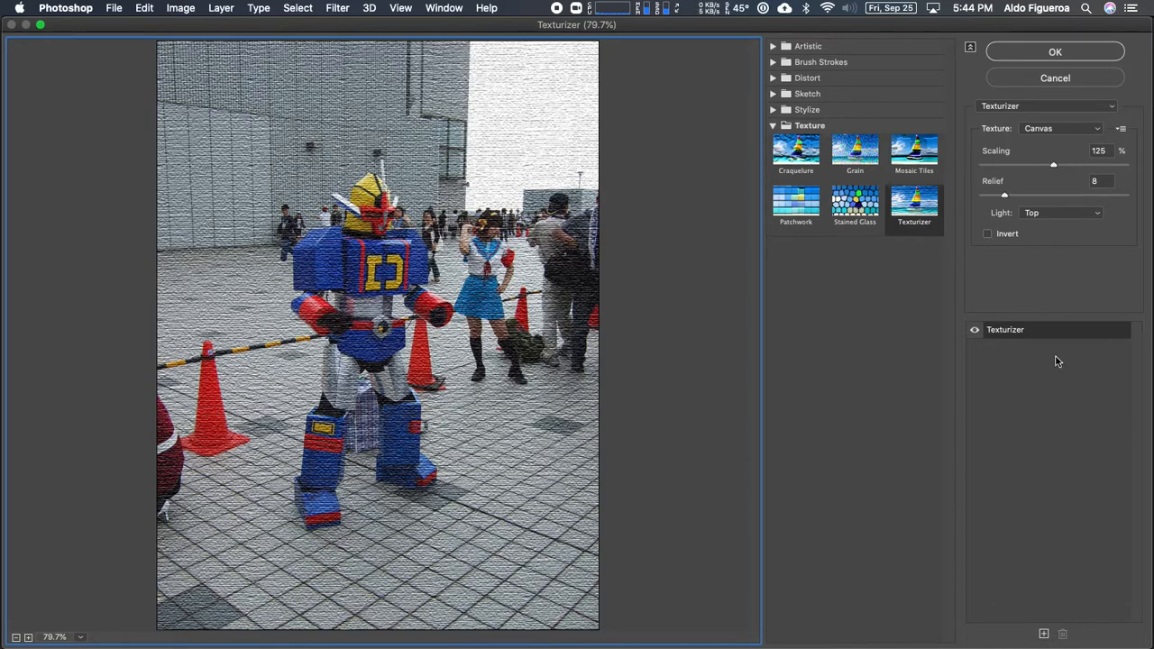
pyautogui.click(854, 202)
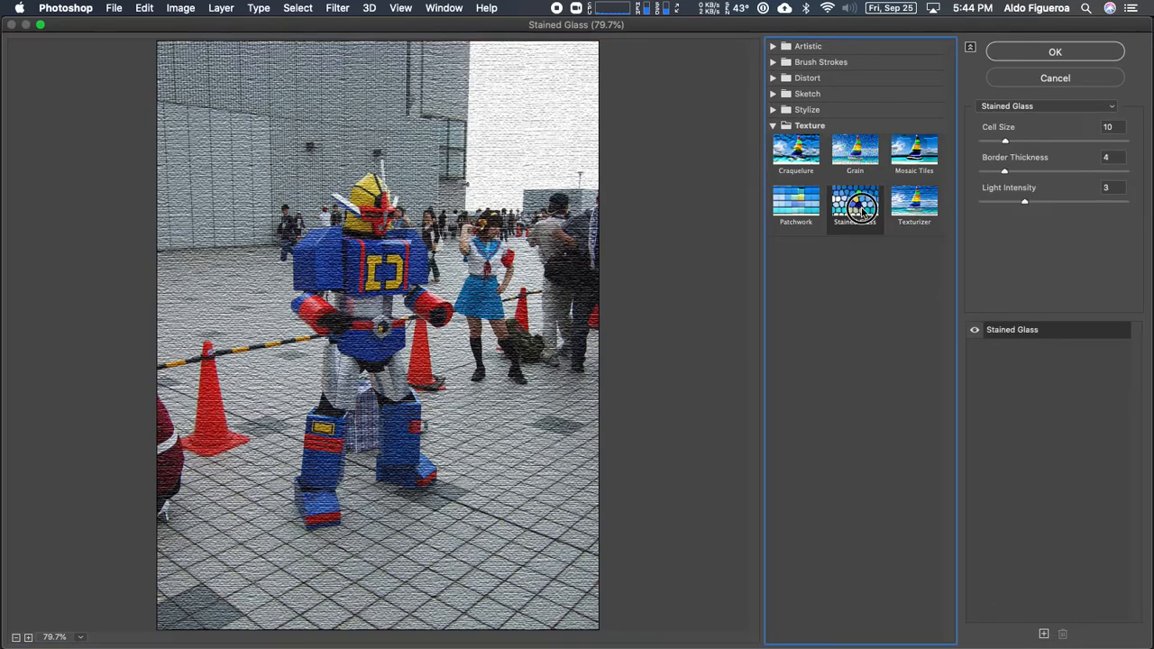
pyautogui.click(797, 151)
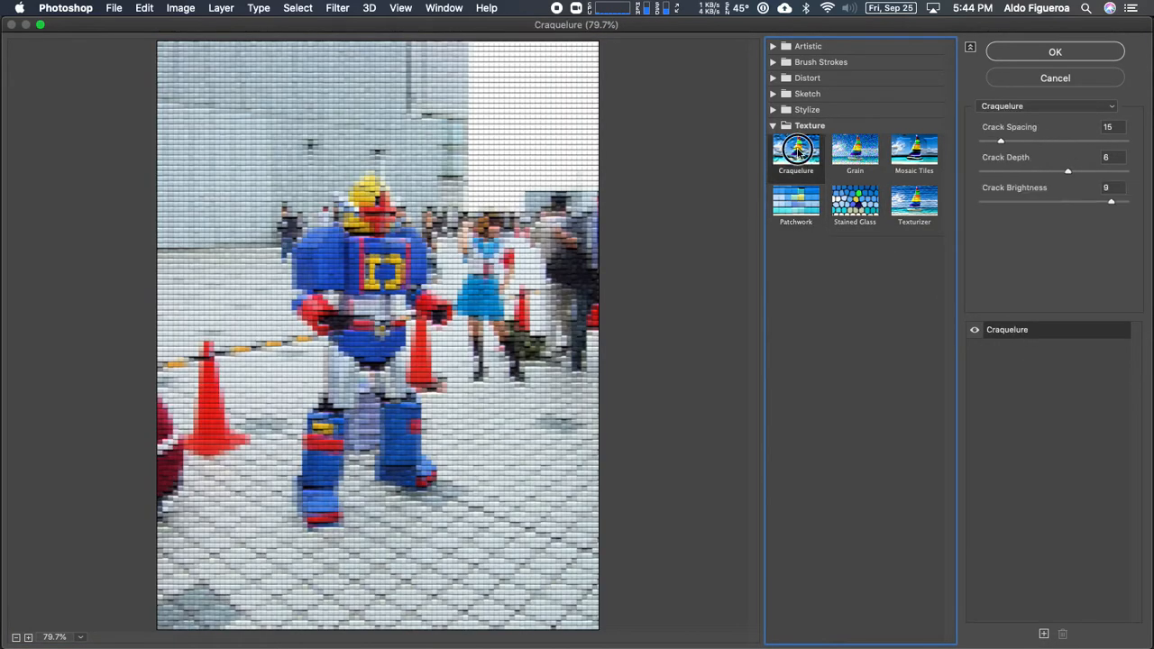
pyautogui.click(913, 151)
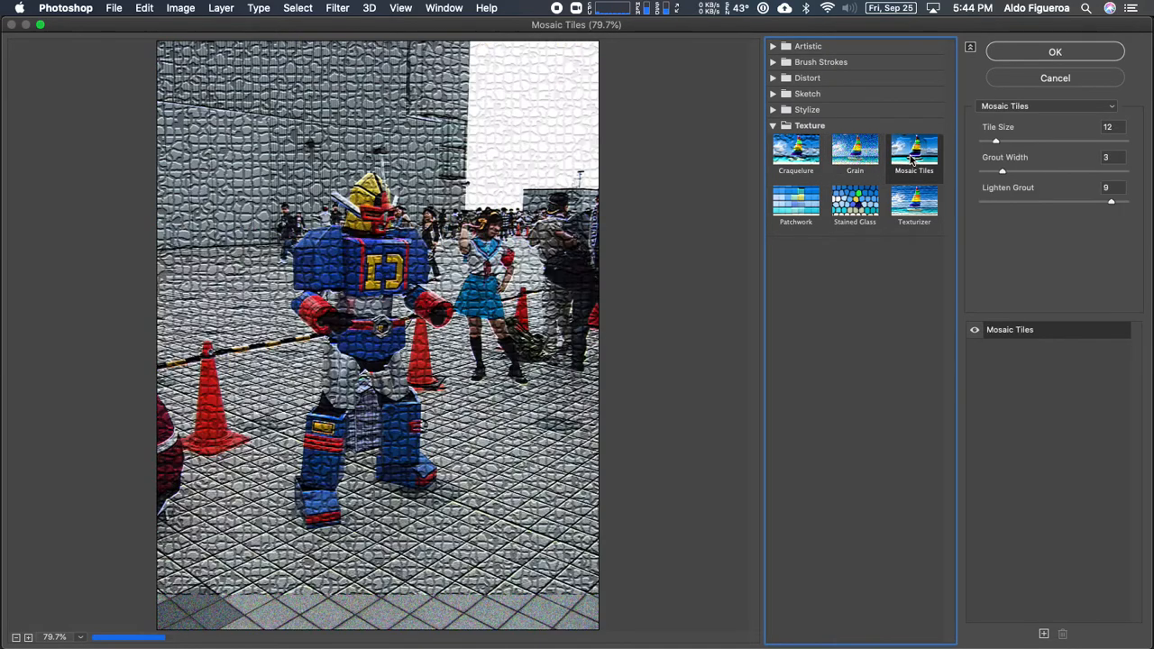
# Step: Preview the Artistic effects Cutout, Dry Brush, Film Grain and settle on Palette Knife
pyautogui.click(772, 47)
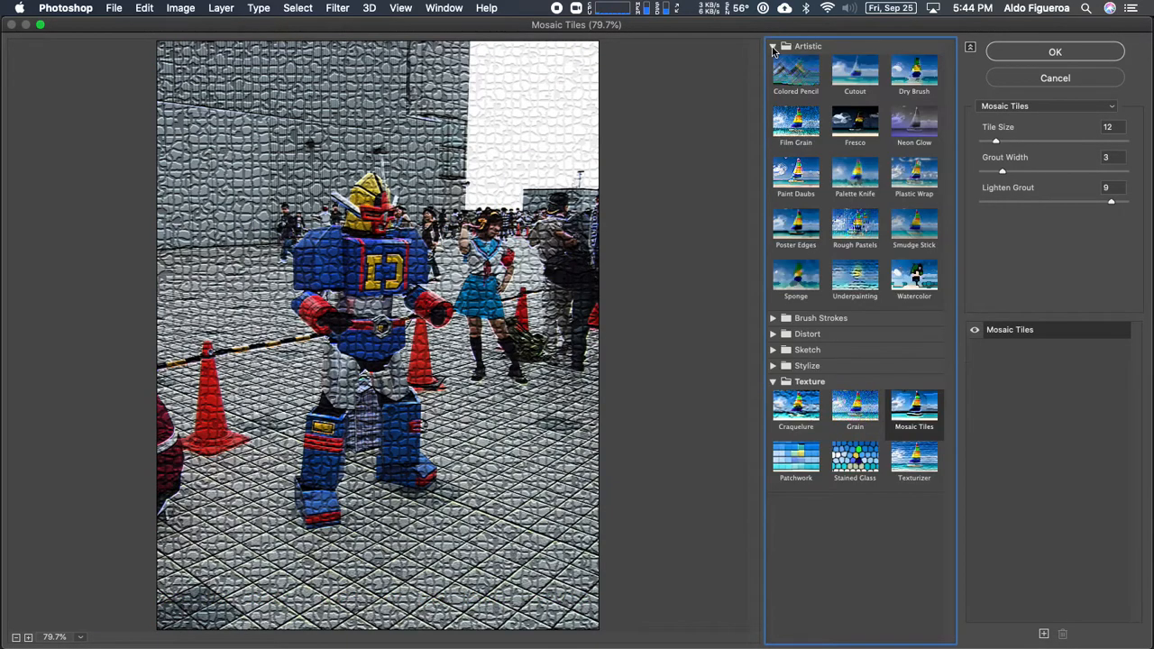
pyautogui.click(855, 73)
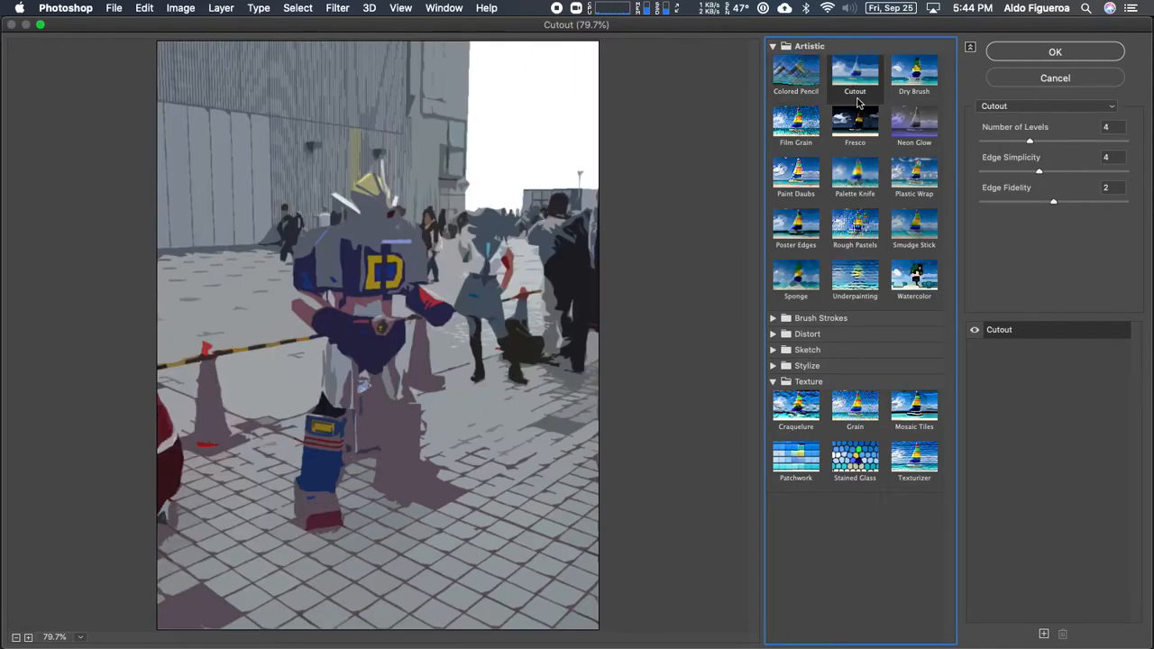
pyautogui.click(913, 72)
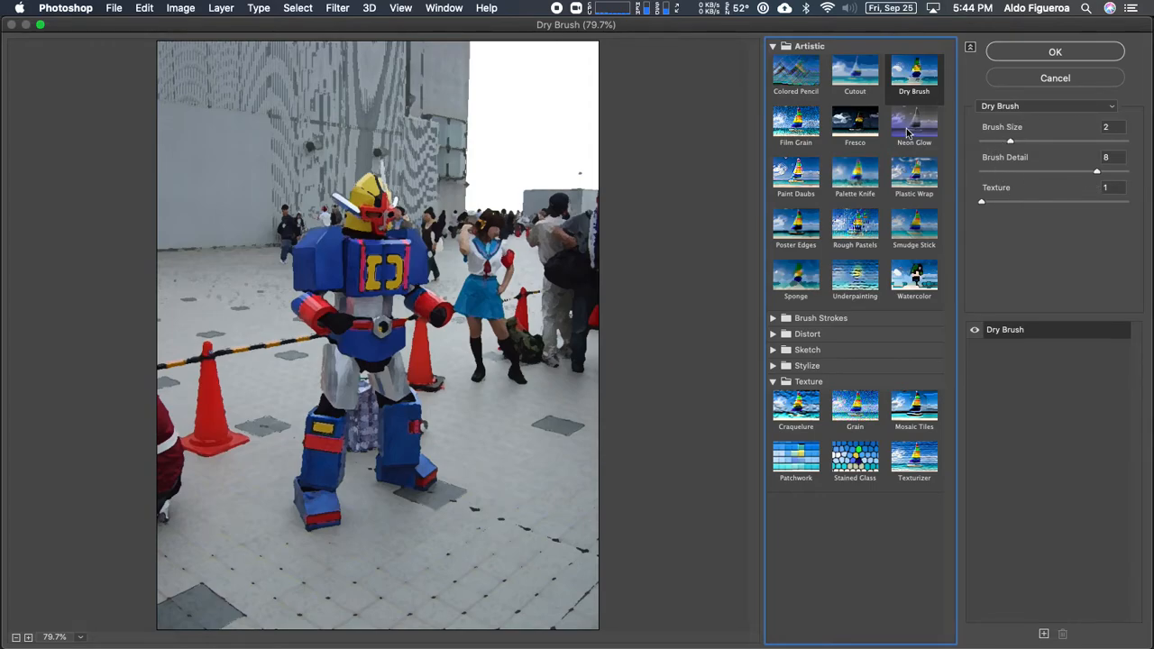
pyautogui.click(797, 124)
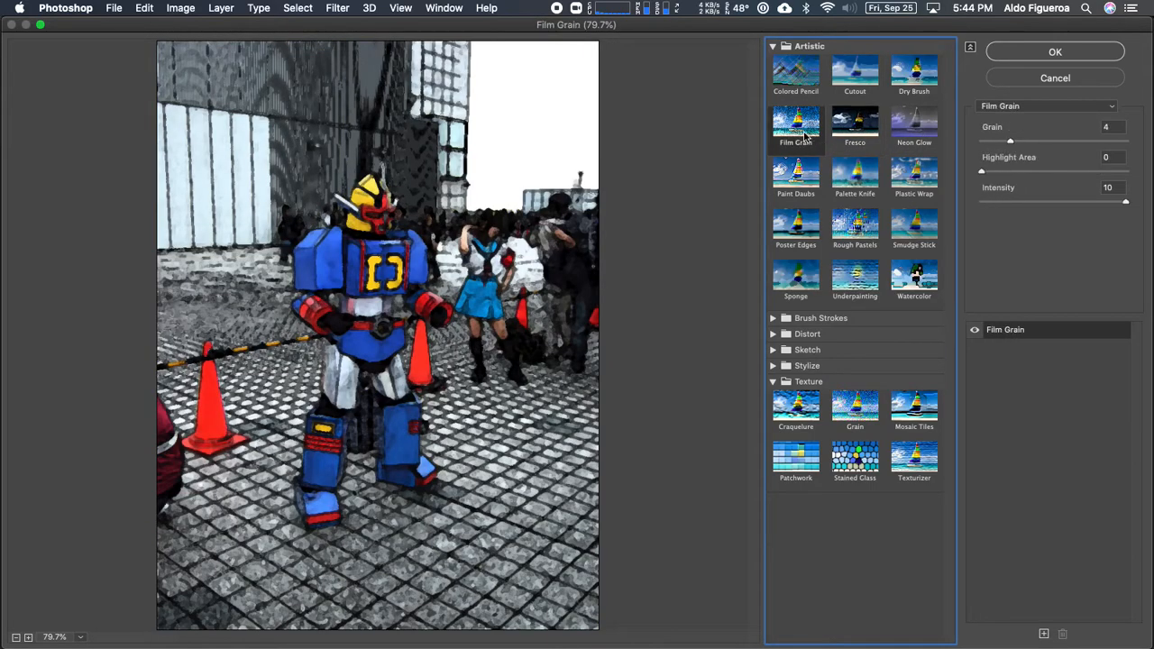
pyautogui.click(855, 176)
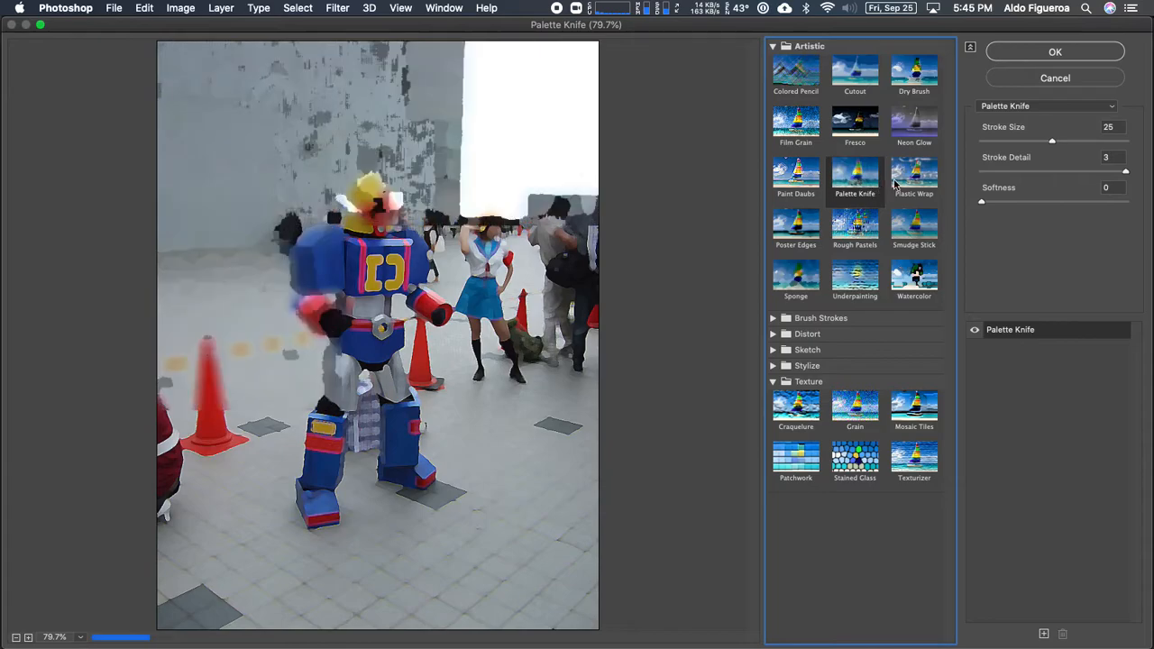
# Step: Select Poster Edges and strengthen its posterization and edge intensity for bold outlines
pyautogui.click(797, 227)
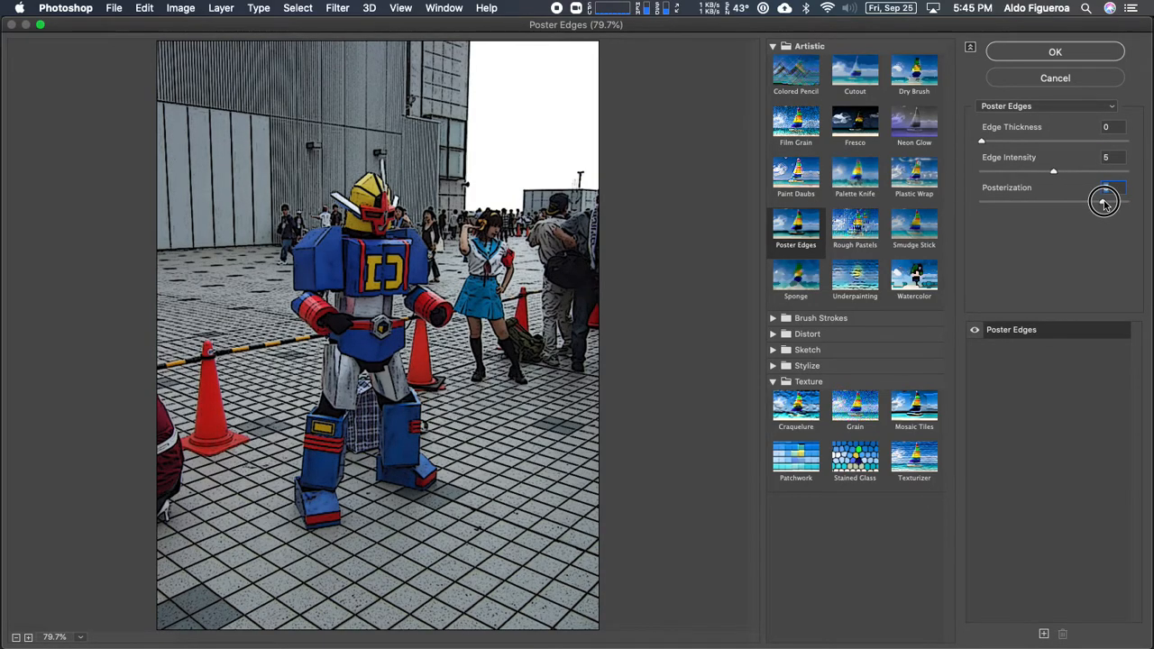
pyautogui.moveTo(1103, 200); pyautogui.dragTo(1060, 201)
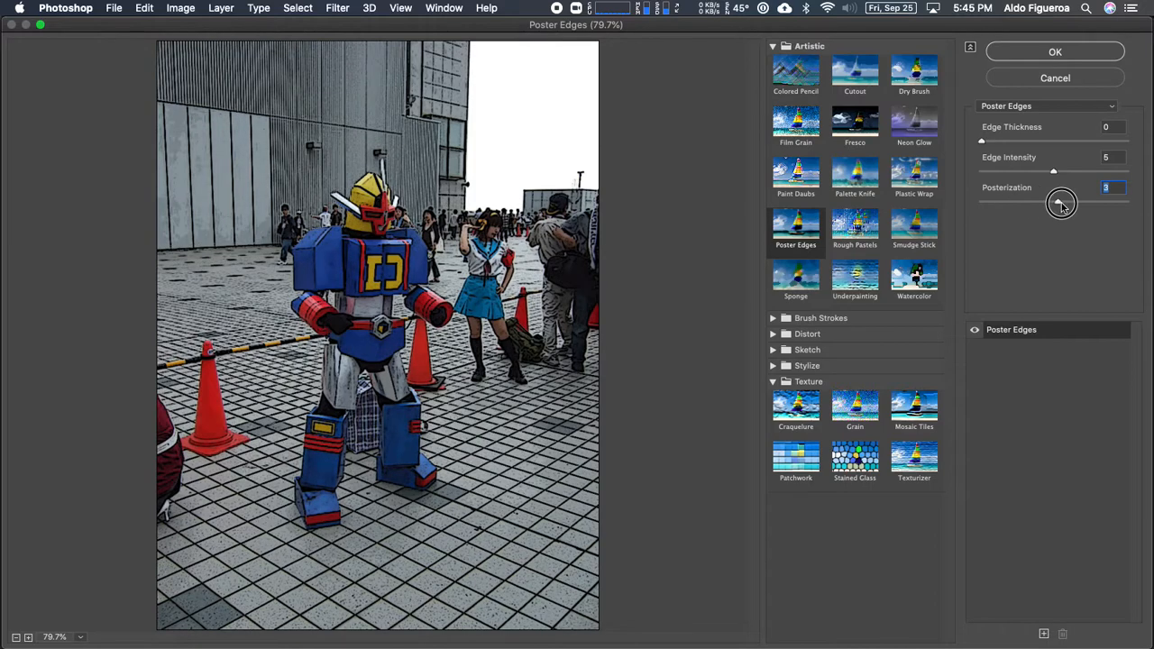
pyautogui.moveTo(1060, 202); pyautogui.dragTo(981, 200)
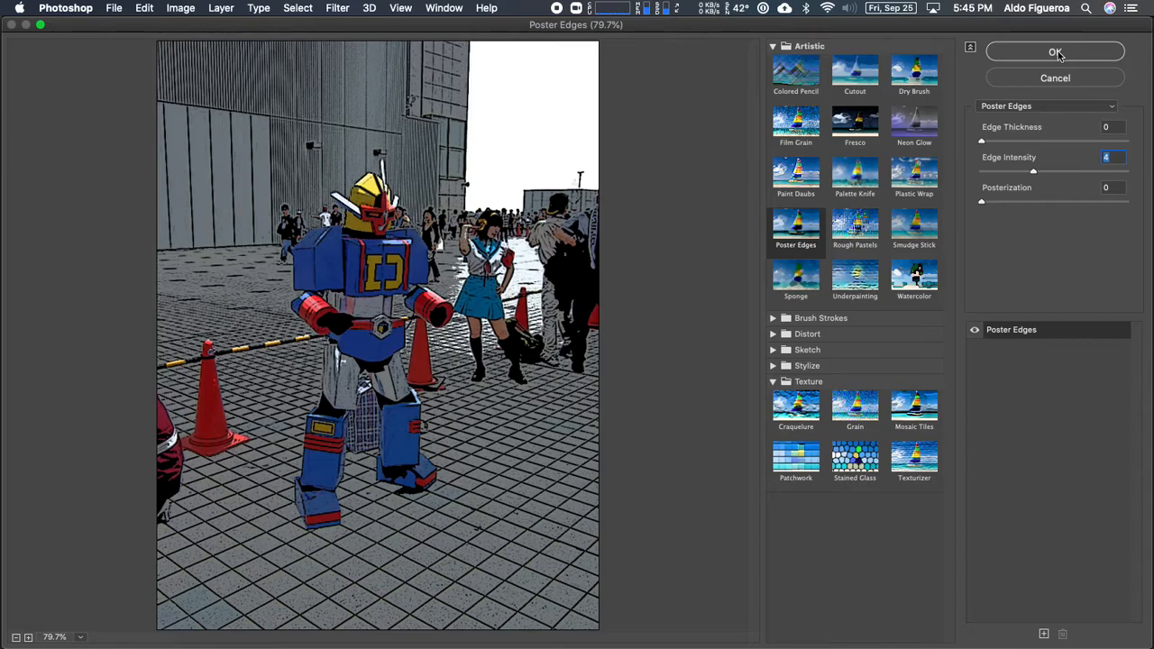
pyautogui.moveTo(1042, 604)
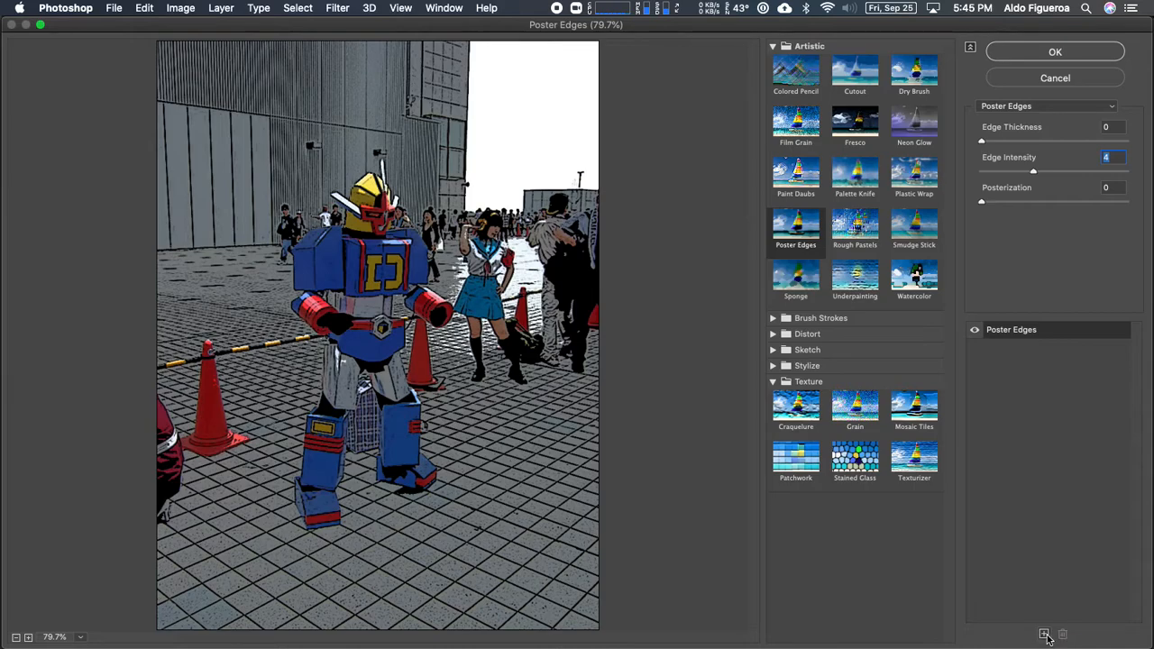
# Step: Add a second effect layer, trying Watercolor, Smudge Stick, Plastic Wrap, Palette Knife, choosing Cutout
pyautogui.click(1044, 635)
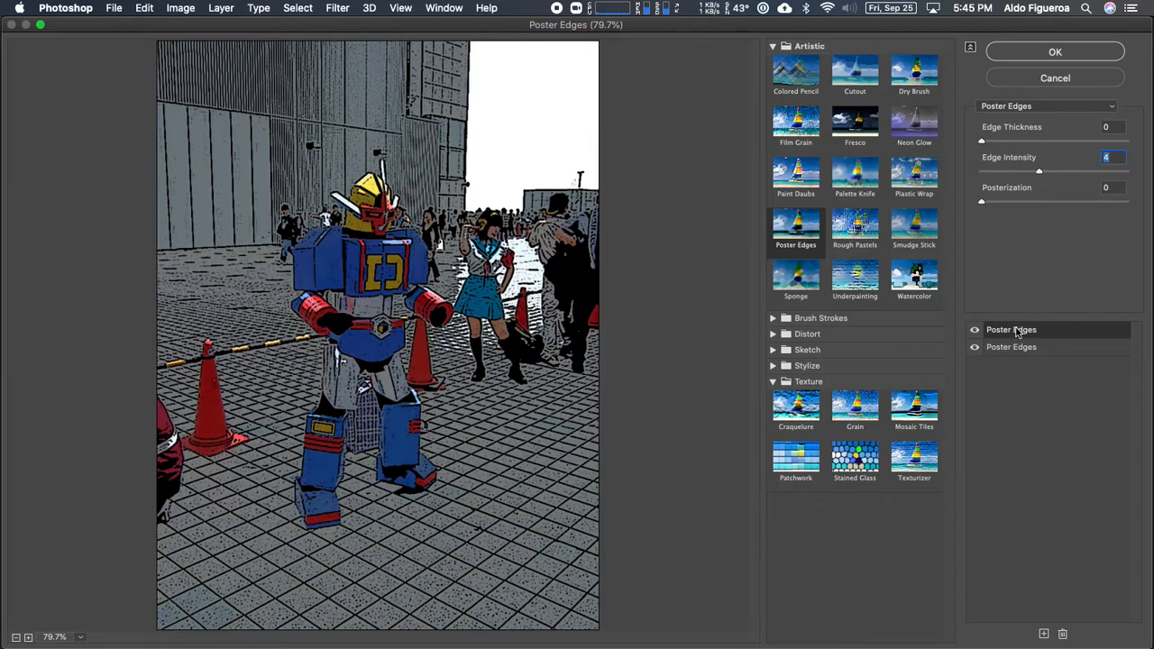
pyautogui.moveTo(1024, 332)
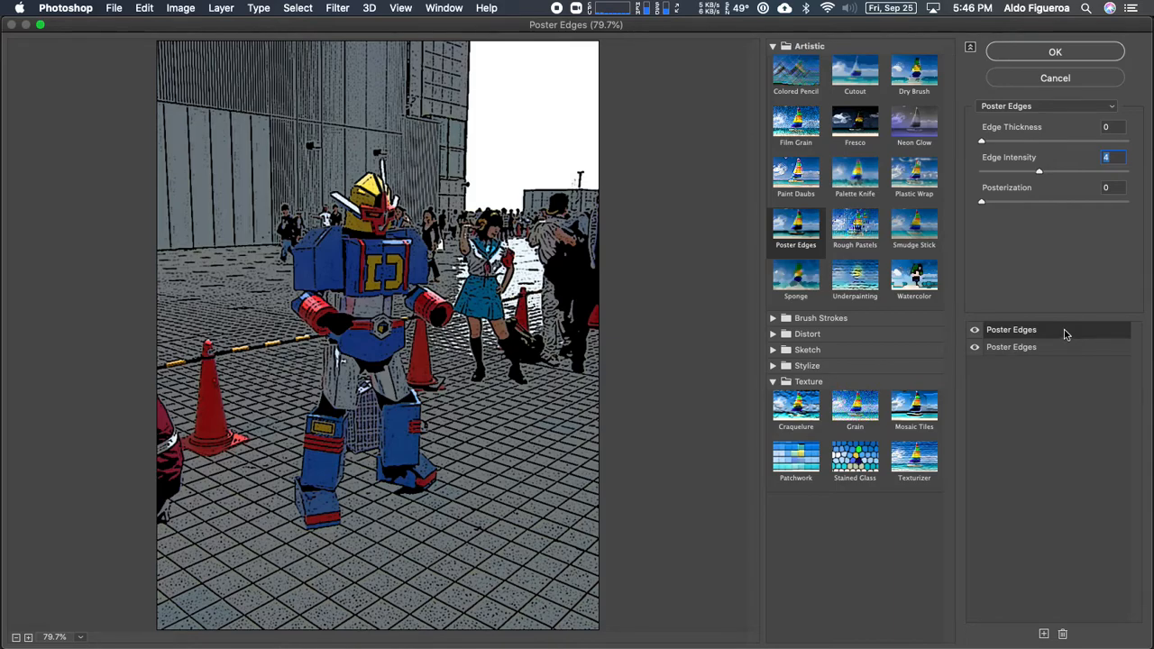
pyautogui.moveTo(921, 287)
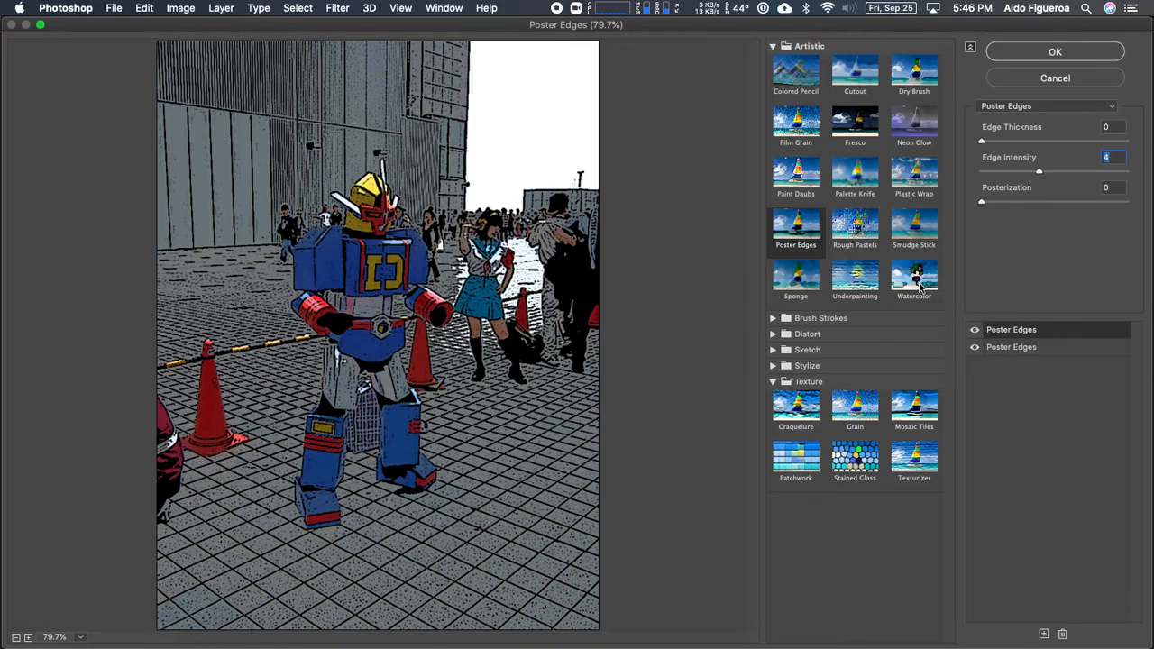
pyautogui.click(912, 278)
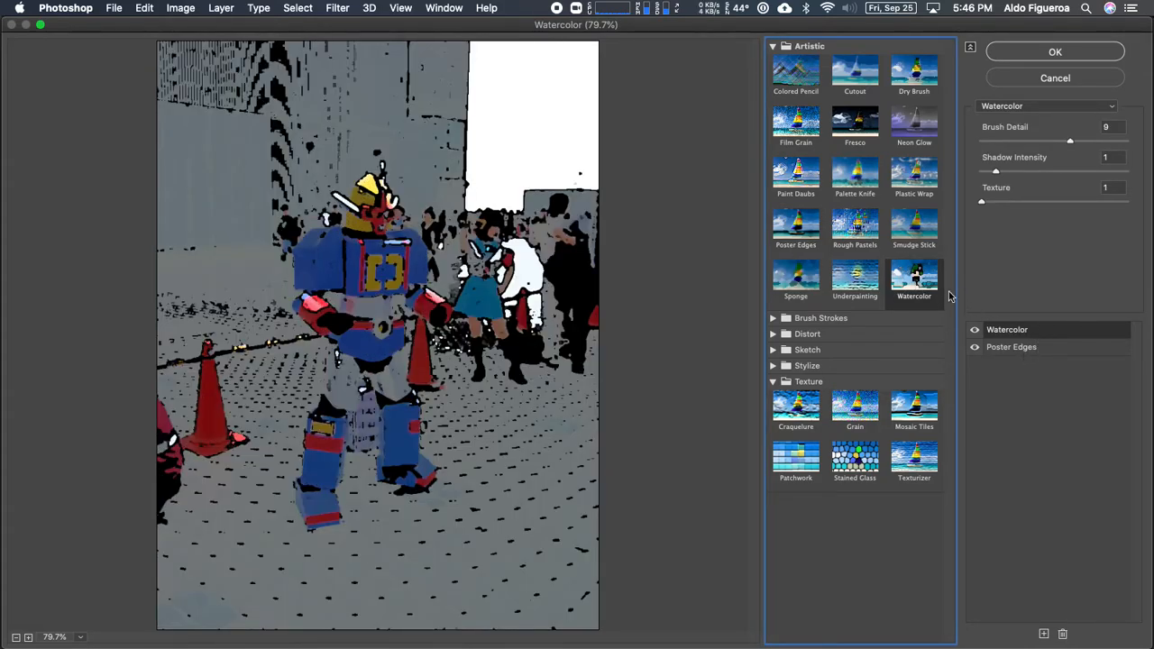
pyautogui.click(914, 225)
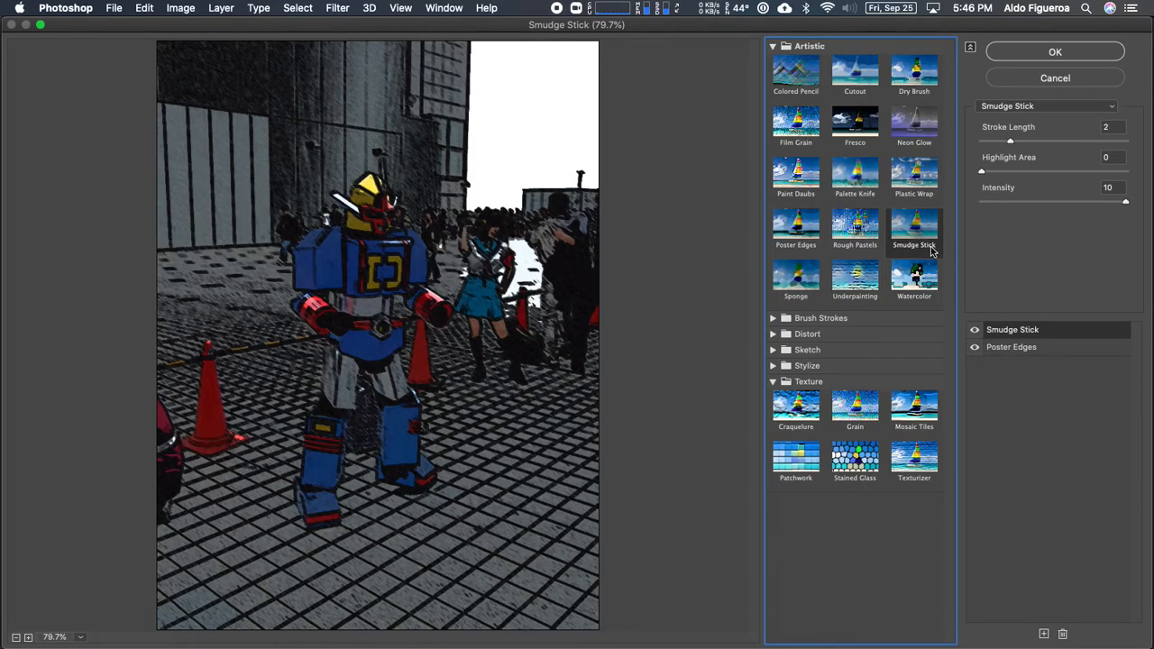
pyautogui.click(914, 173)
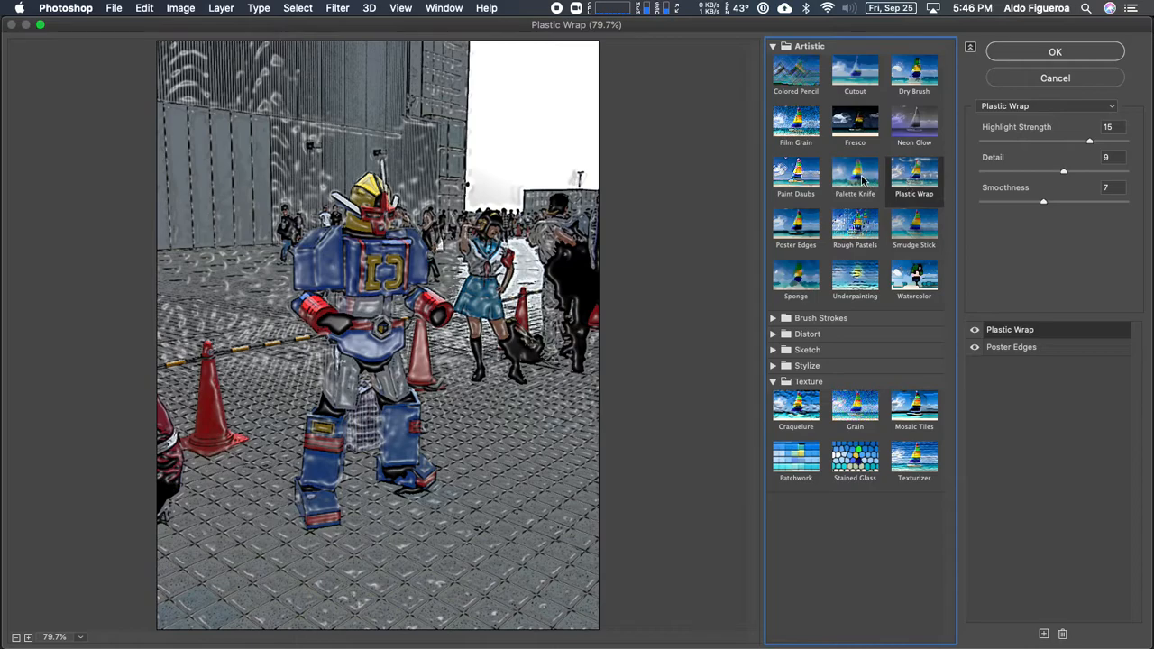
pyautogui.click(855, 177)
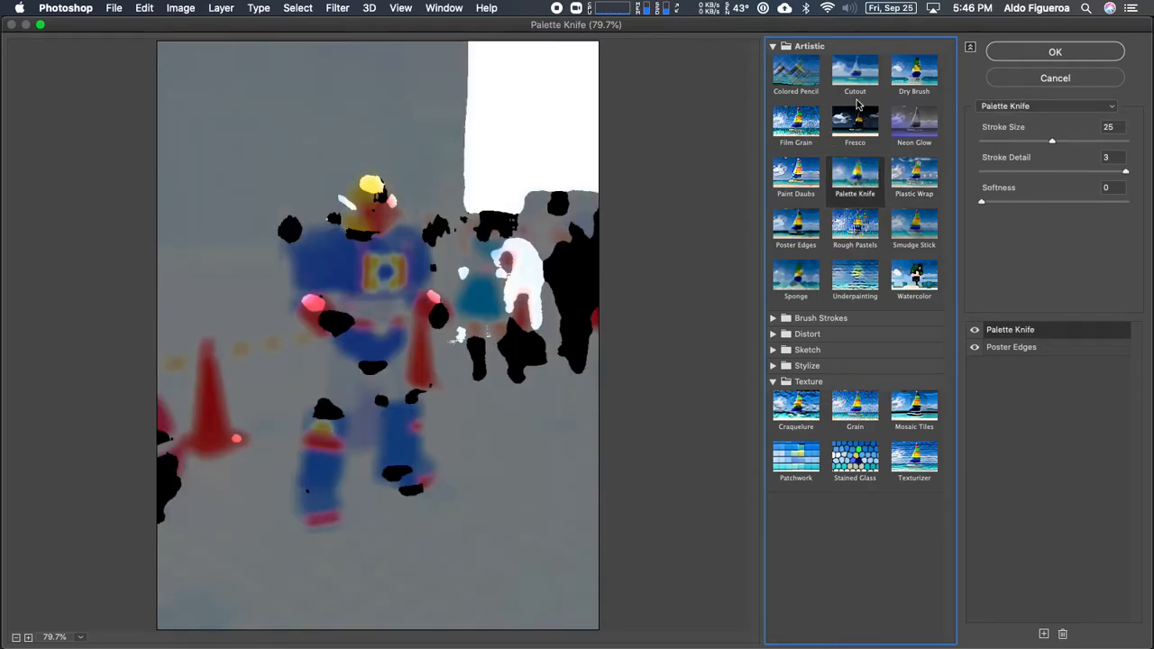
pyautogui.click(855, 72)
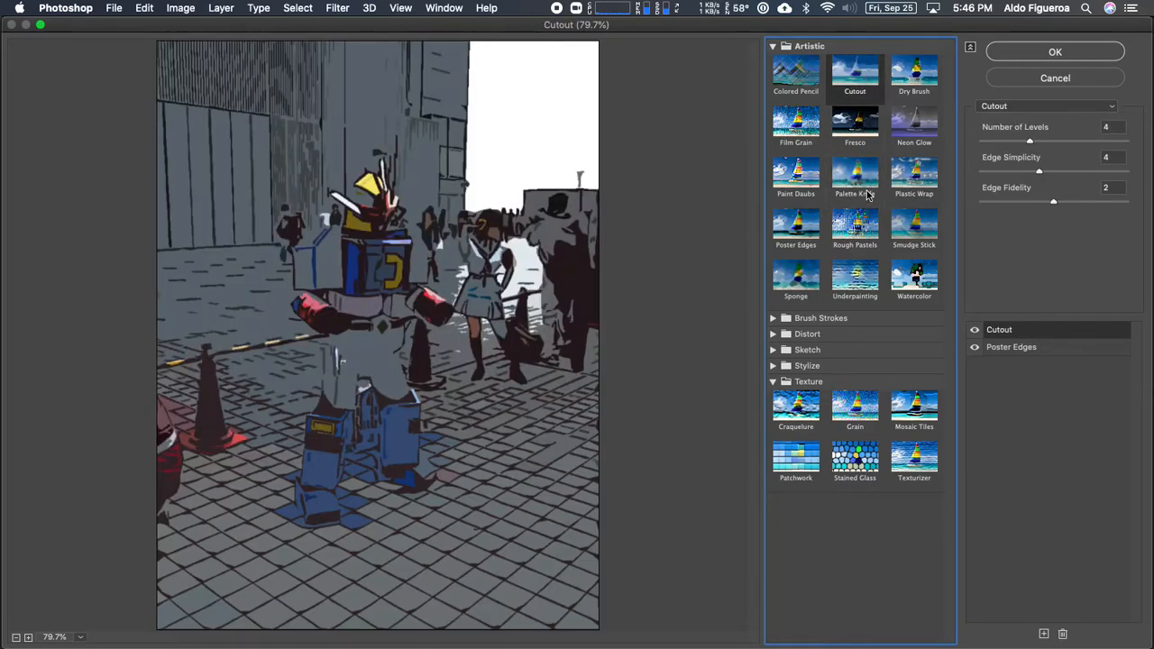
# Step: Toggle Cutout's visibility and reorder it, keeping it above Poster Edges
pyautogui.click(974, 328)
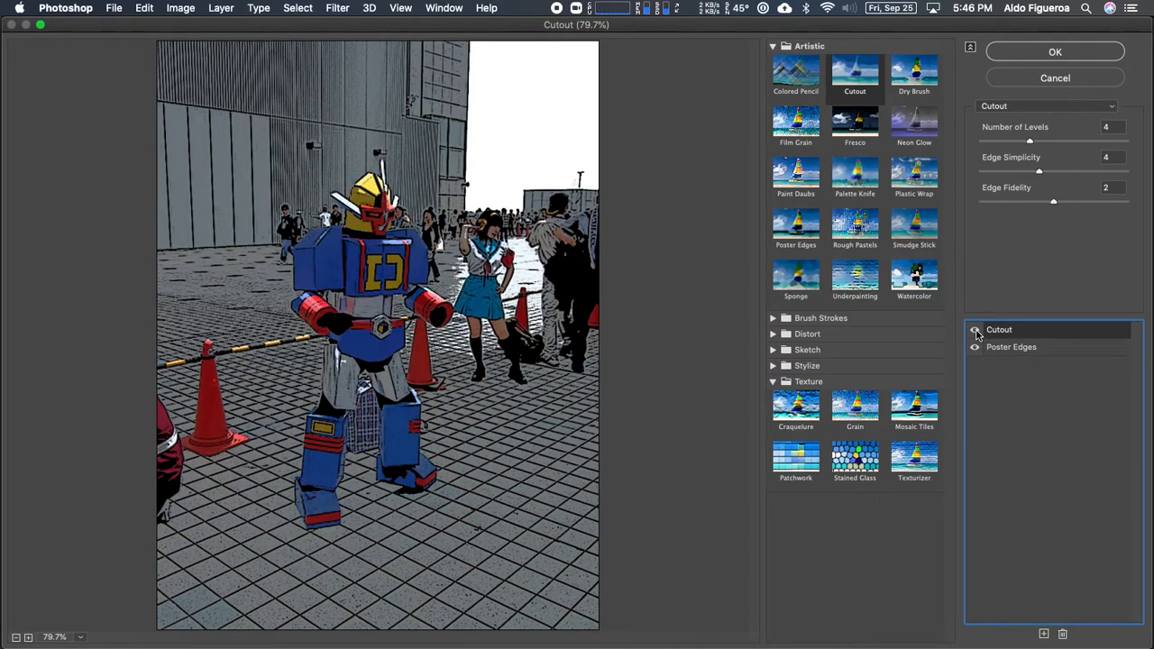
pyautogui.click(974, 330)
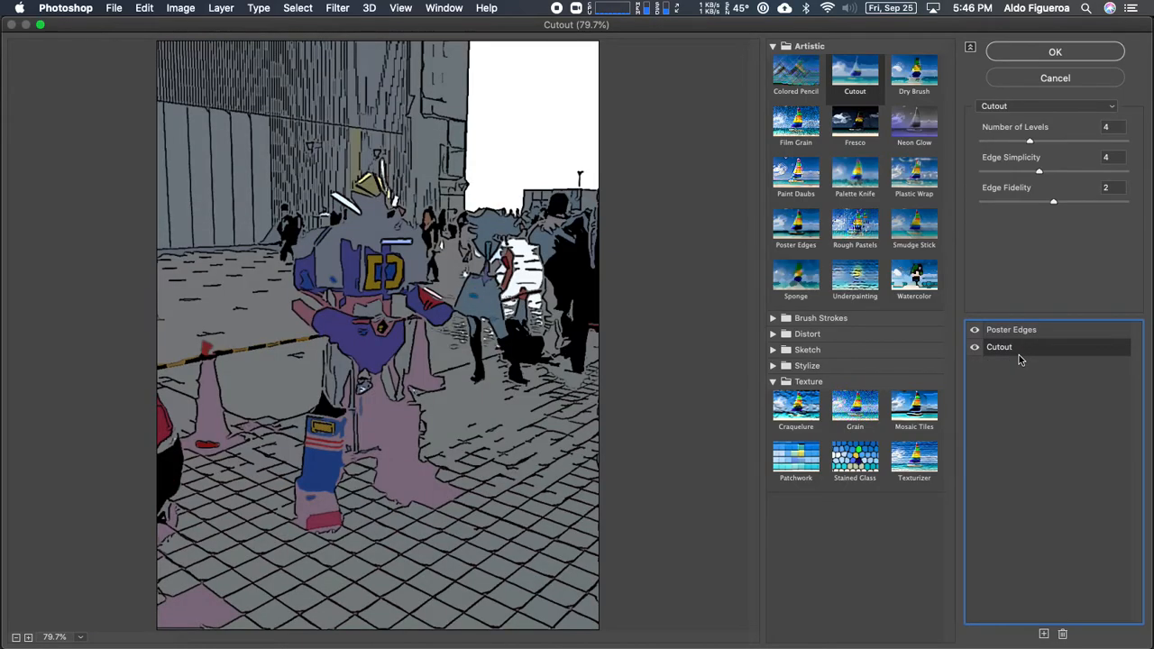
pyautogui.click(1010, 328)
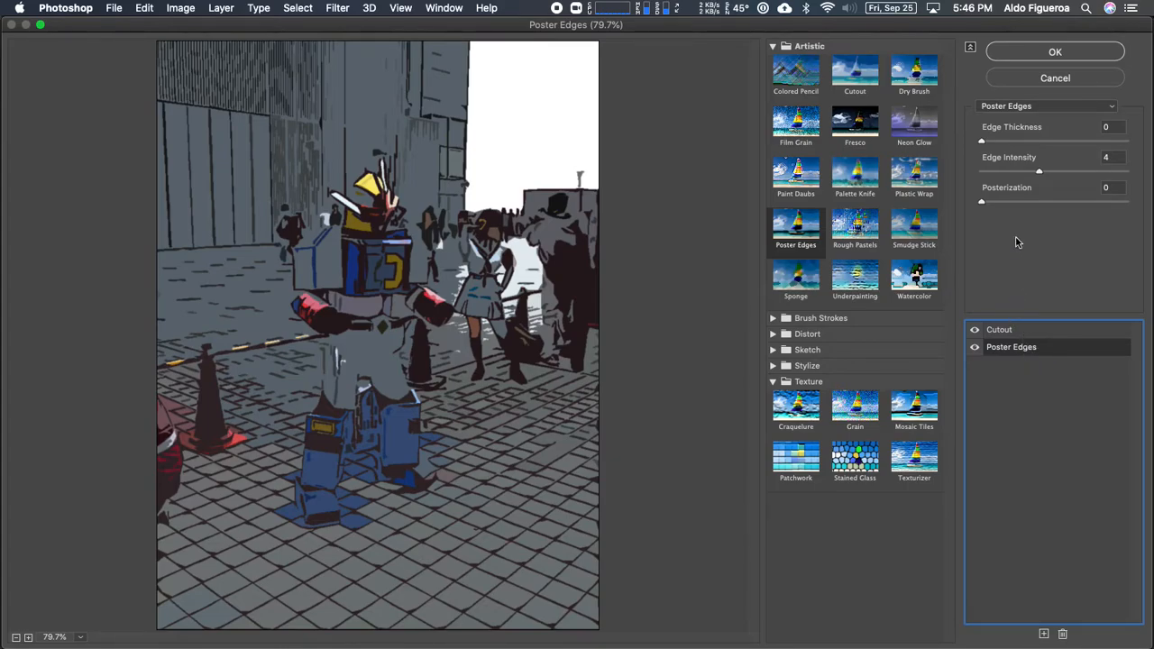
pyautogui.moveTo(827, 281)
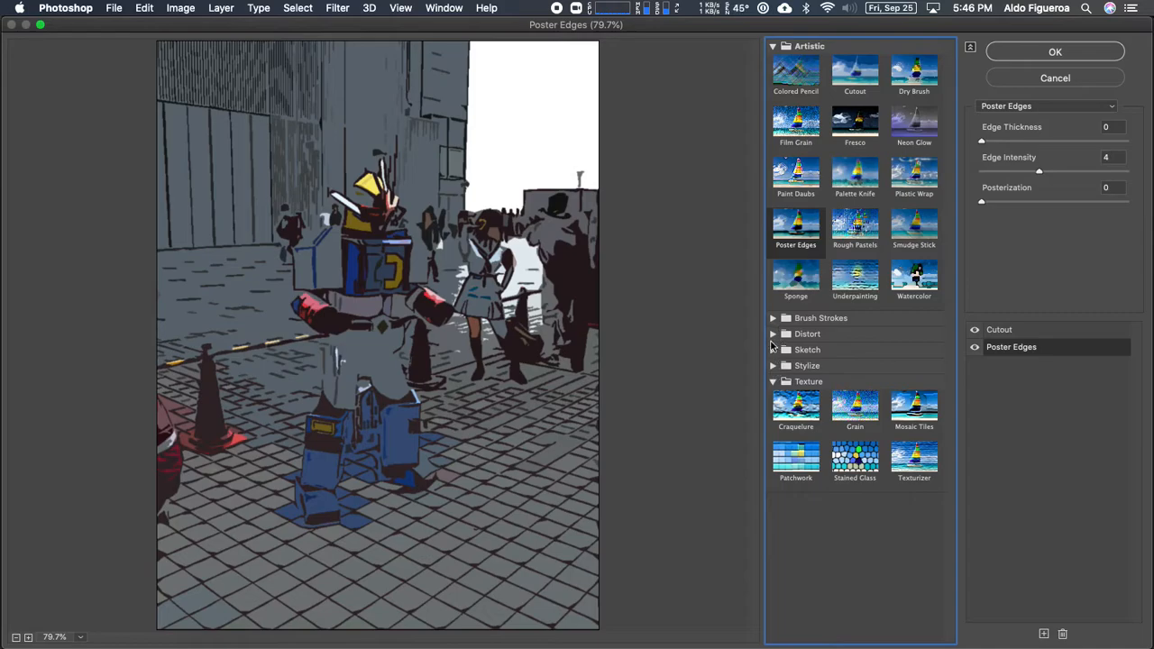
pyautogui.click(808, 350)
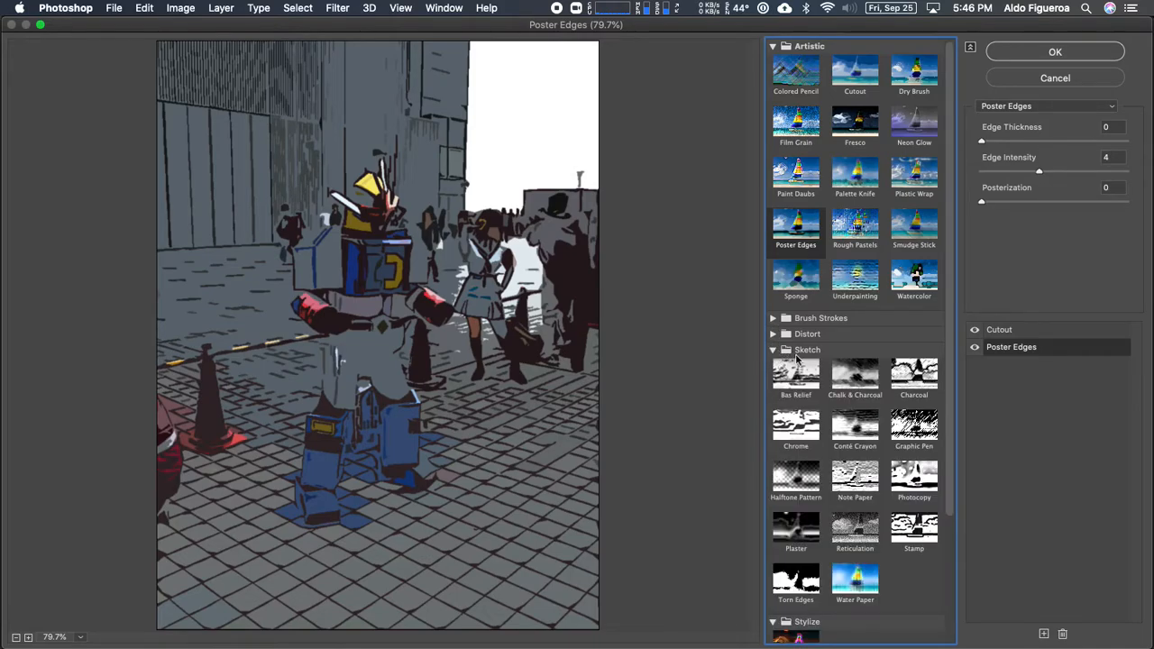
pyautogui.scroll(-3)
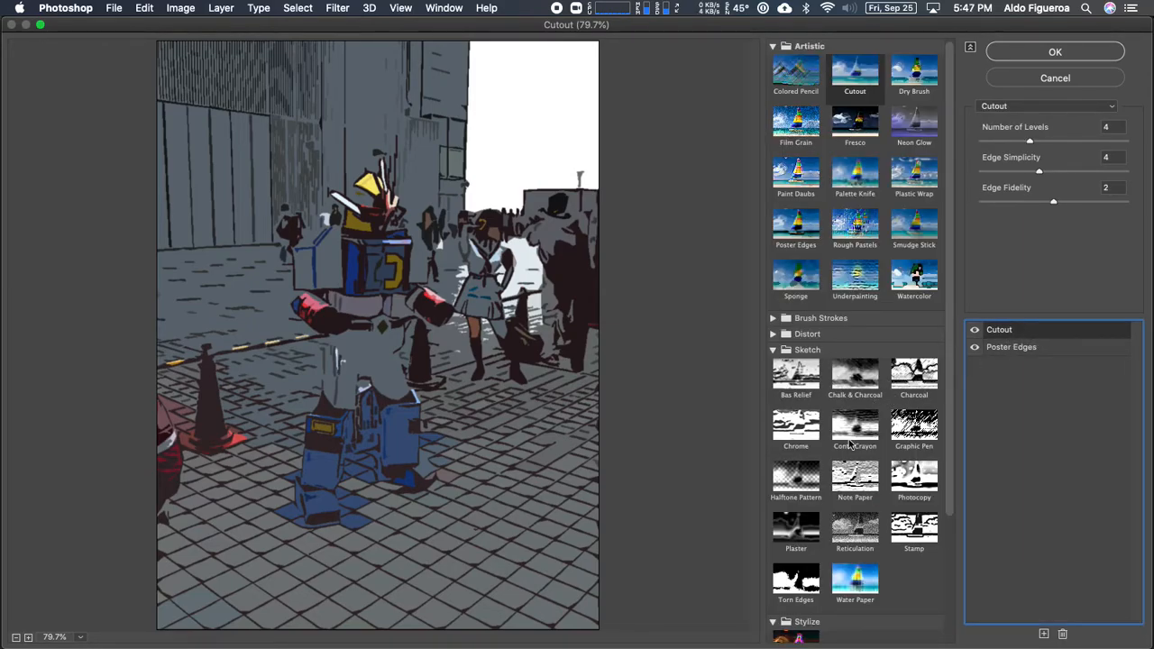
pyautogui.click(913, 423)
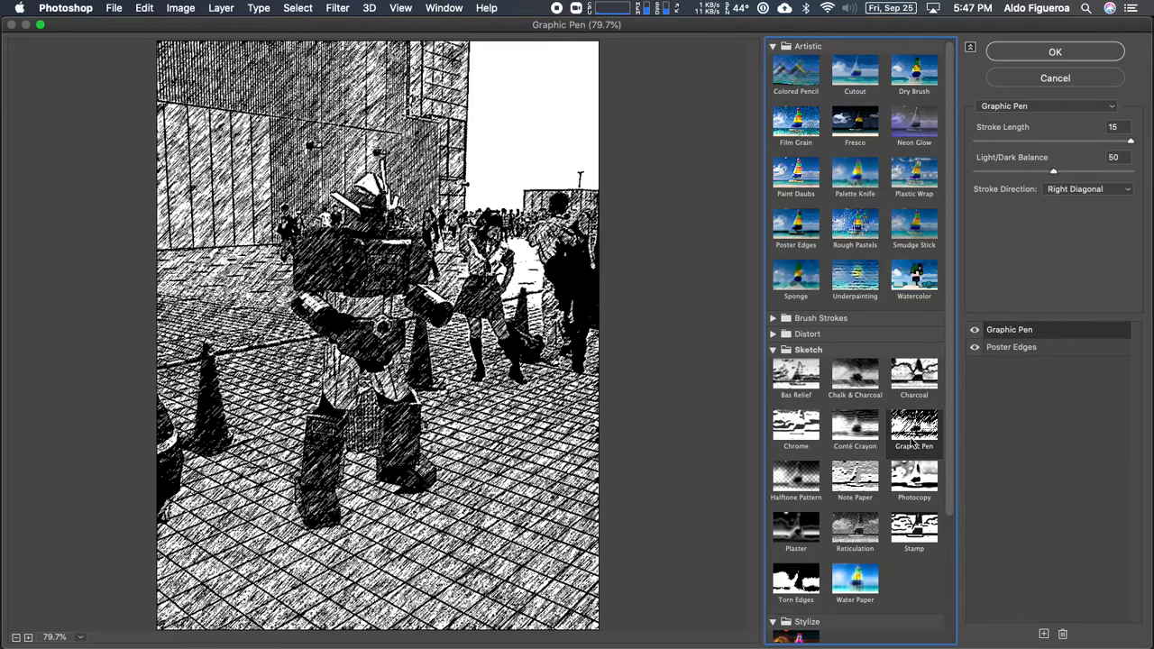
pyautogui.click(912, 431)
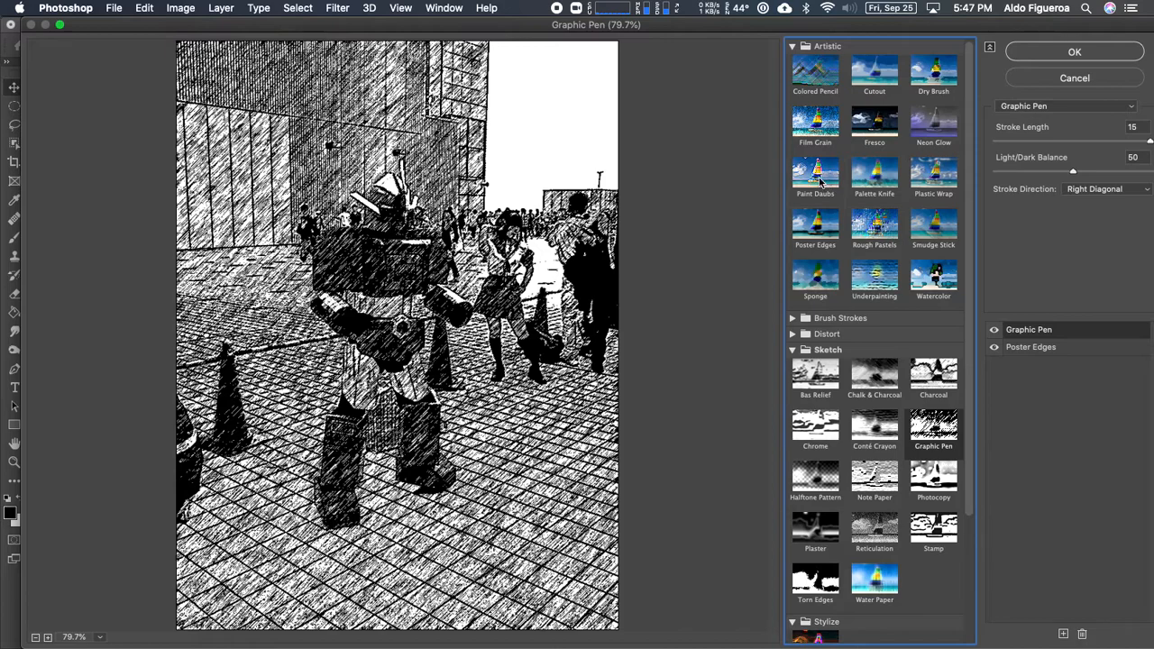
pyautogui.click(934, 174)
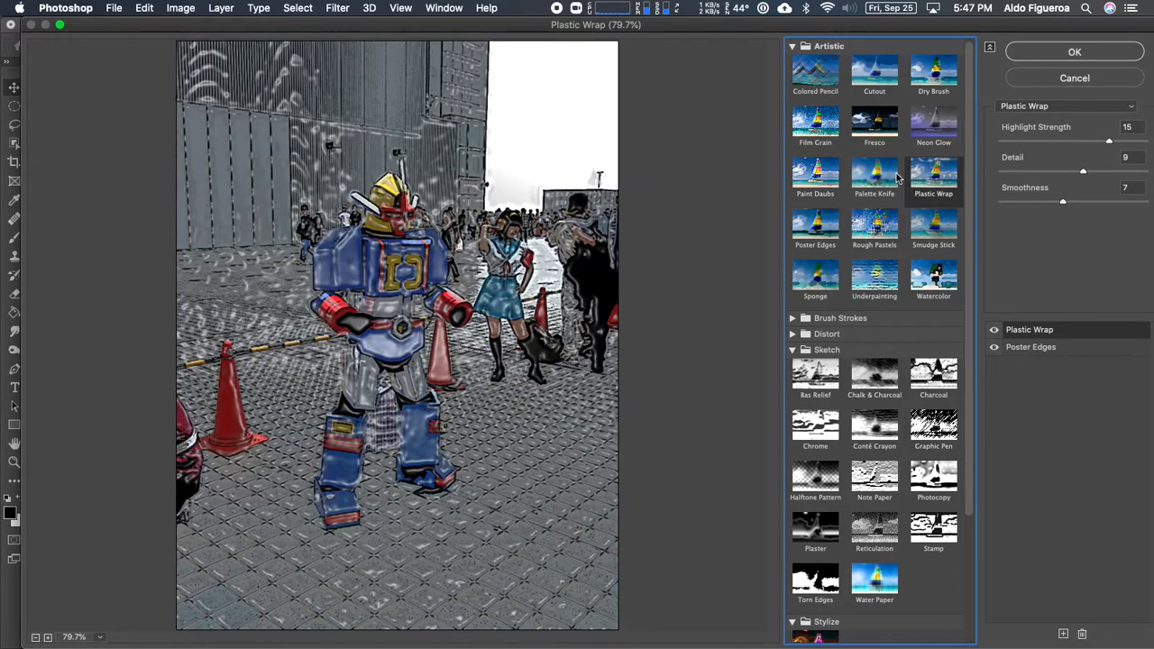
pyautogui.click(934, 226)
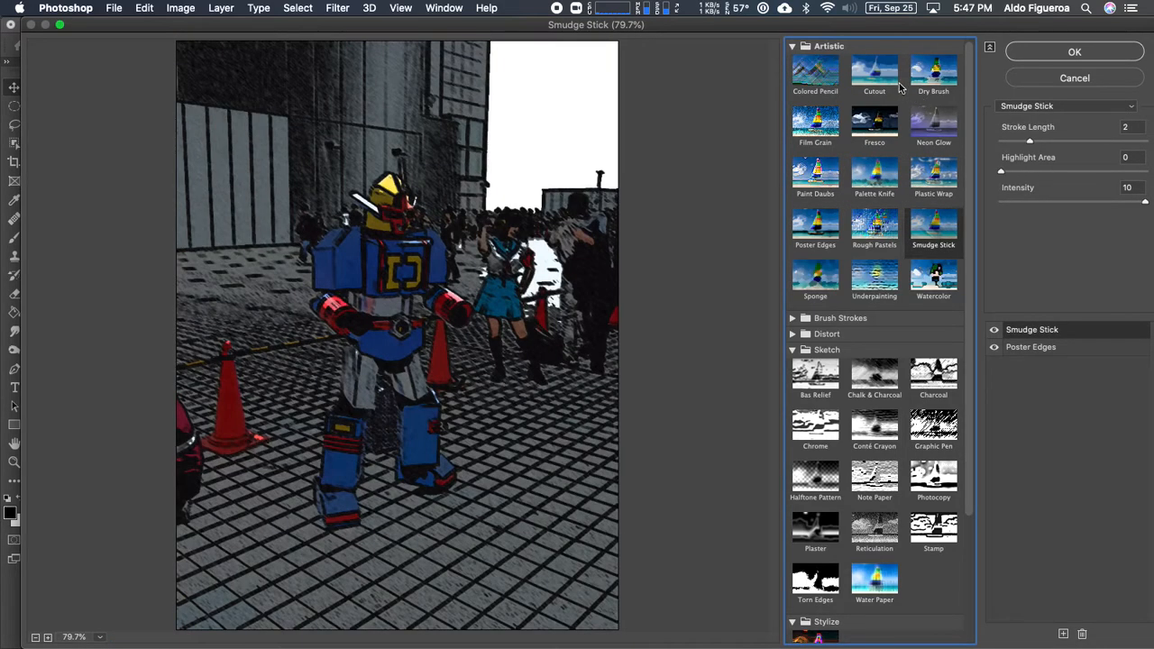
pyautogui.click(815, 226)
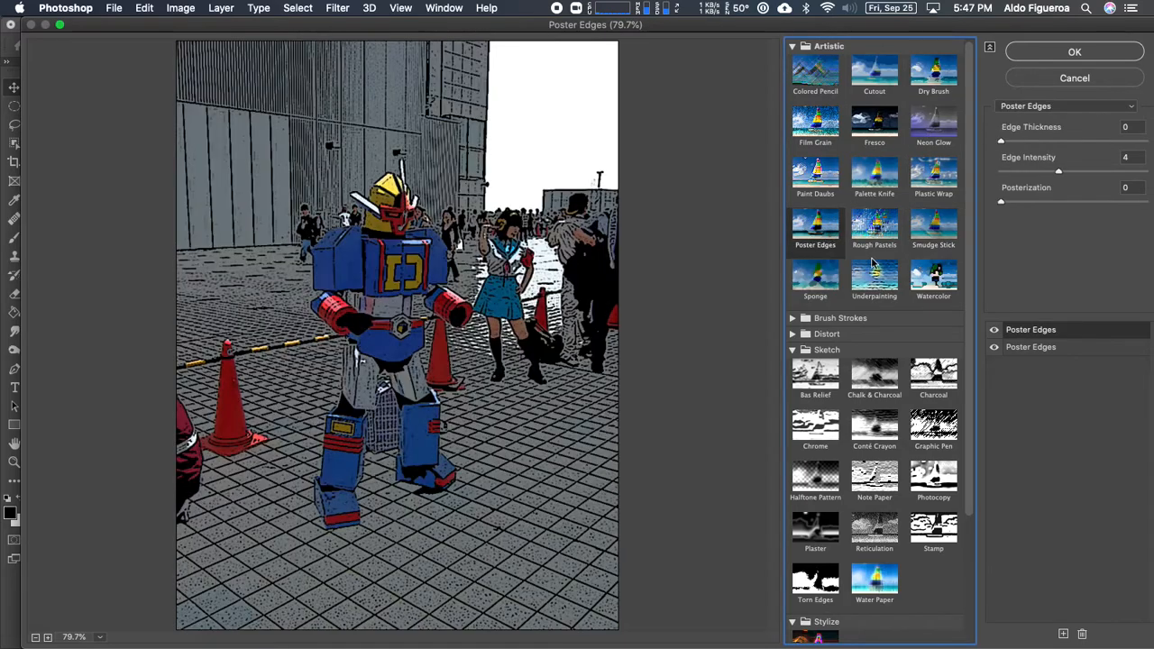
pyautogui.click(934, 274)
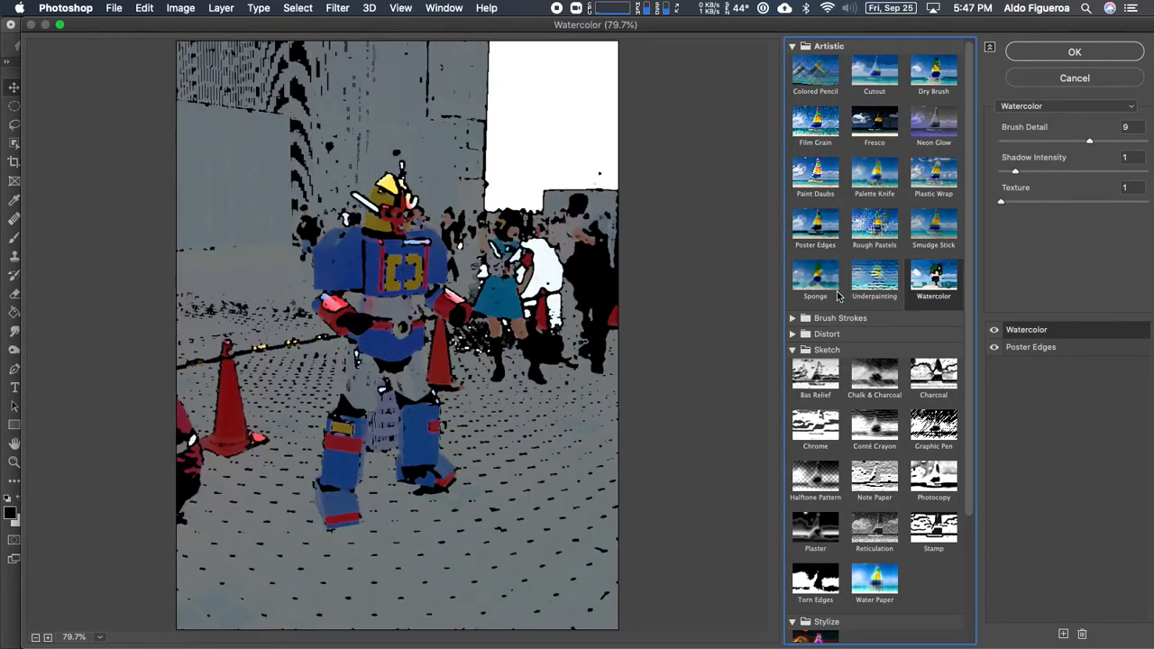
pyautogui.click(873, 74)
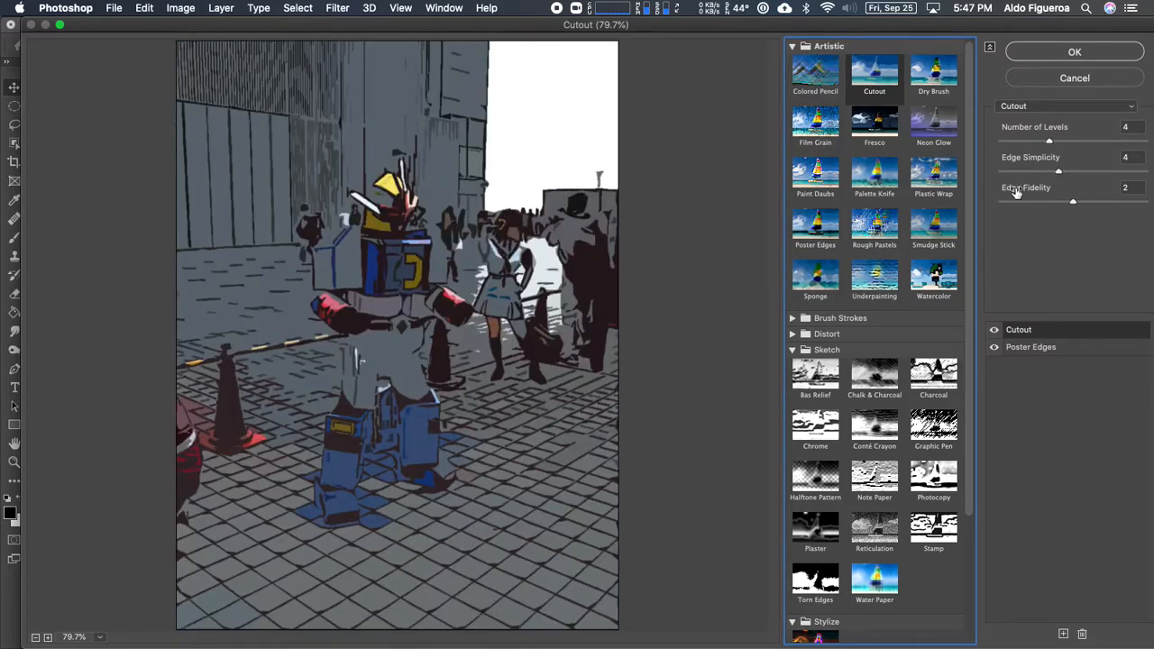
pyautogui.click(1075, 51)
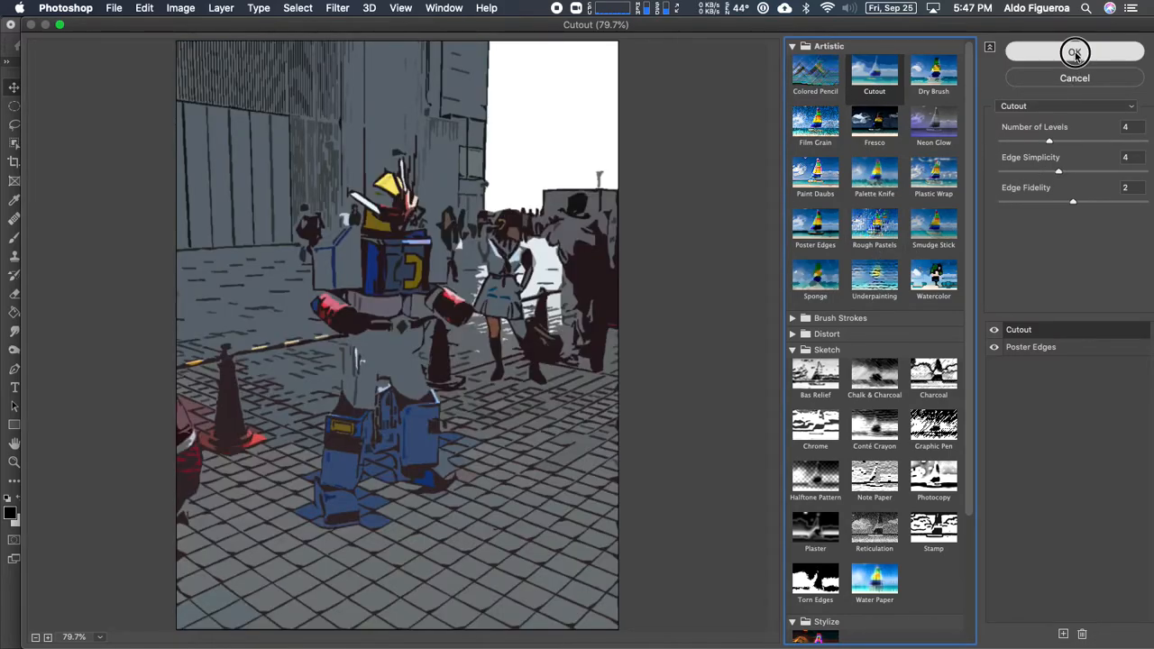
# Step: Apply the stacked filters, rename the layer Filter1 and duplicate the original photo layer
pyautogui.click(1075, 53)
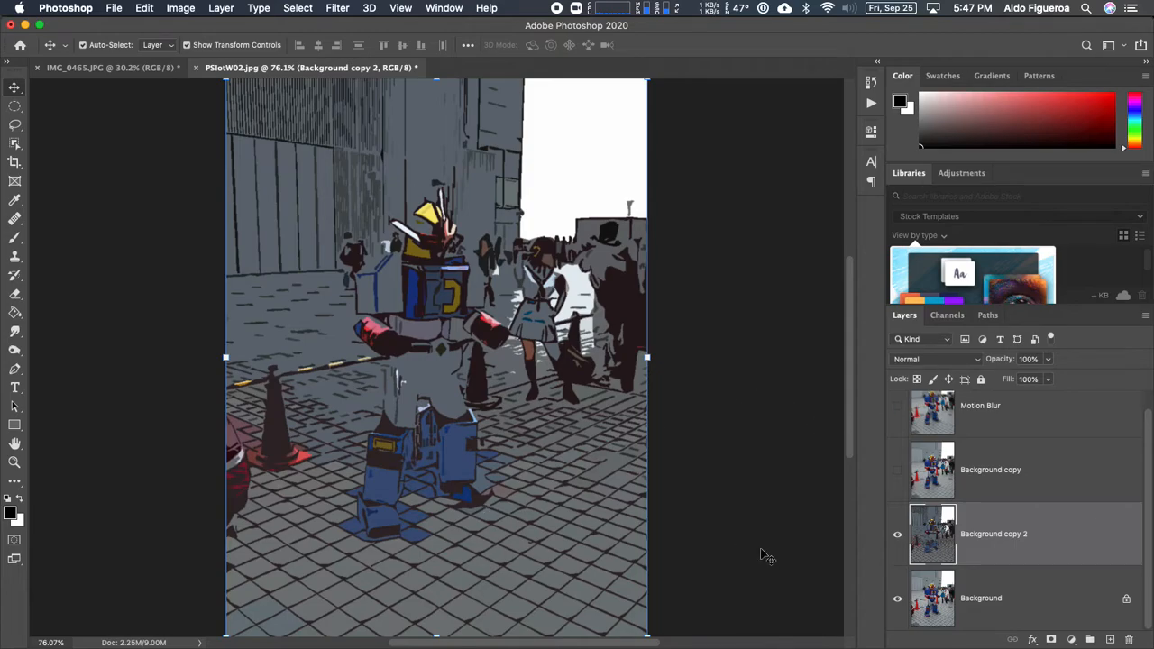
pyautogui.moveTo(465, 314)
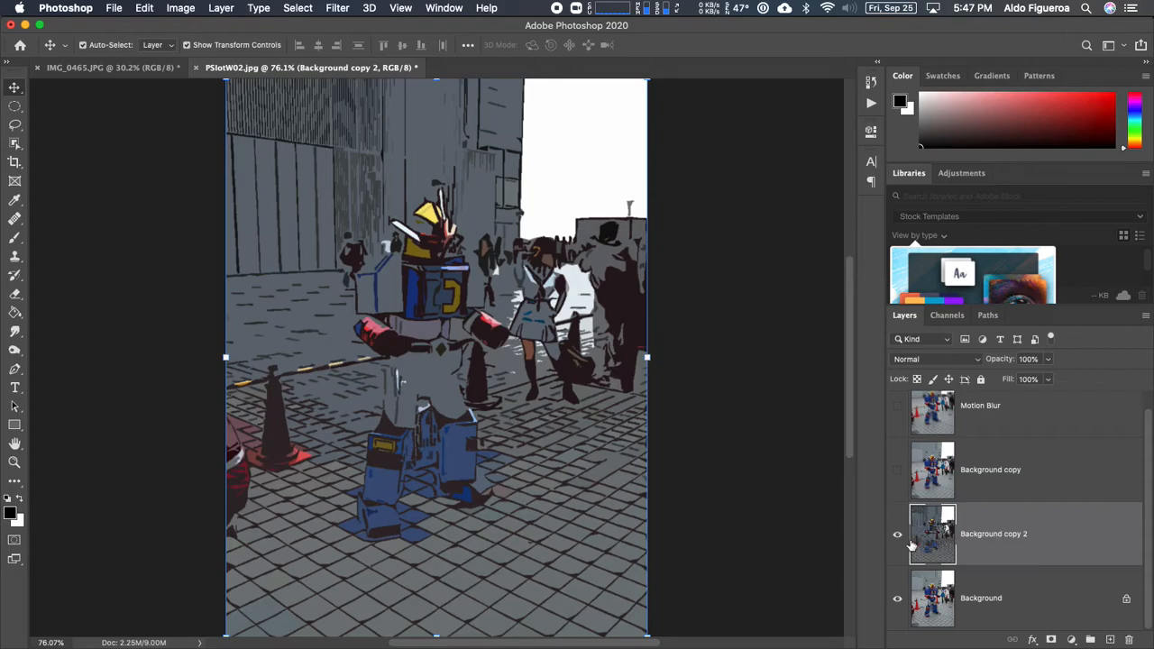
pyautogui.moveTo(898, 534)
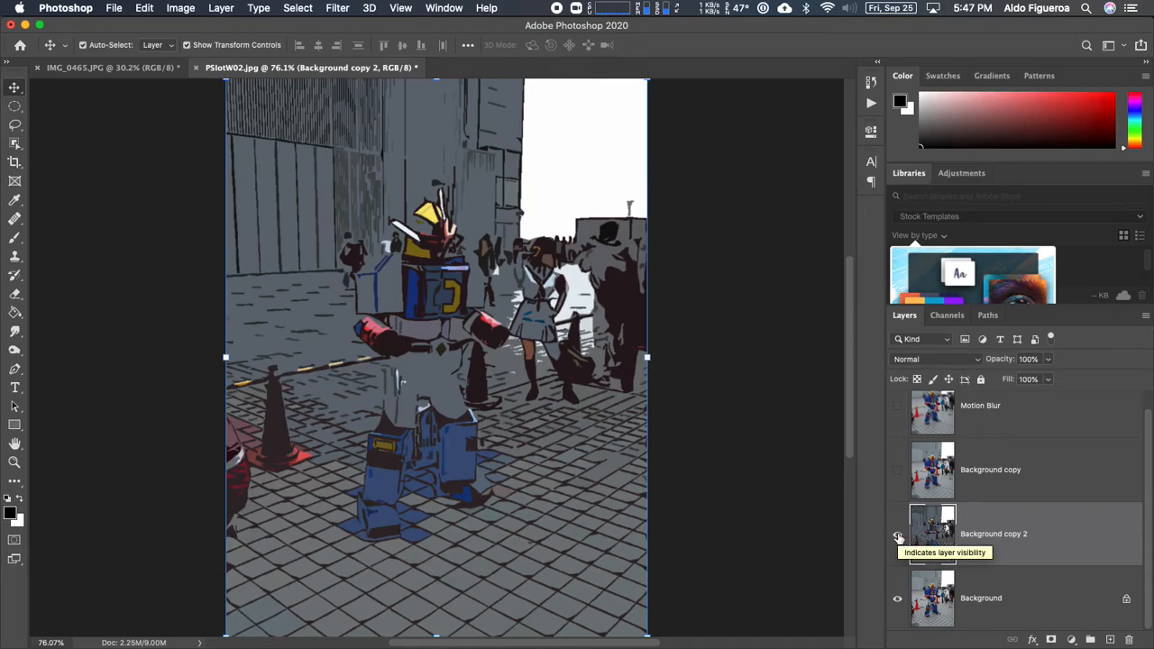
pyautogui.doubleClick(993, 533)
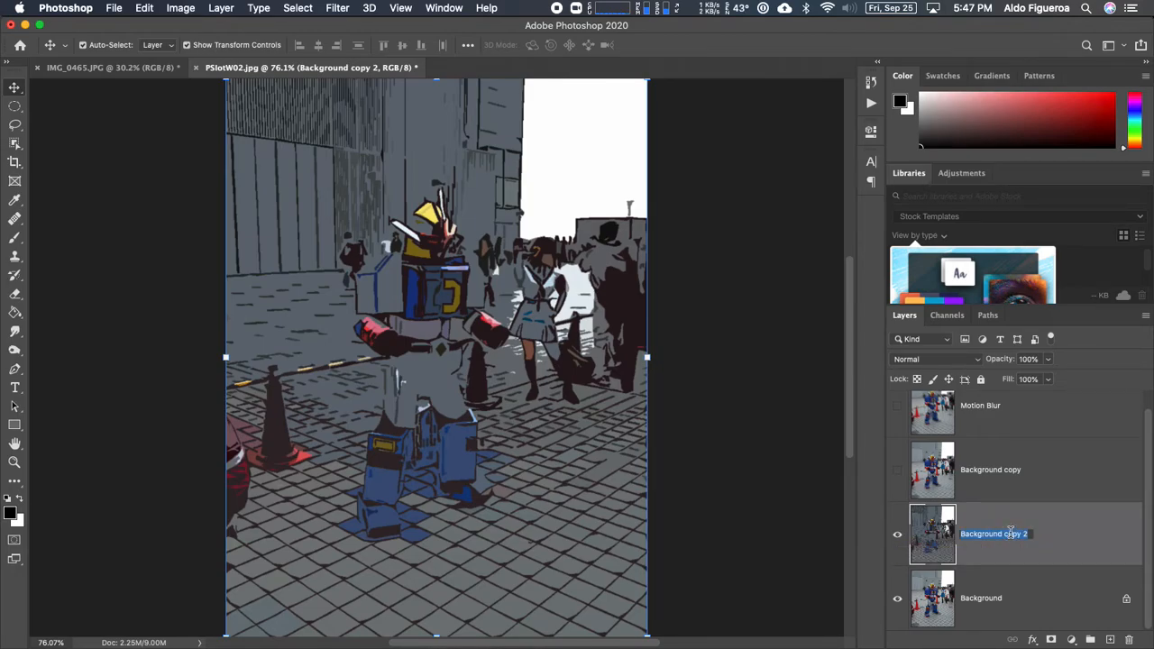
pyautogui.write('Filter1')
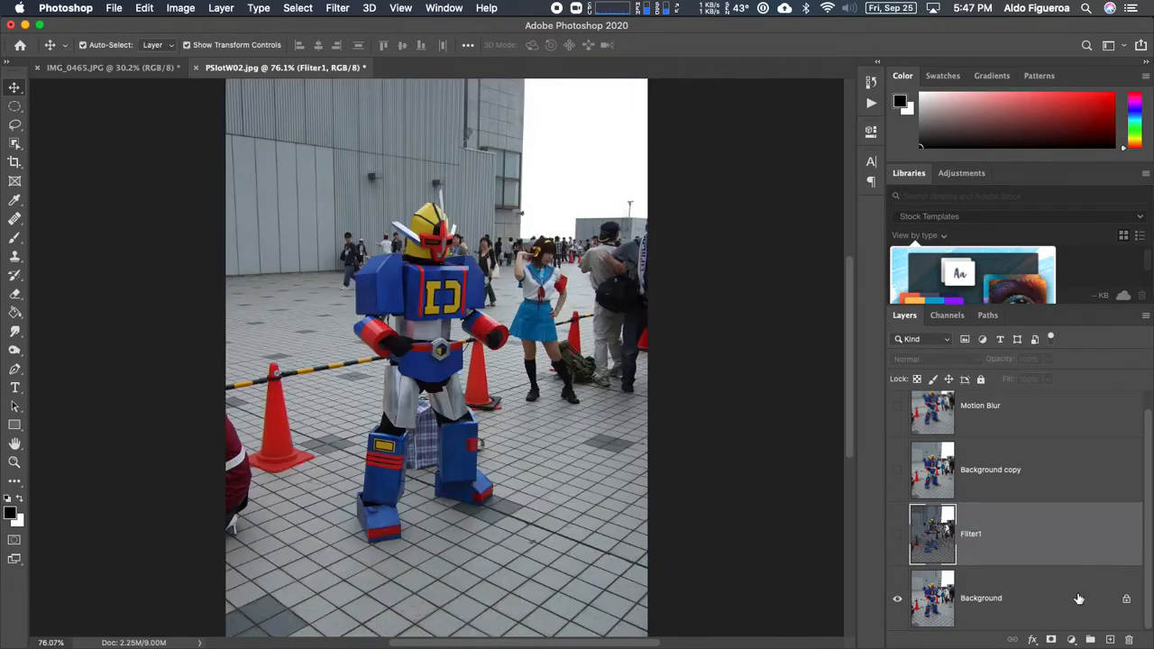
pyautogui.click(981, 599)
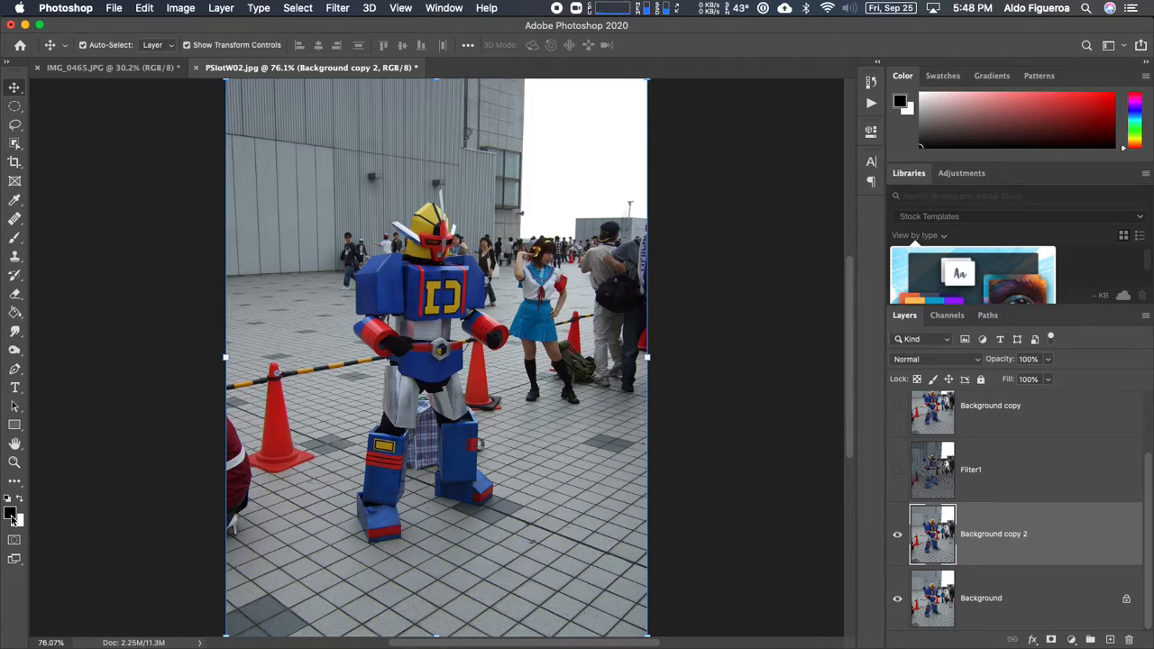
# Step: Set the foreground colour to a medium blue (#2e68d3)
pyautogui.click(10, 512)
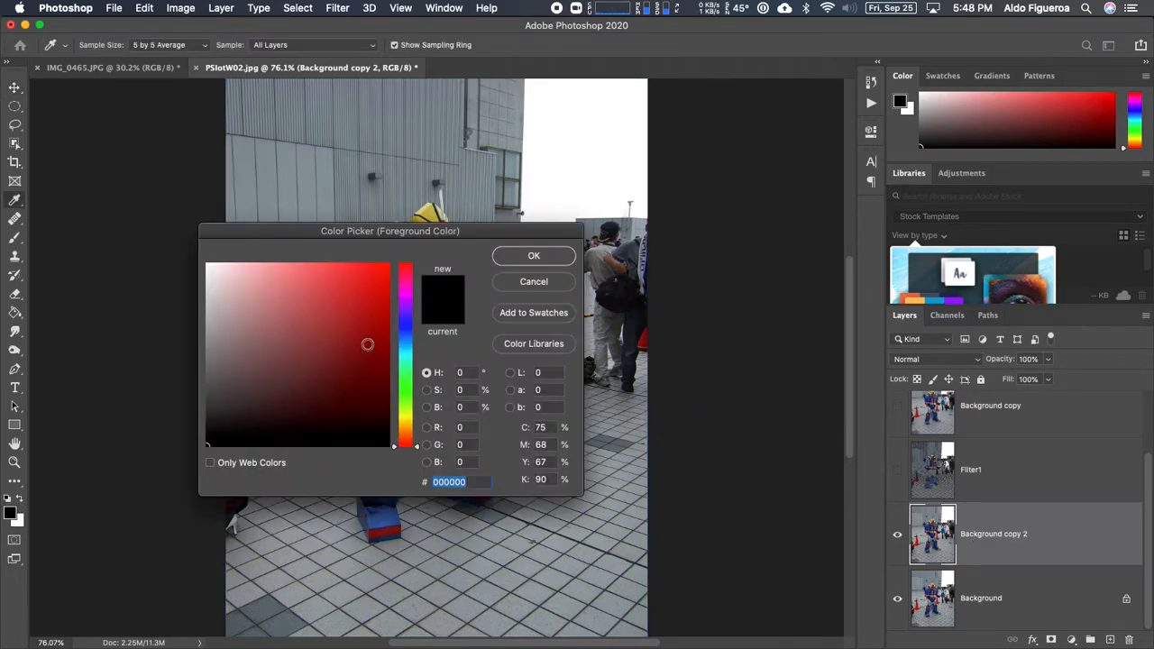
pyautogui.click(382, 341)
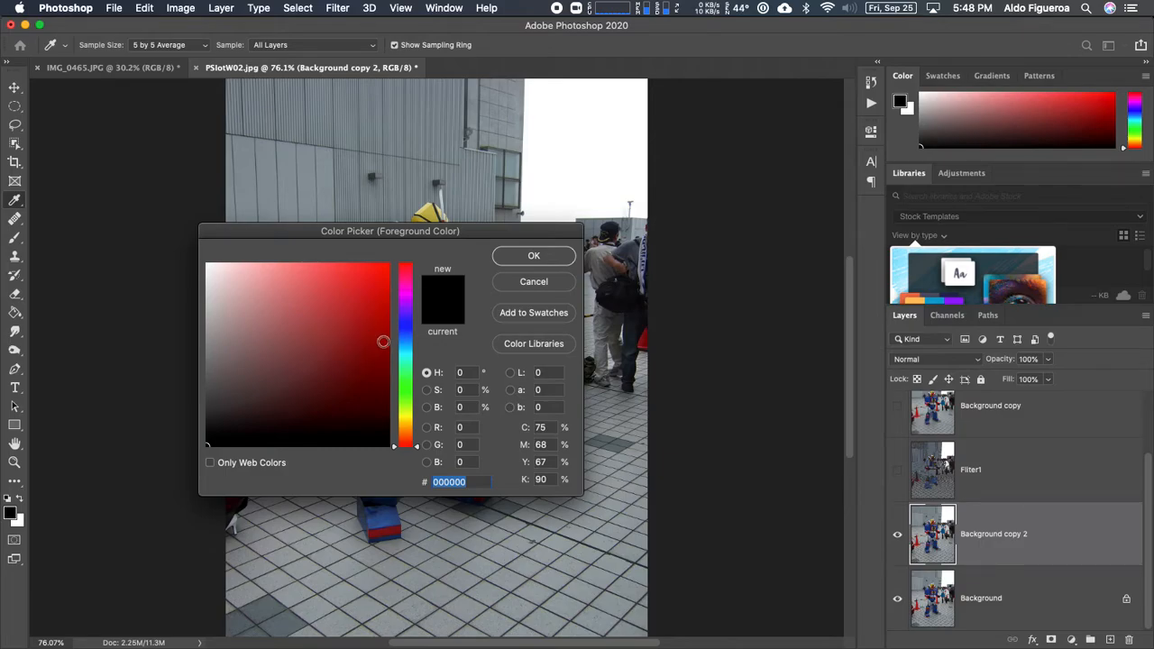
pyautogui.click(379, 281)
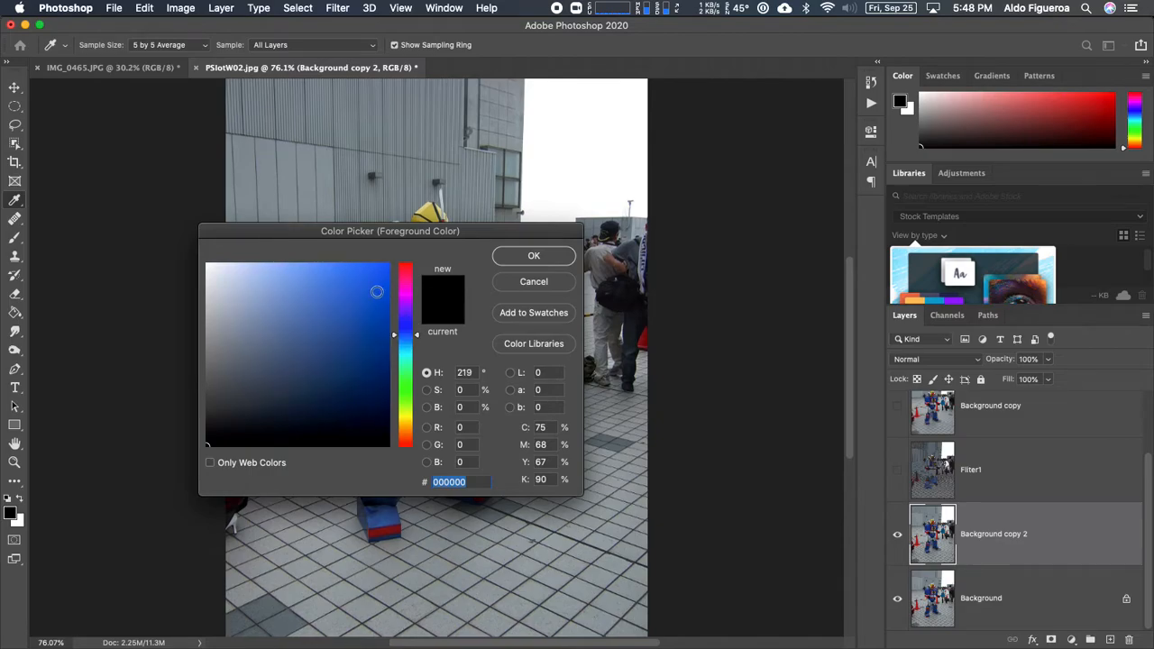
pyautogui.click(350, 292)
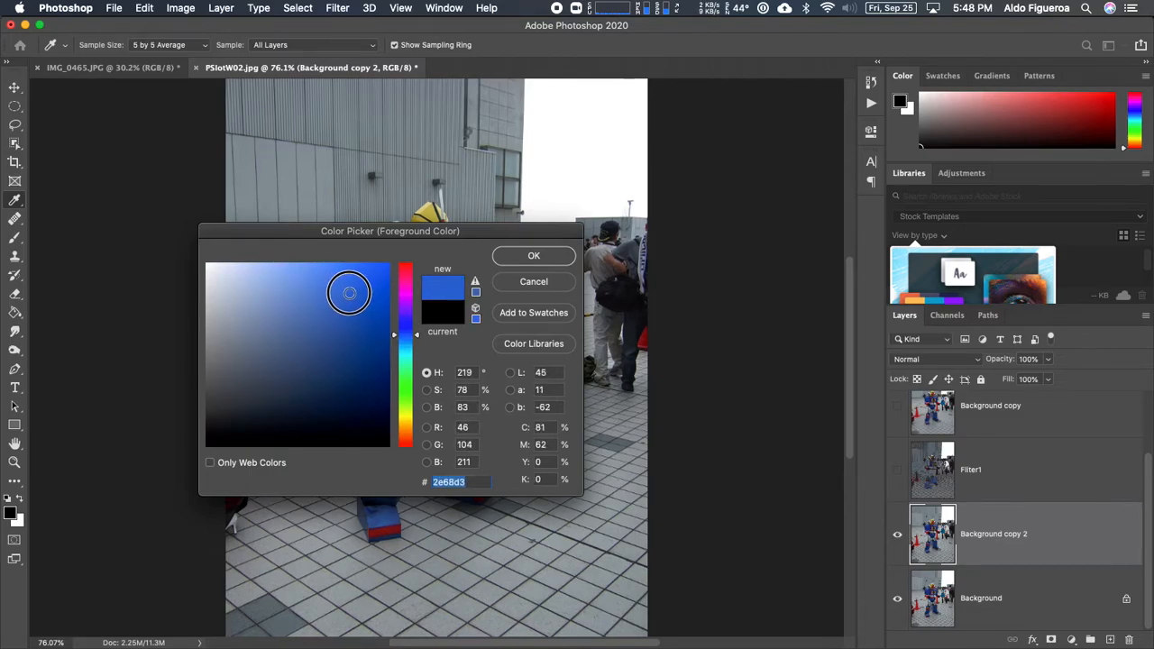
pyautogui.click(534, 256)
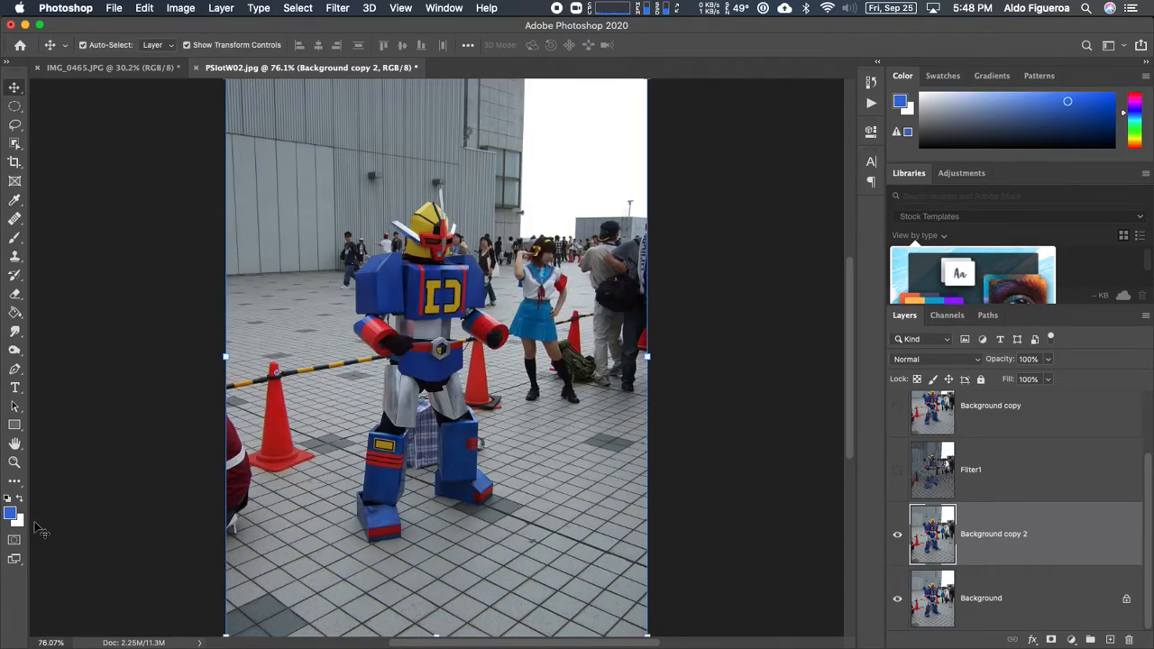
# Step: Set the background colour to a warm gold (#f7c461)
pyautogui.click(18, 519)
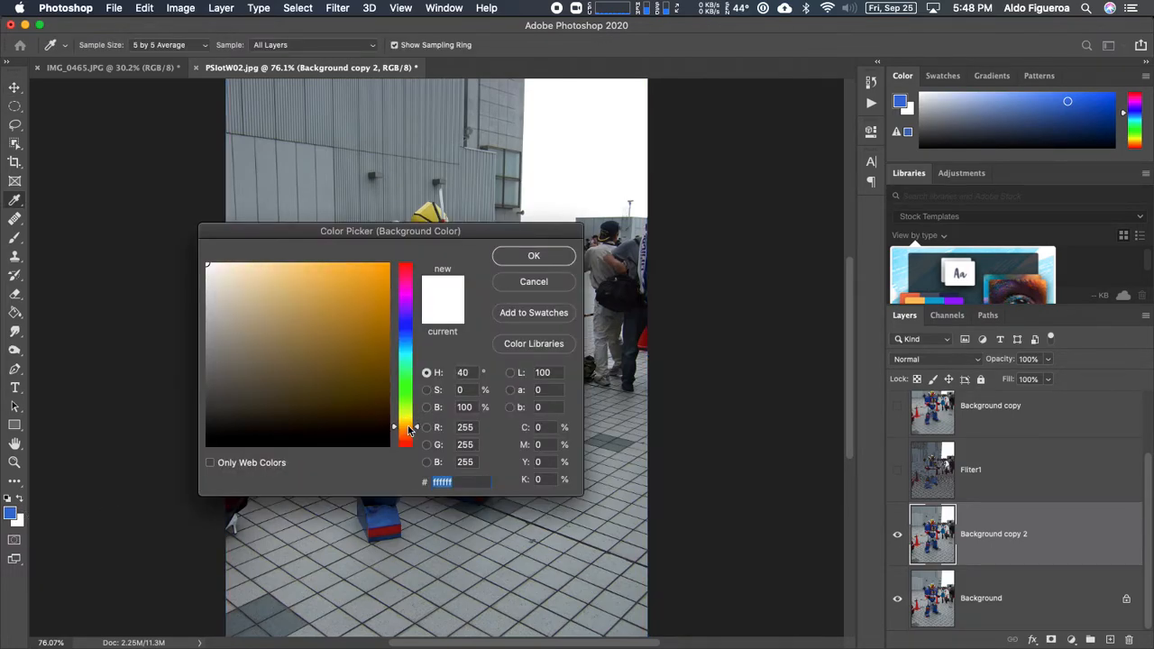
pyautogui.click(328, 270)
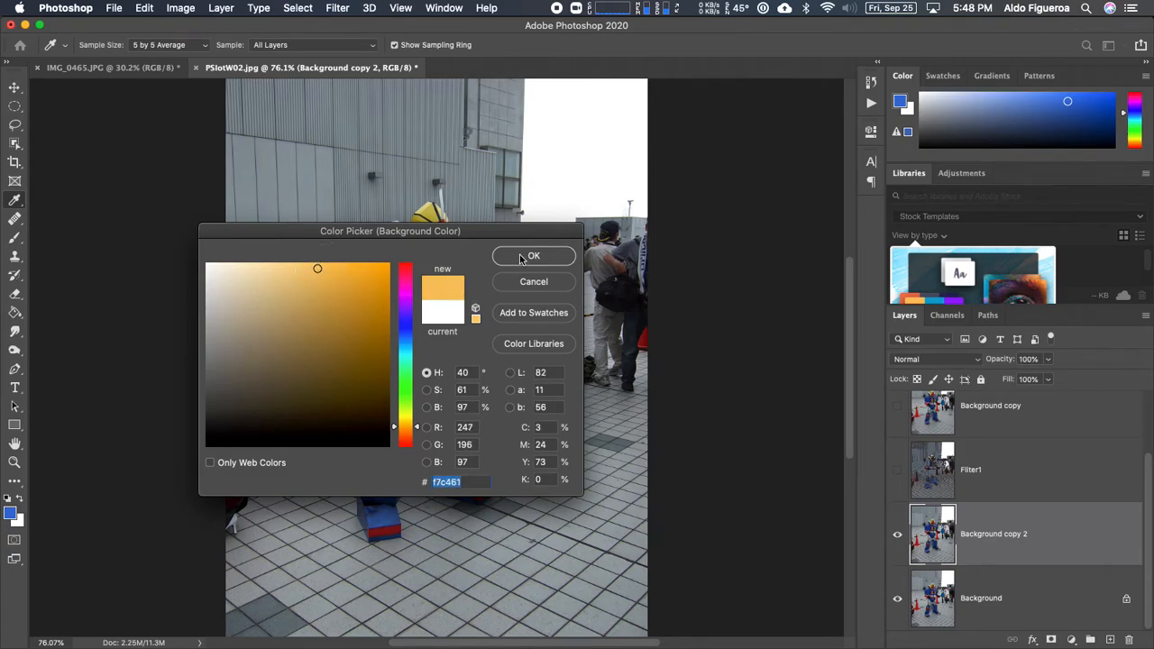
pyautogui.click(534, 256)
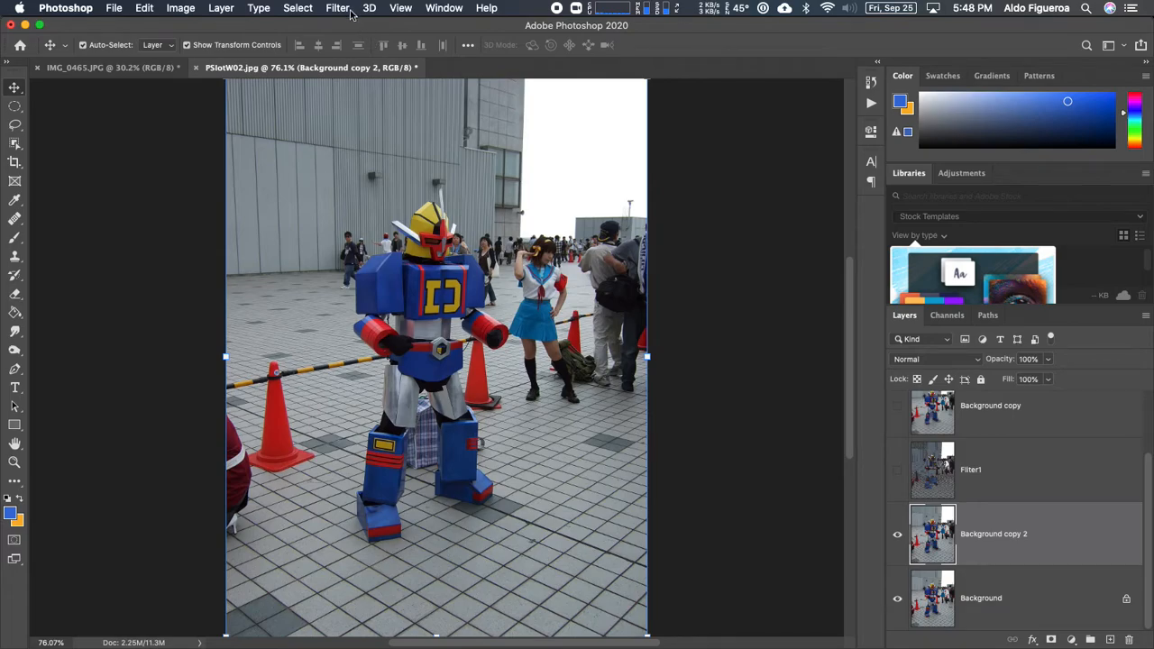
# Step: Reopen the Filter Gallery on the new copy, hide Cutout and preview Halftone Pattern
pyautogui.click(339, 7)
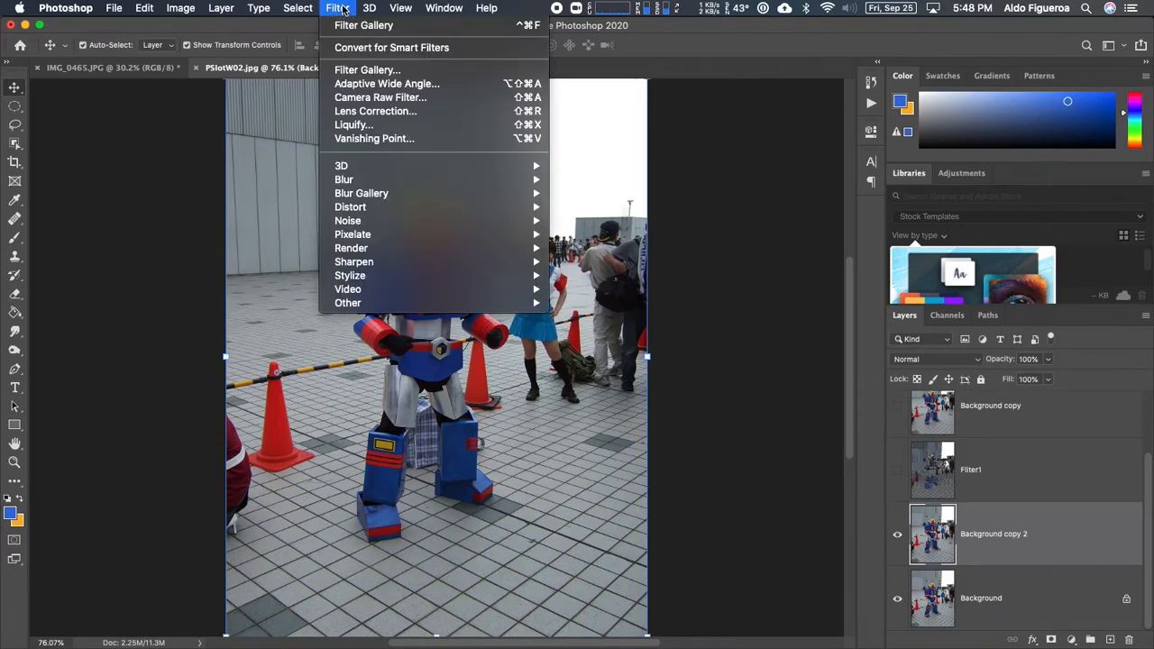
pyautogui.moveTo(364, 25)
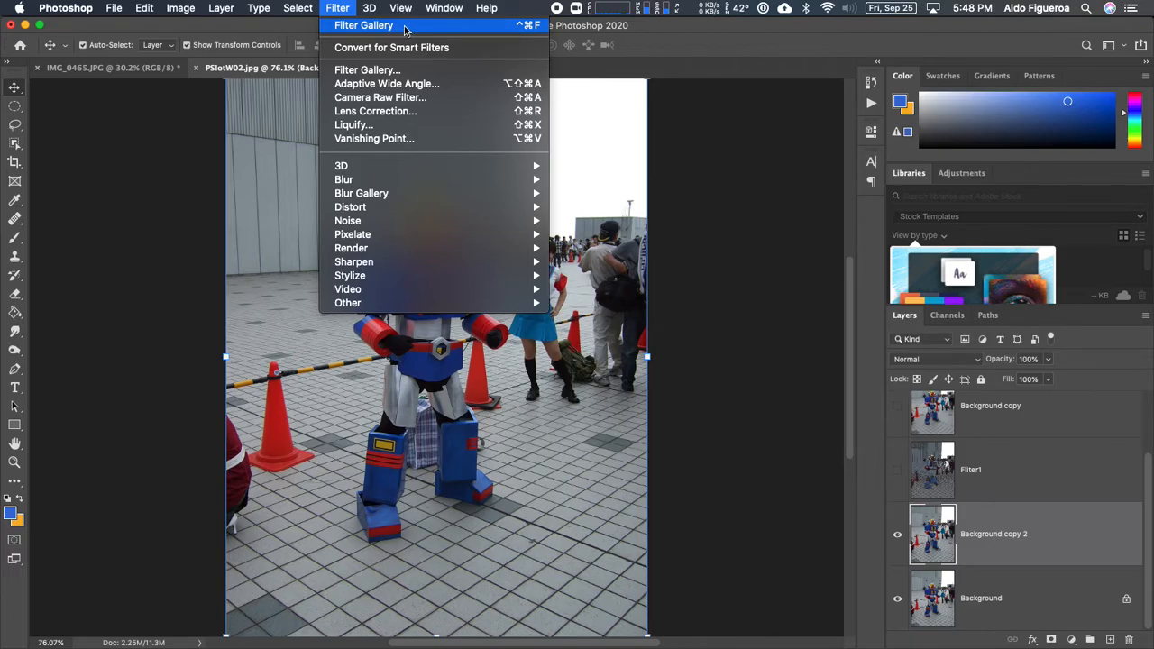
pyautogui.moveTo(419, 28)
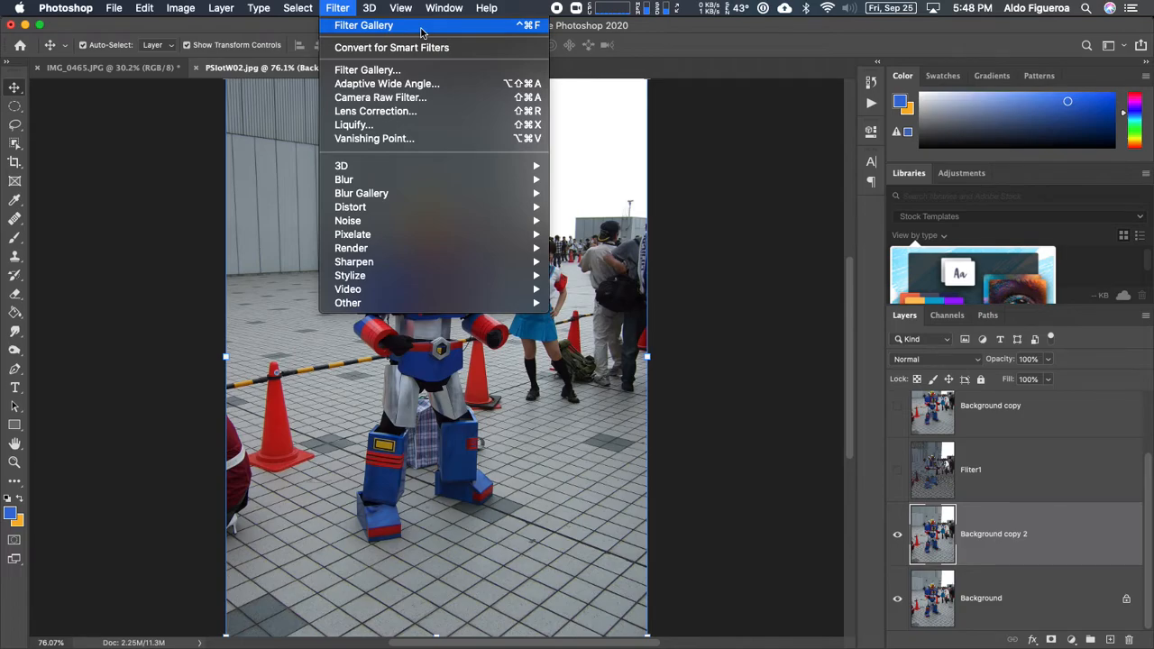
pyautogui.moveTo(404, 30)
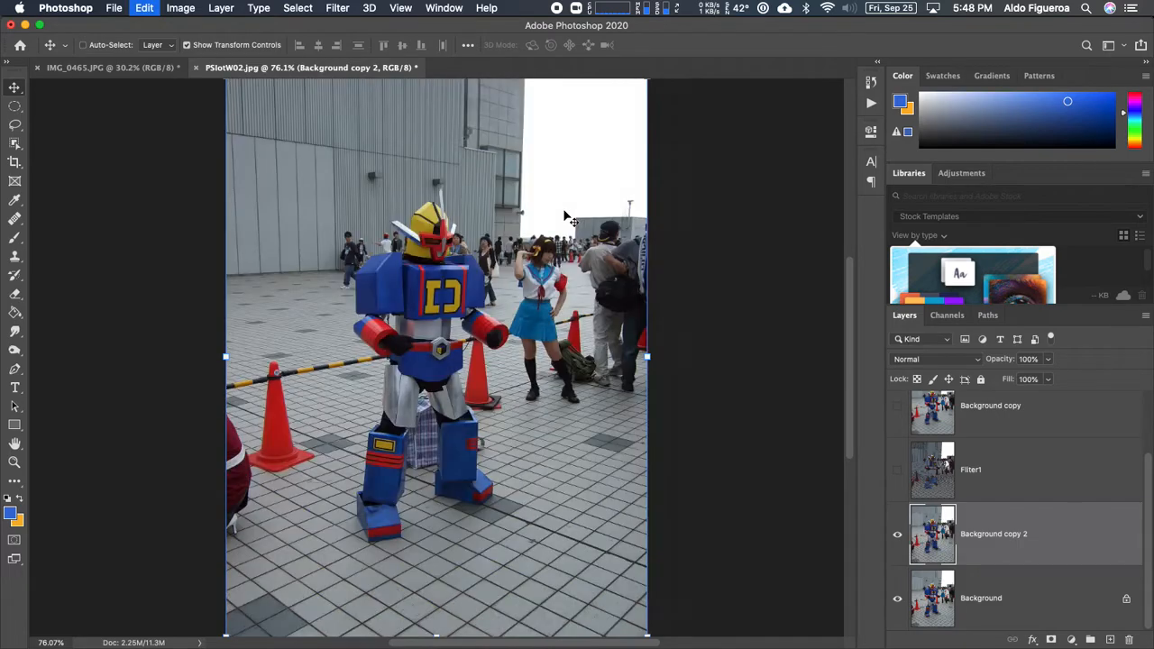
pyautogui.click(337, 8)
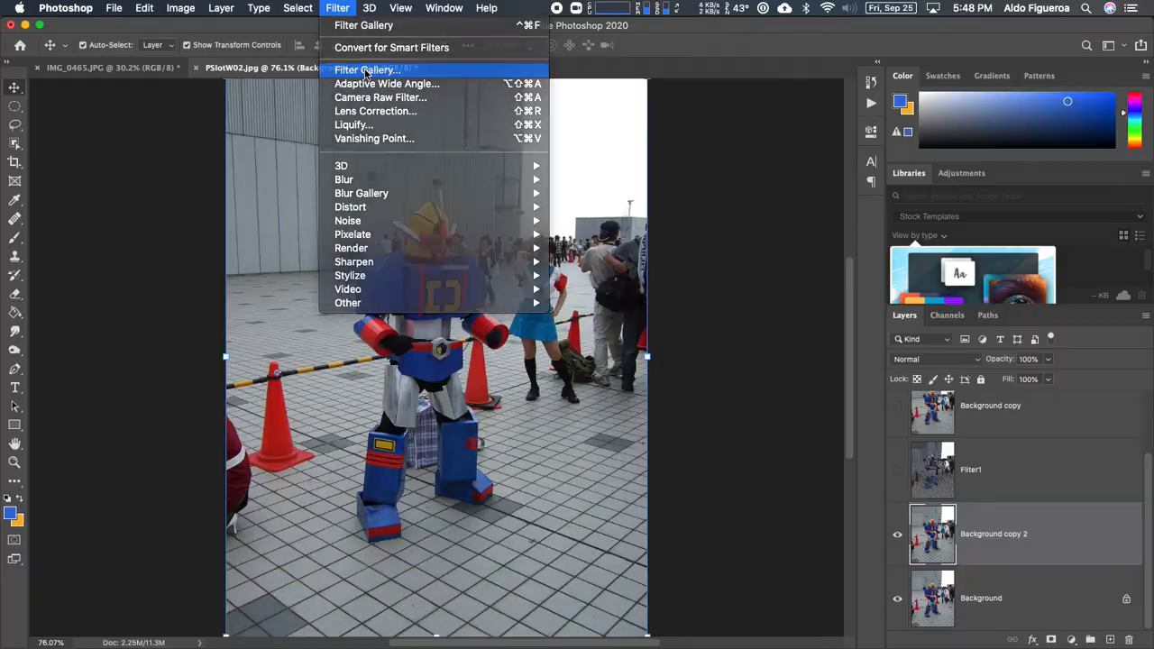
pyautogui.click(368, 68)
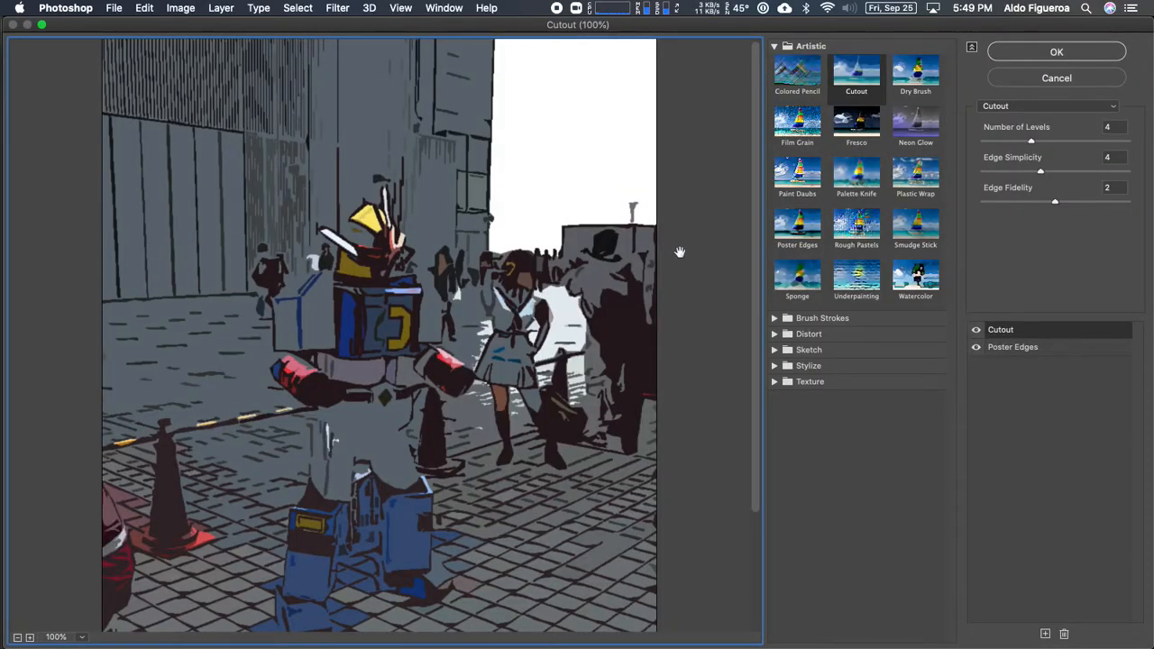
pyautogui.moveTo(718, 299)
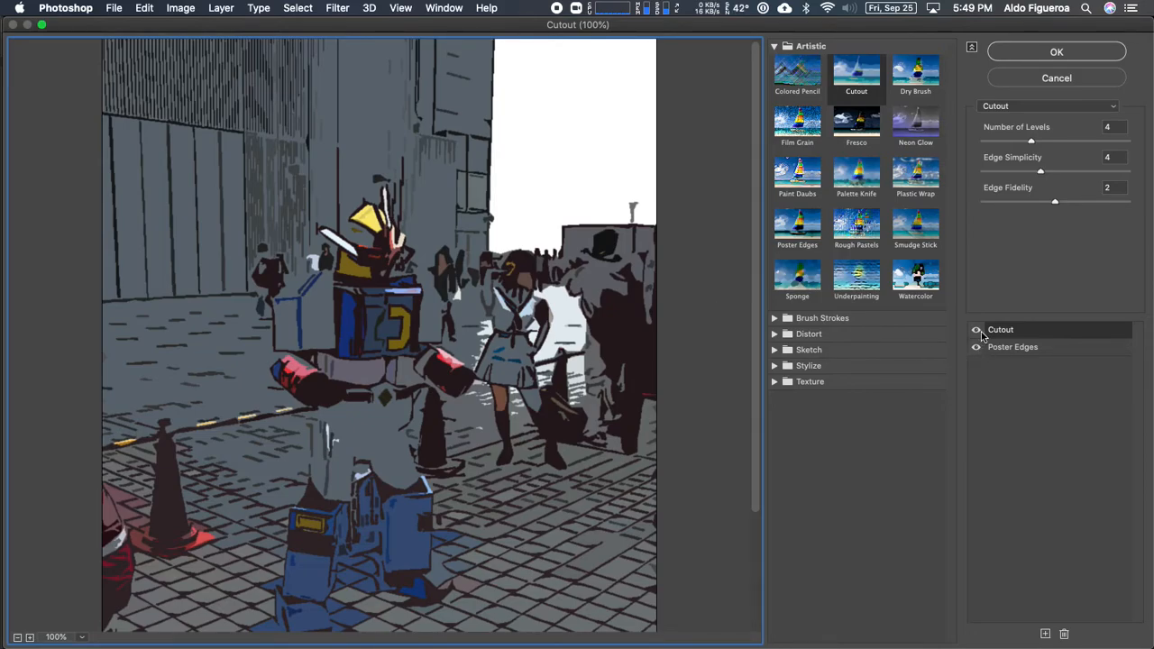
pyautogui.click(976, 346)
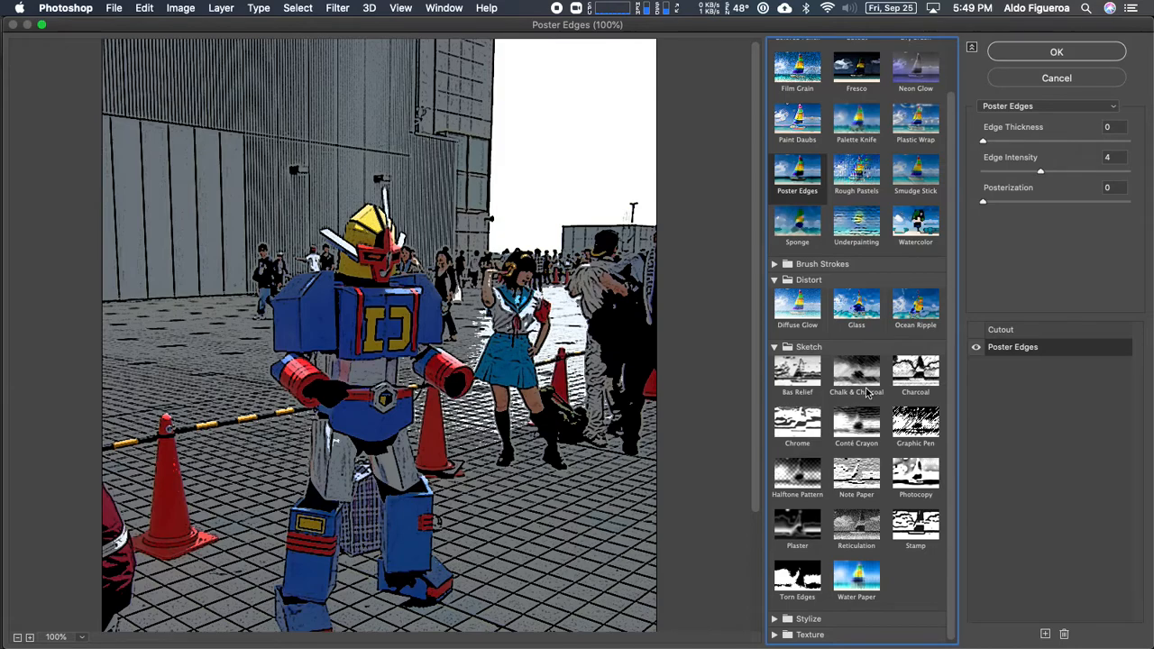
pyautogui.click(797, 472)
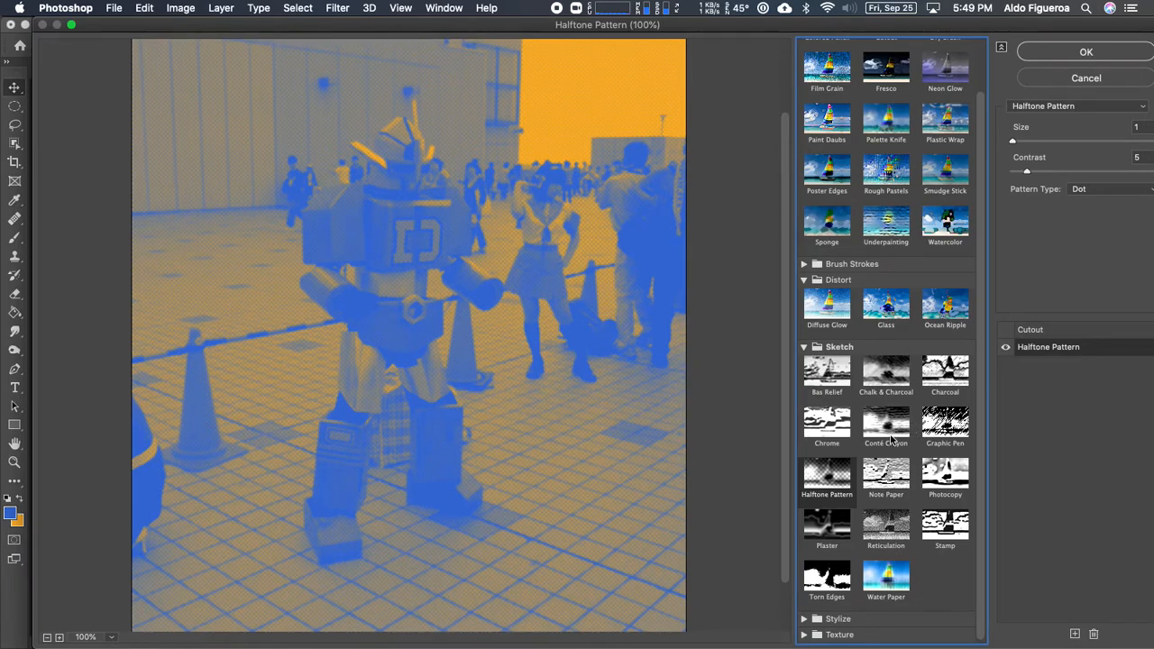
pyautogui.moveTo(934, 508)
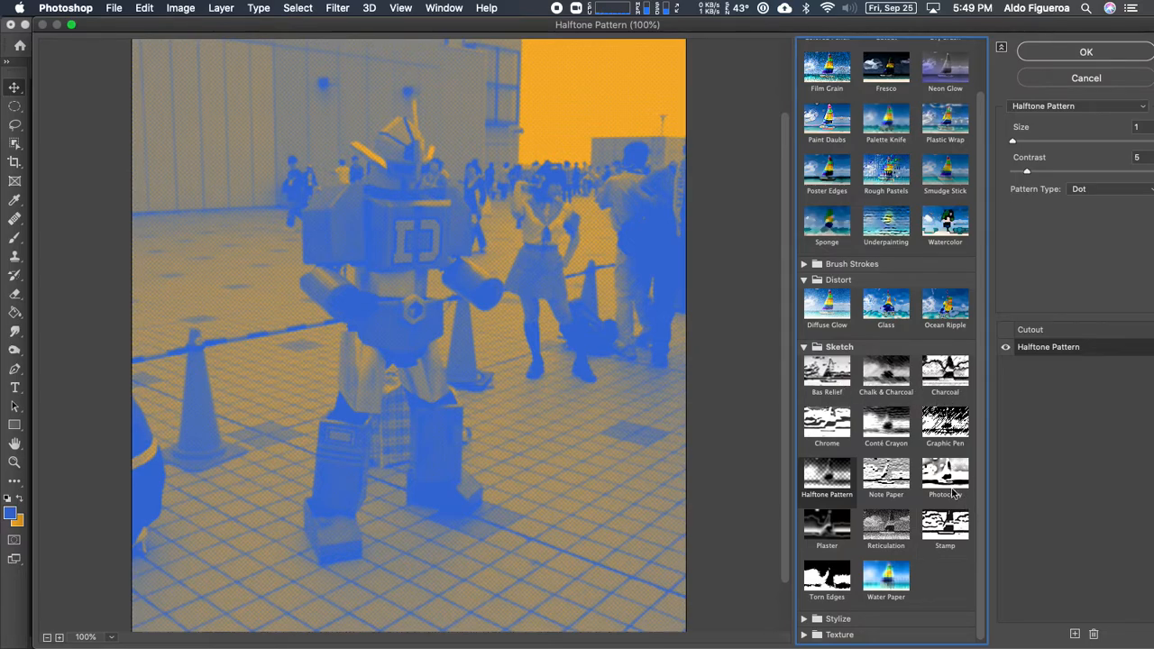
pyautogui.moveTo(895, 532)
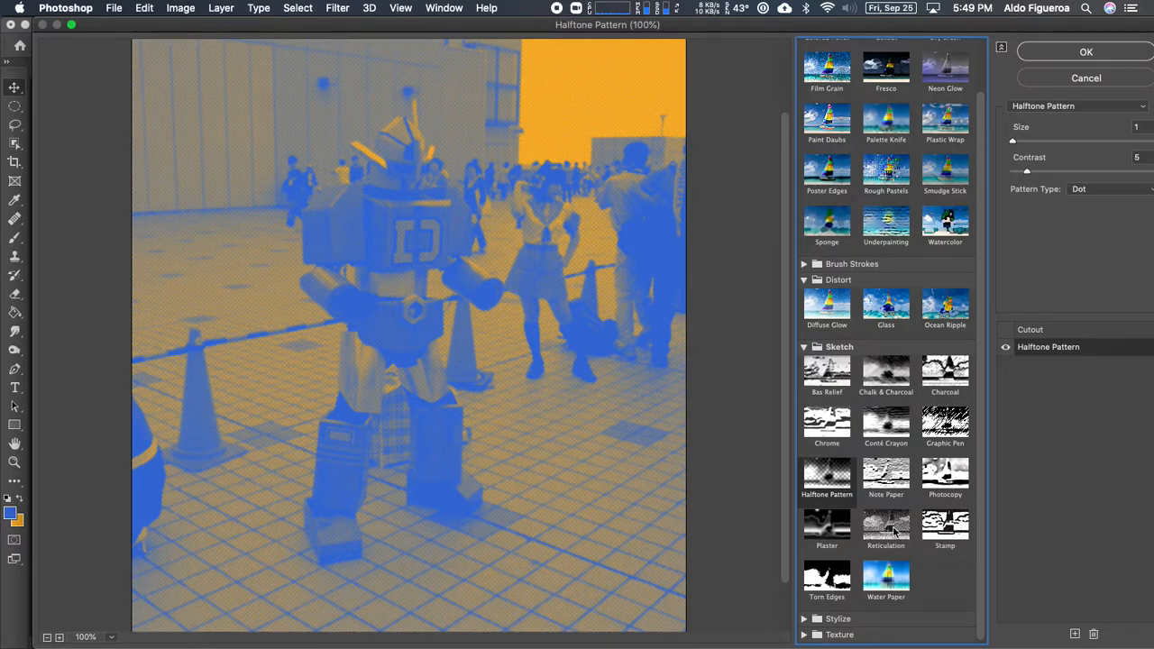
# Step: Tune the sketch effect: Stamp light/dark balance, Charcoal balance 68 and thickness 3
pyautogui.click(945, 530)
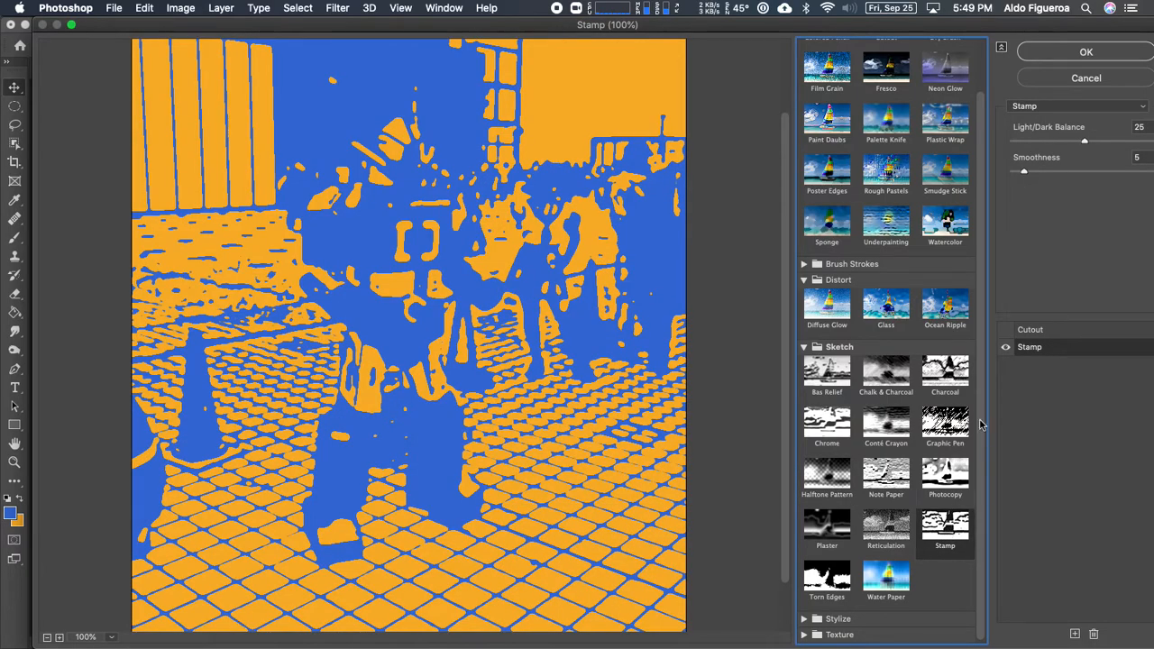
pyautogui.moveTo(1085, 141); pyautogui.dragTo(1050, 140)
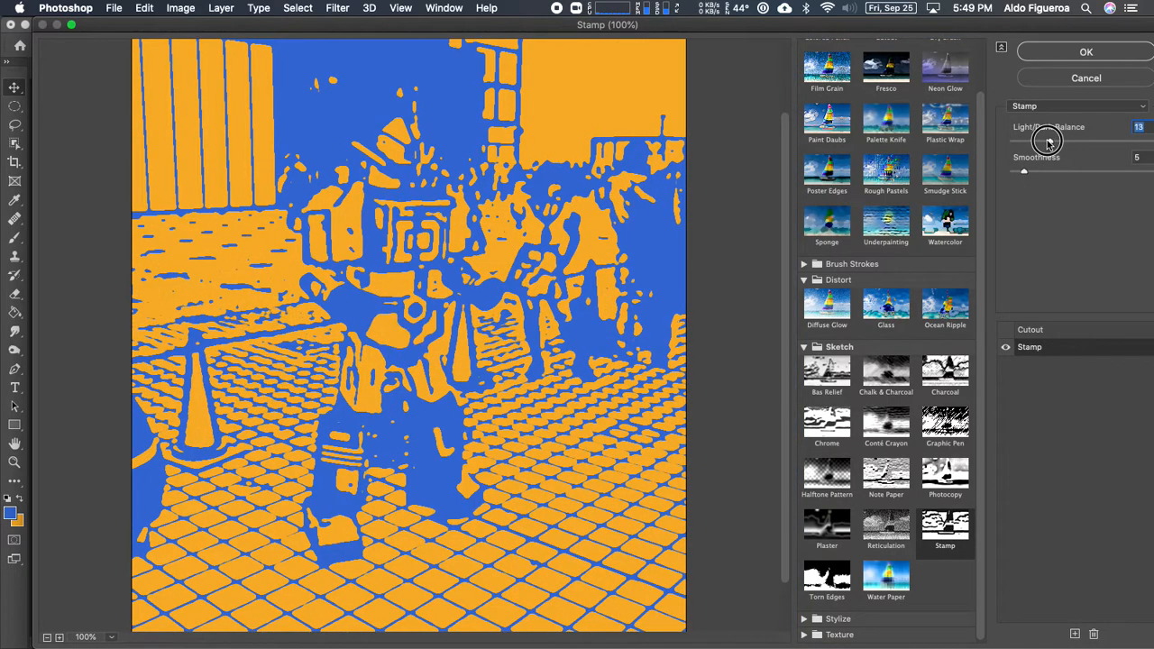
pyautogui.moveTo(1046, 145); pyautogui.dragTo(1031, 172)
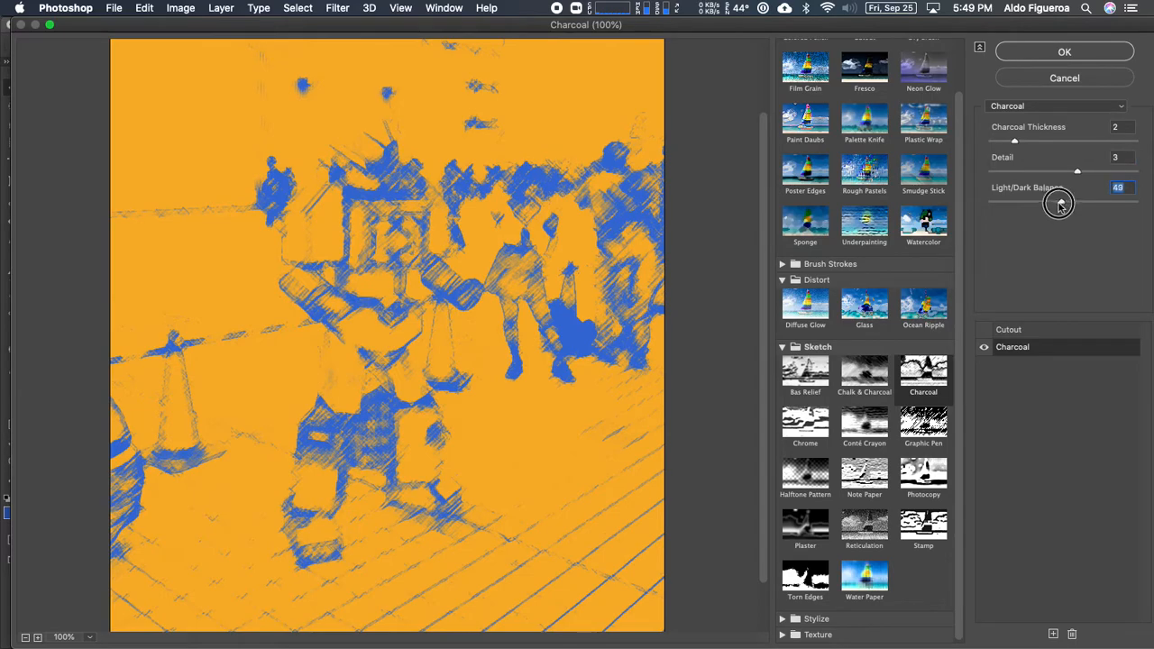
pyautogui.moveTo(1060, 202); pyautogui.dragTo(1089, 202)
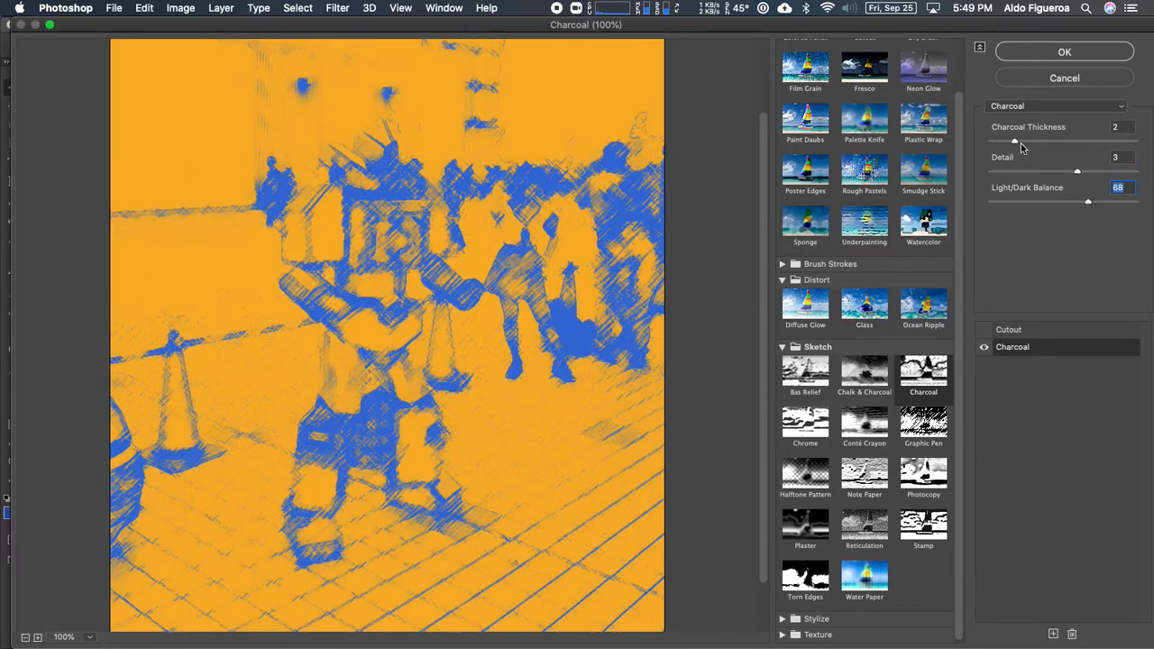
pyautogui.click(1033, 141)
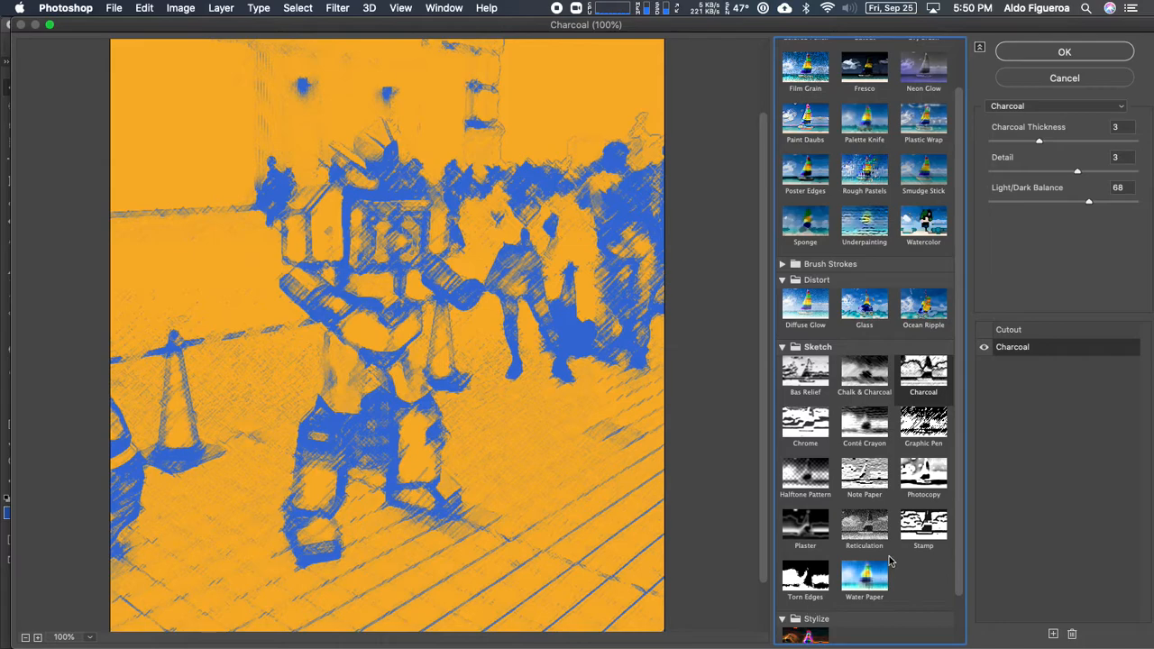
# Step: Switch the top effect to Stamp from the lower thumbnails
pyautogui.scroll(-3)
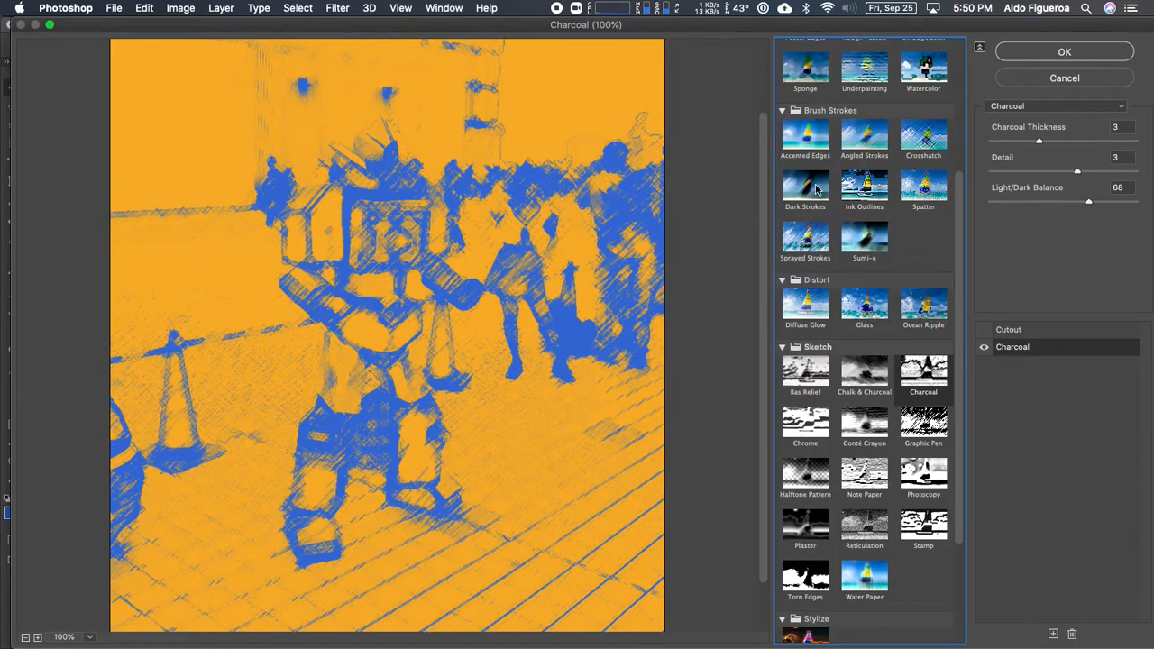
pyautogui.scroll(-3)
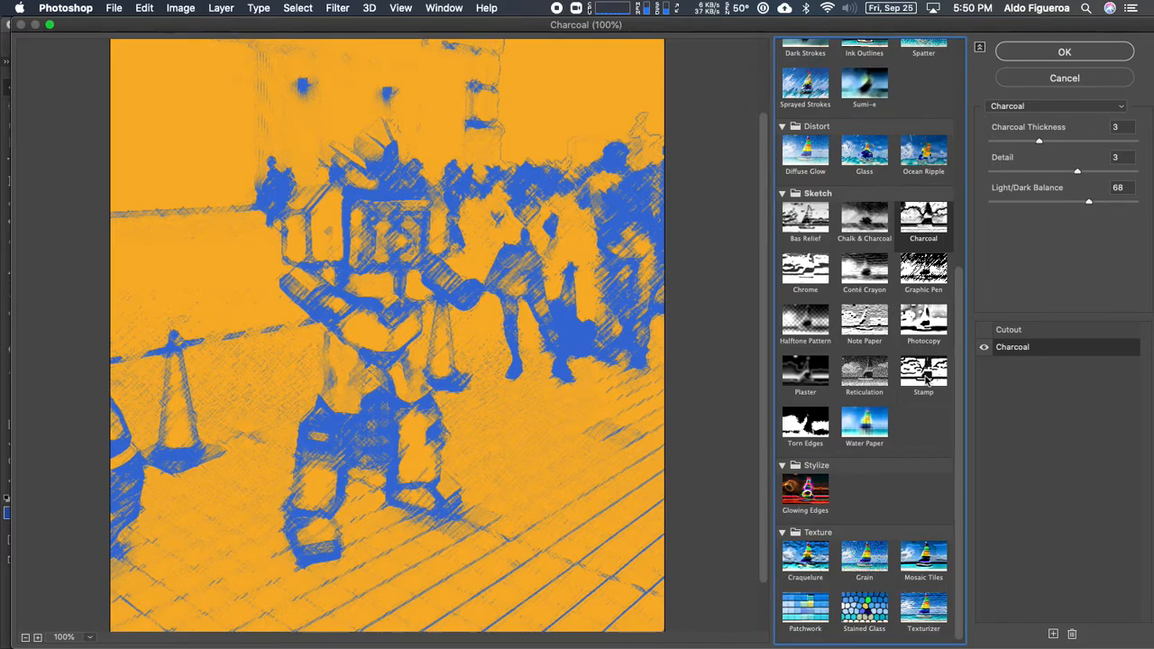
pyautogui.click(923, 370)
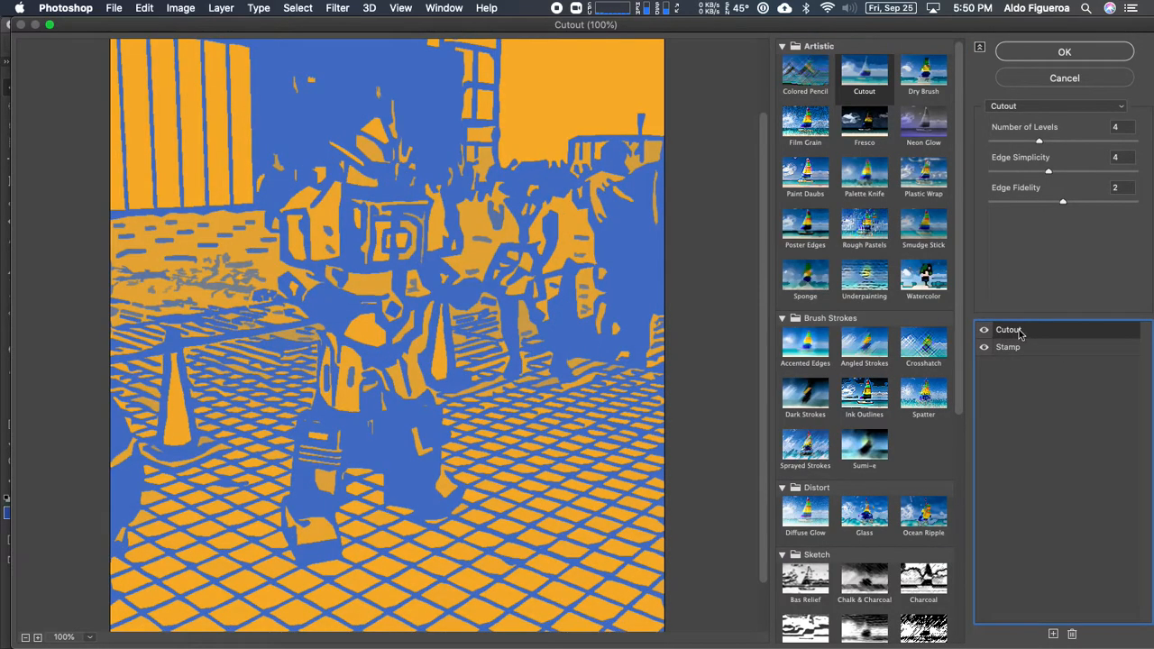
pyautogui.moveTo(1024, 352)
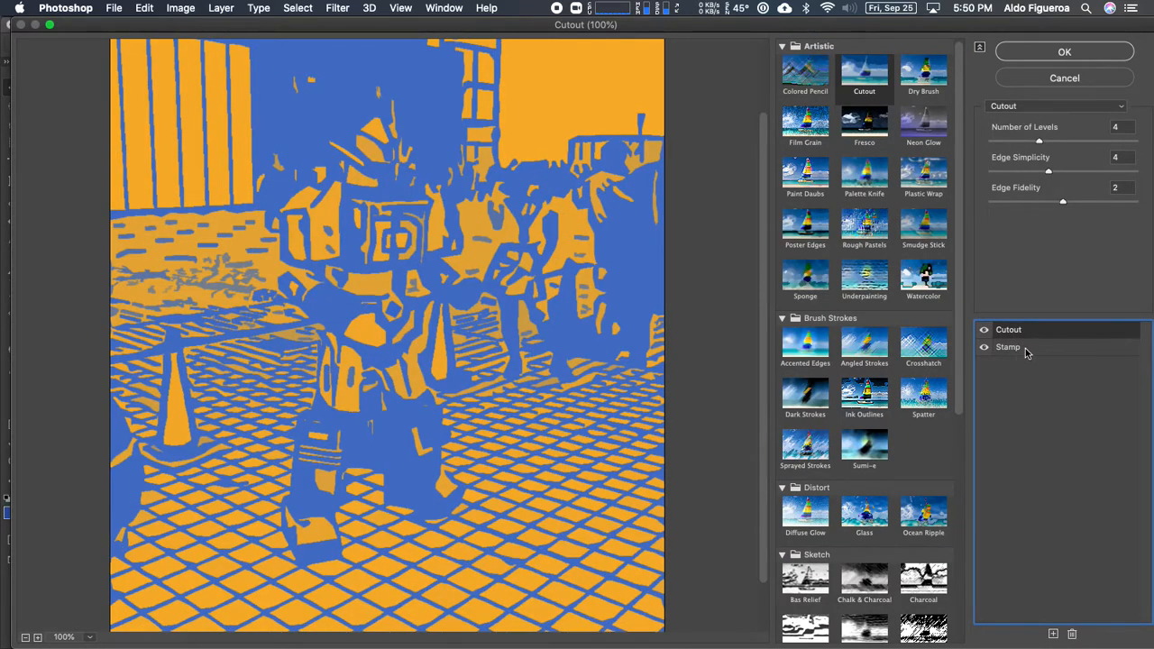
# Step: Return to the top effect and preview Watercolor, Paint Daubs, Dark Strokes and Sprayed Strokes
pyautogui.click(1008, 346)
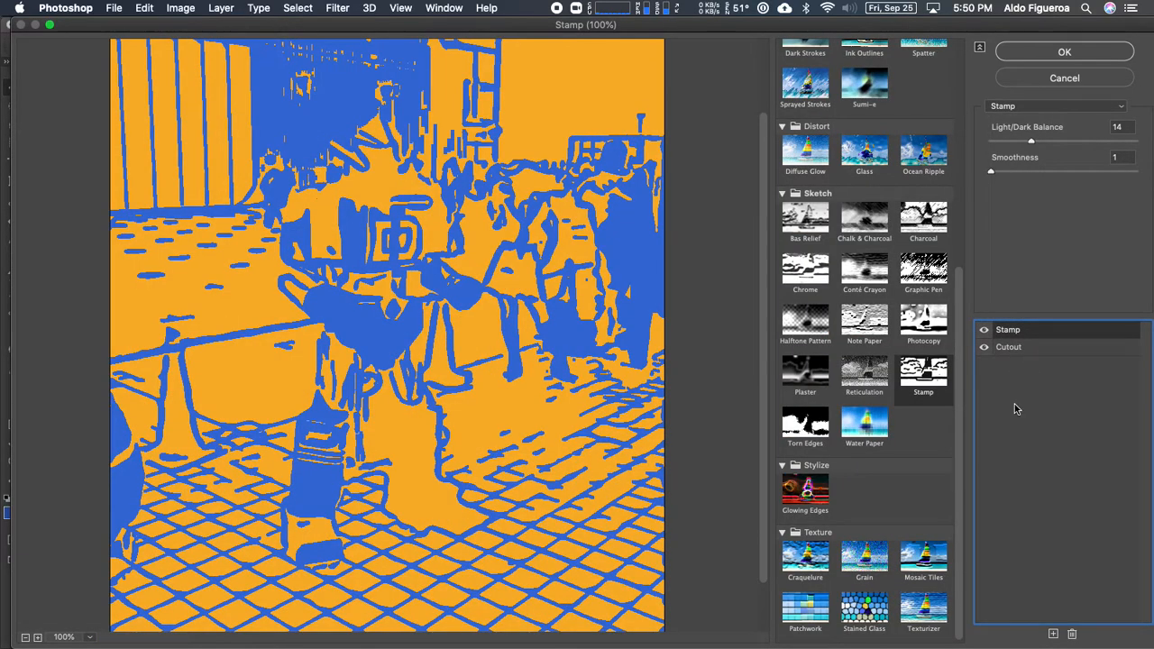
pyautogui.click(1010, 328)
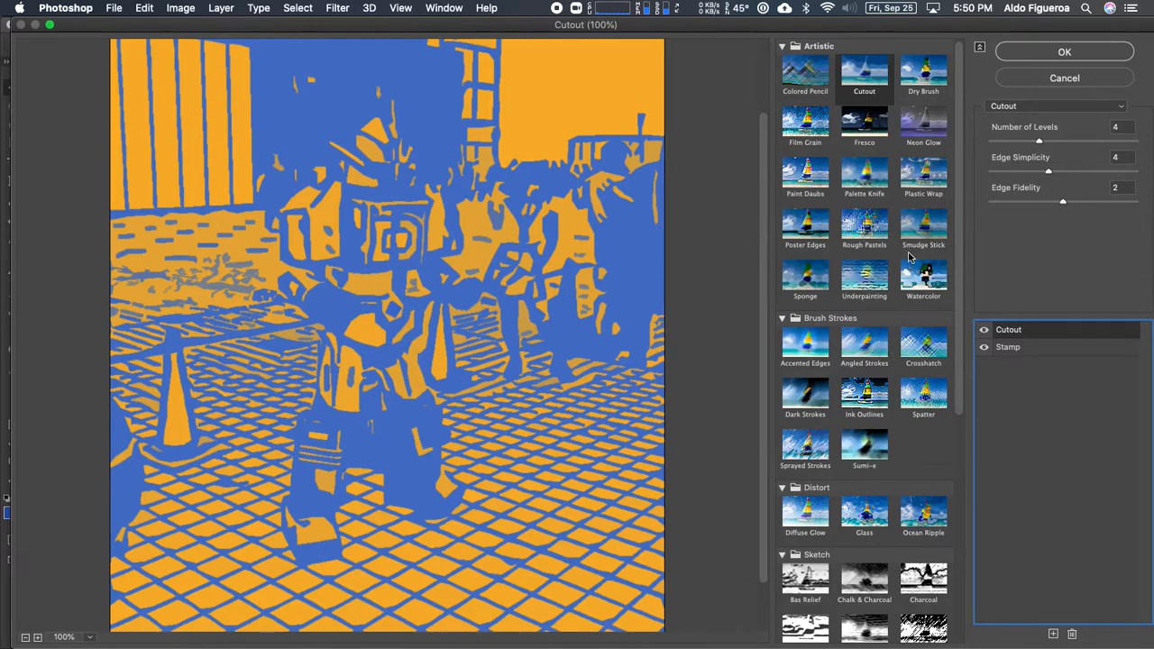
pyautogui.click(923, 278)
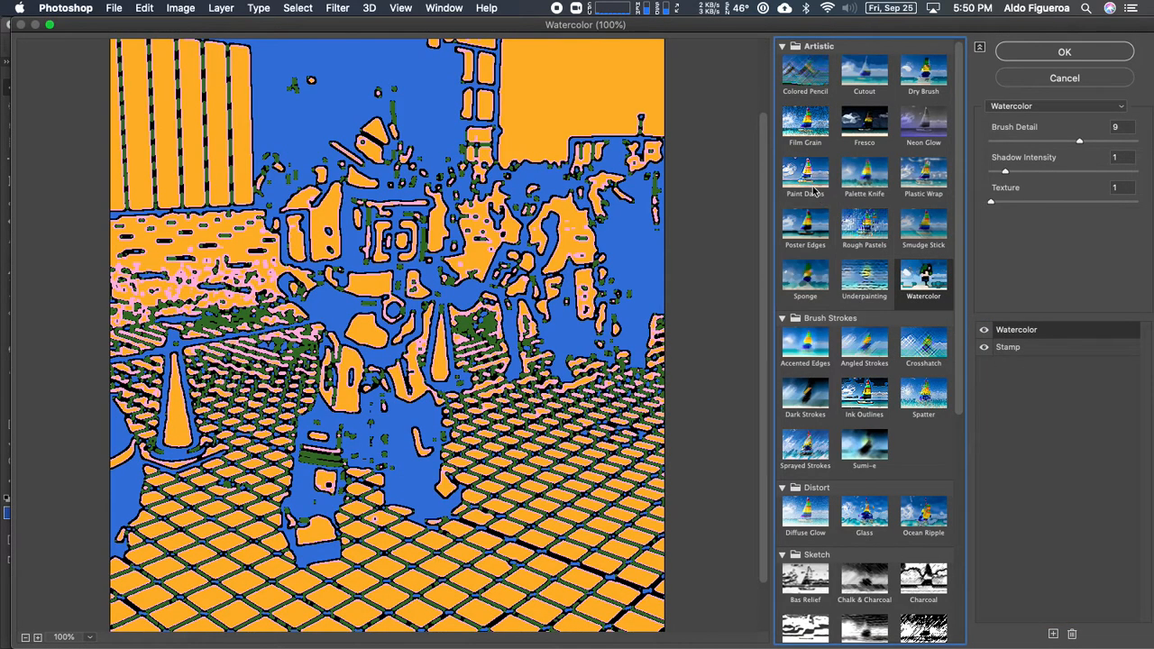
pyautogui.click(804, 173)
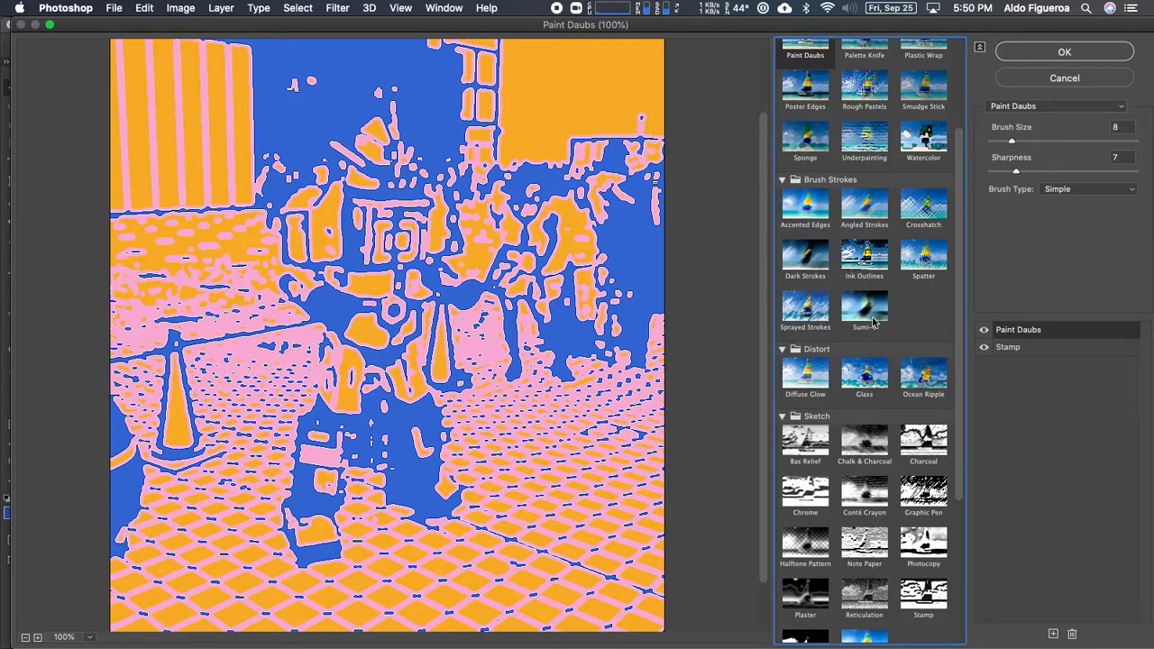
pyautogui.click(804, 256)
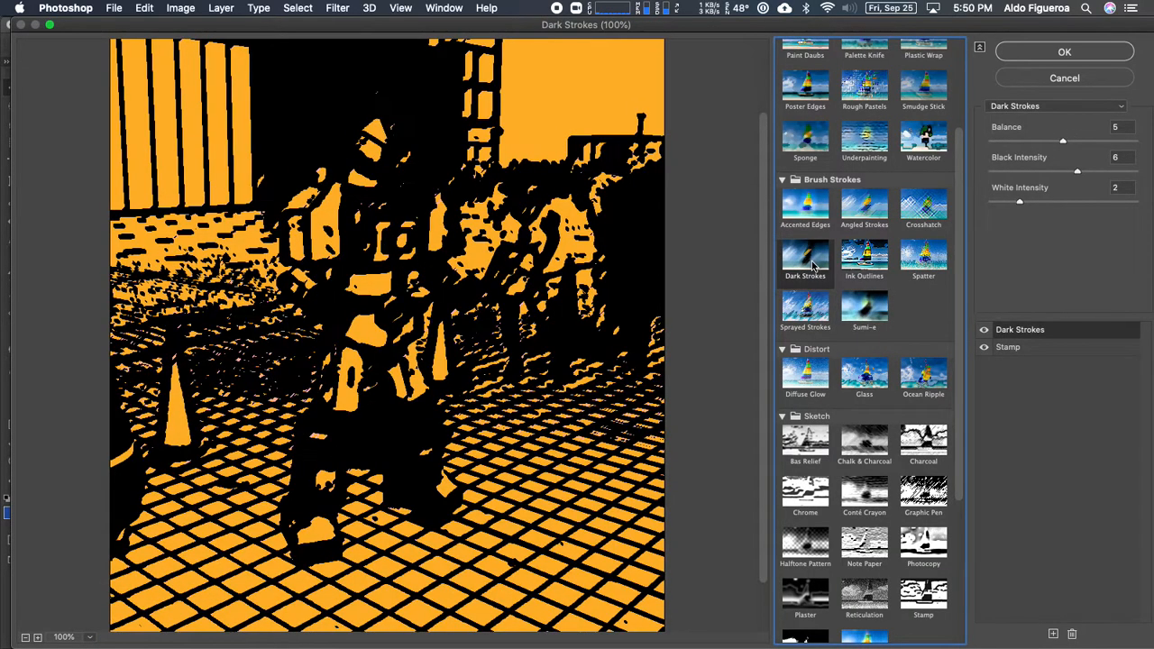
pyautogui.click(804, 307)
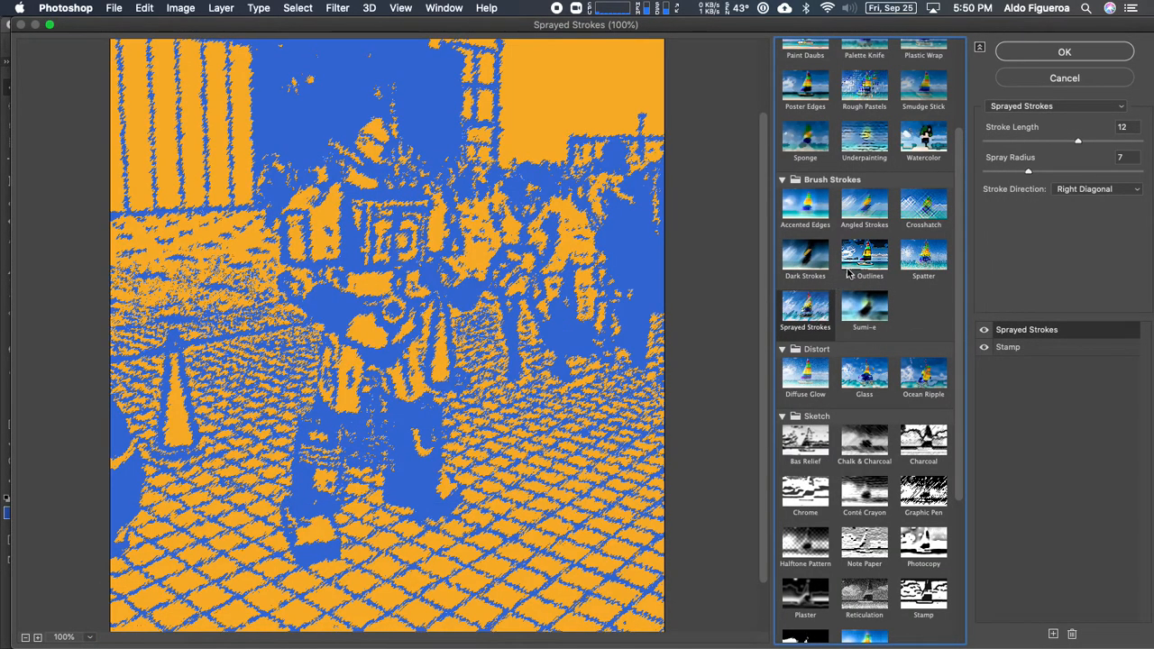
# Step: Preview Ink Outlines, Diffuse Glow, Craquelure, Mosaic Tiles, settling on Patchwork above Stamp
pyautogui.click(863, 256)
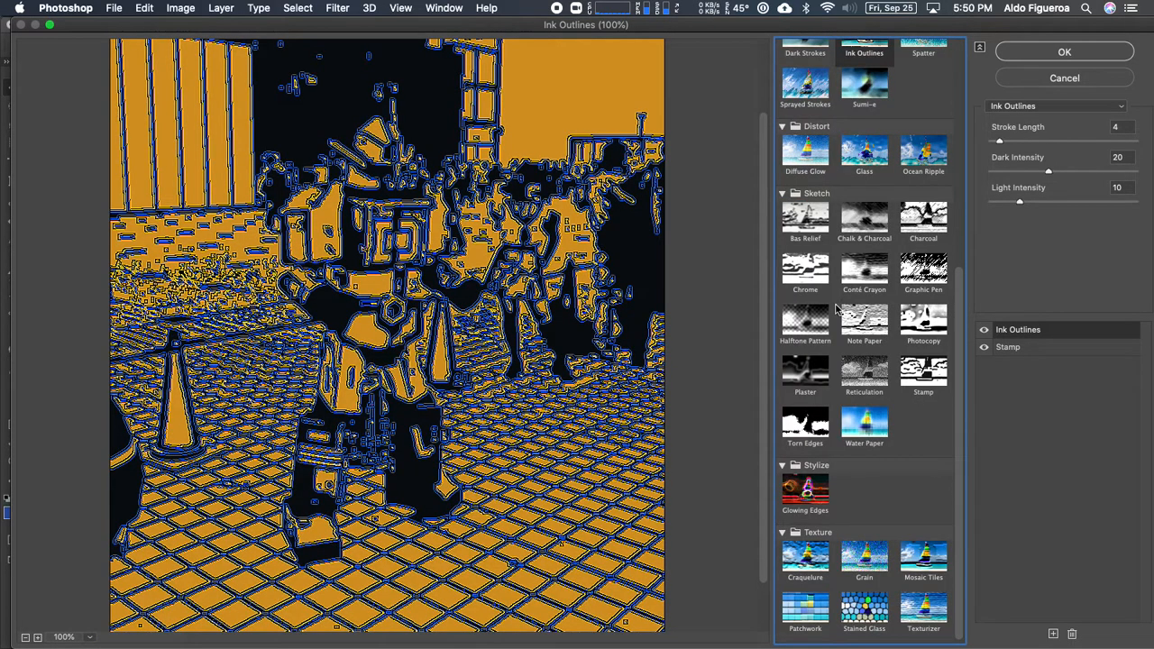
pyautogui.click(804, 151)
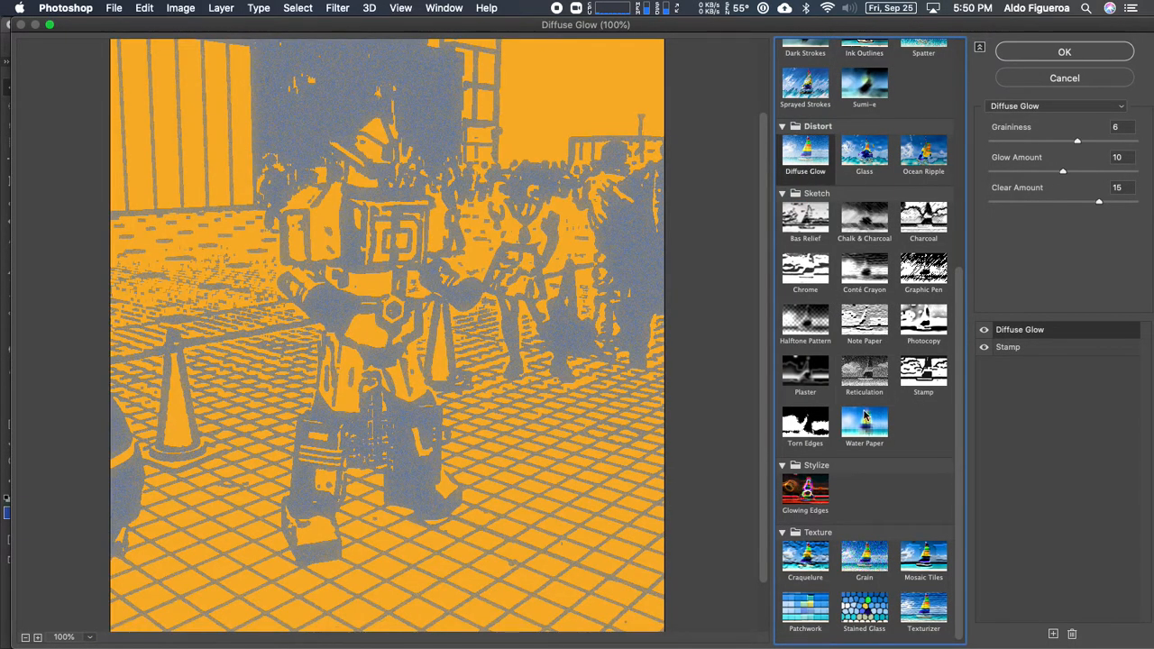
pyautogui.click(804, 559)
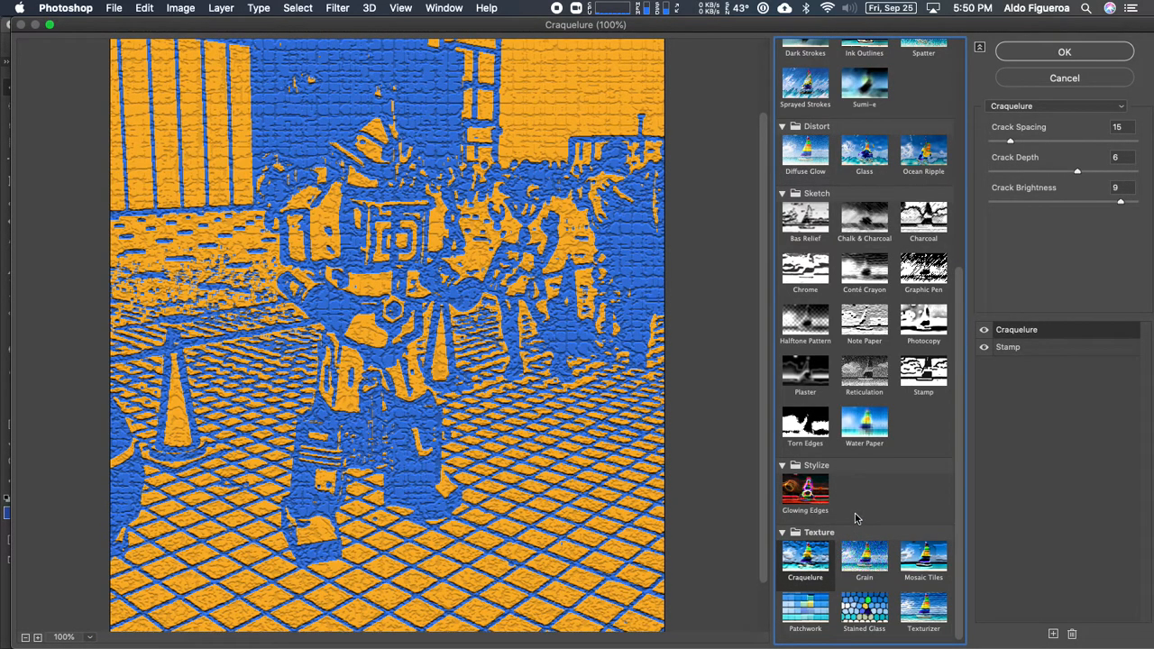
pyautogui.click(923, 559)
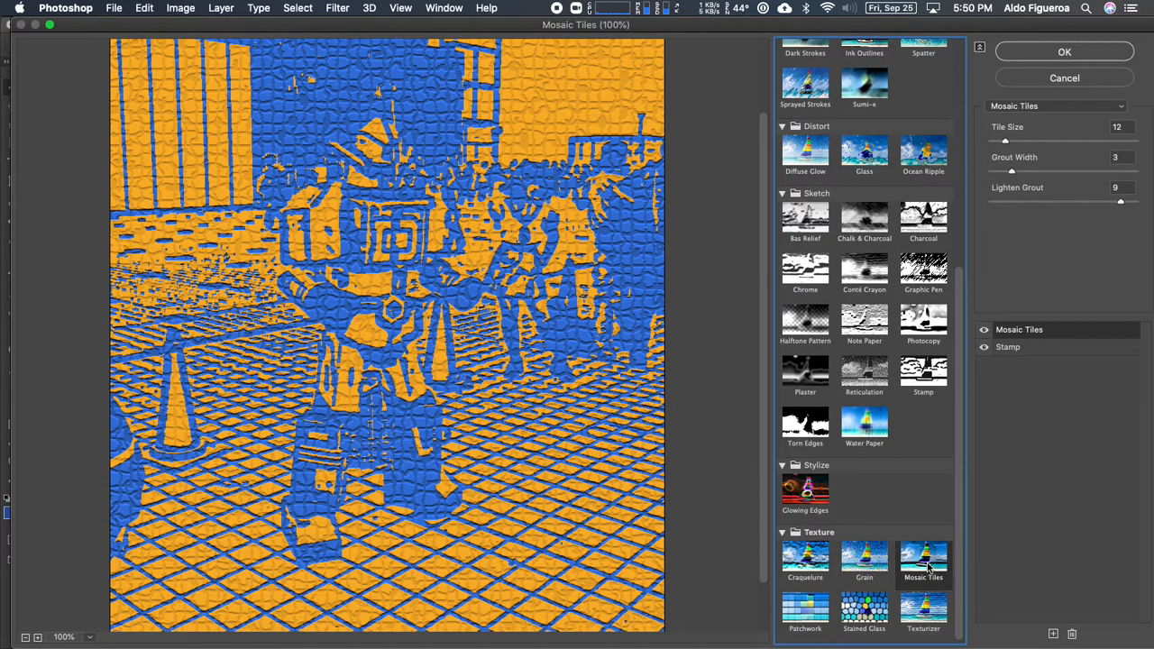
pyautogui.click(804, 609)
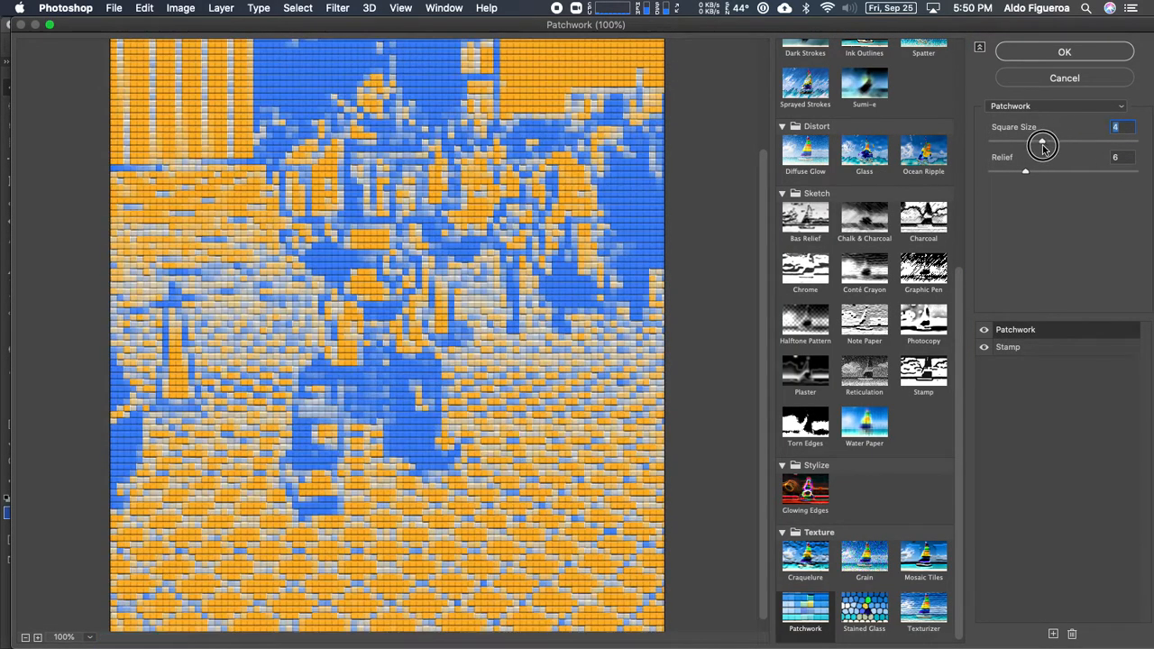
# Step: Shrink the Patchwork square size and retune Stamp's light/dark balance back to about 23
pyautogui.moveTo(1044, 144); pyautogui.dragTo(1035, 148)
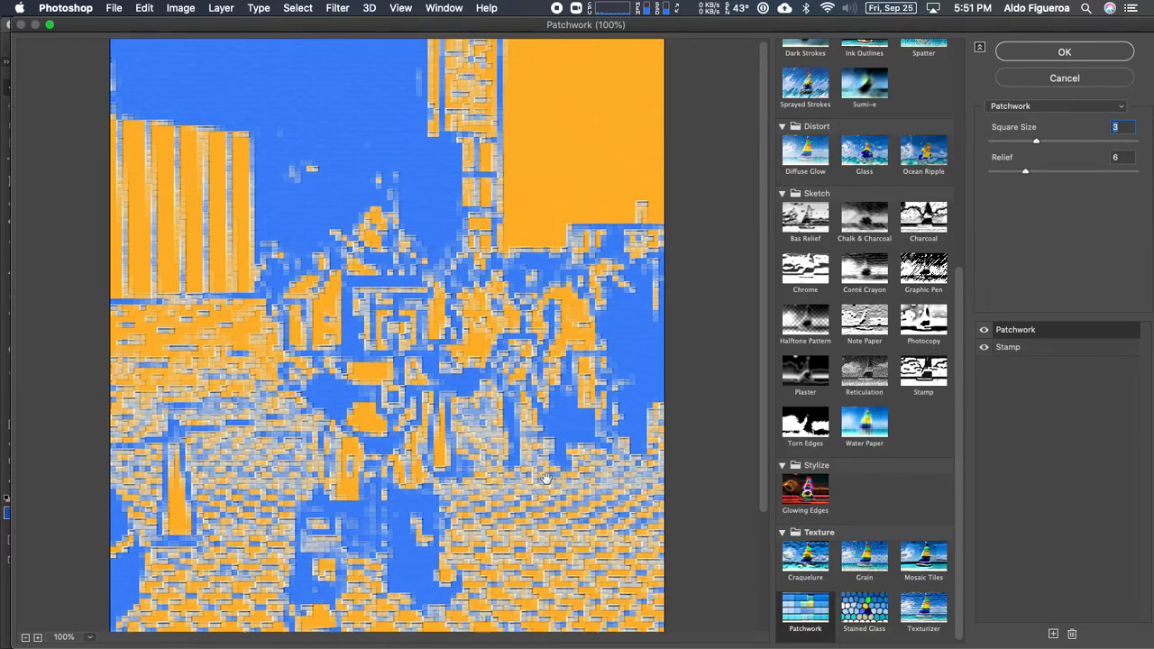
pyautogui.click(1008, 346)
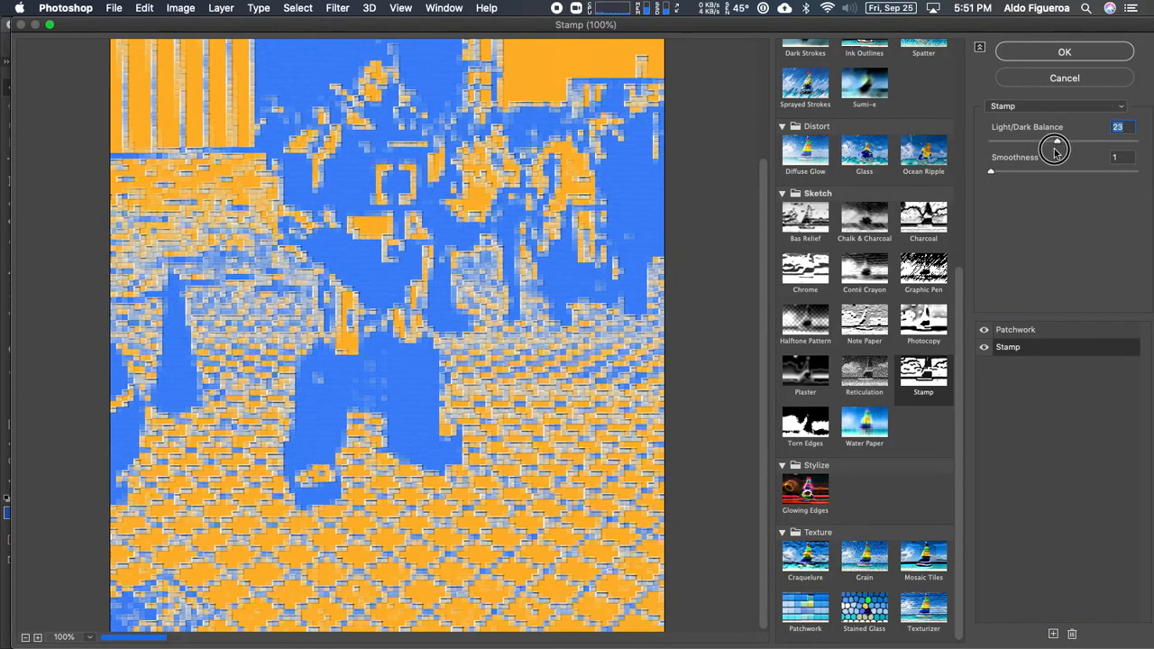
pyautogui.moveTo(1056, 148); pyautogui.dragTo(1090, 148)
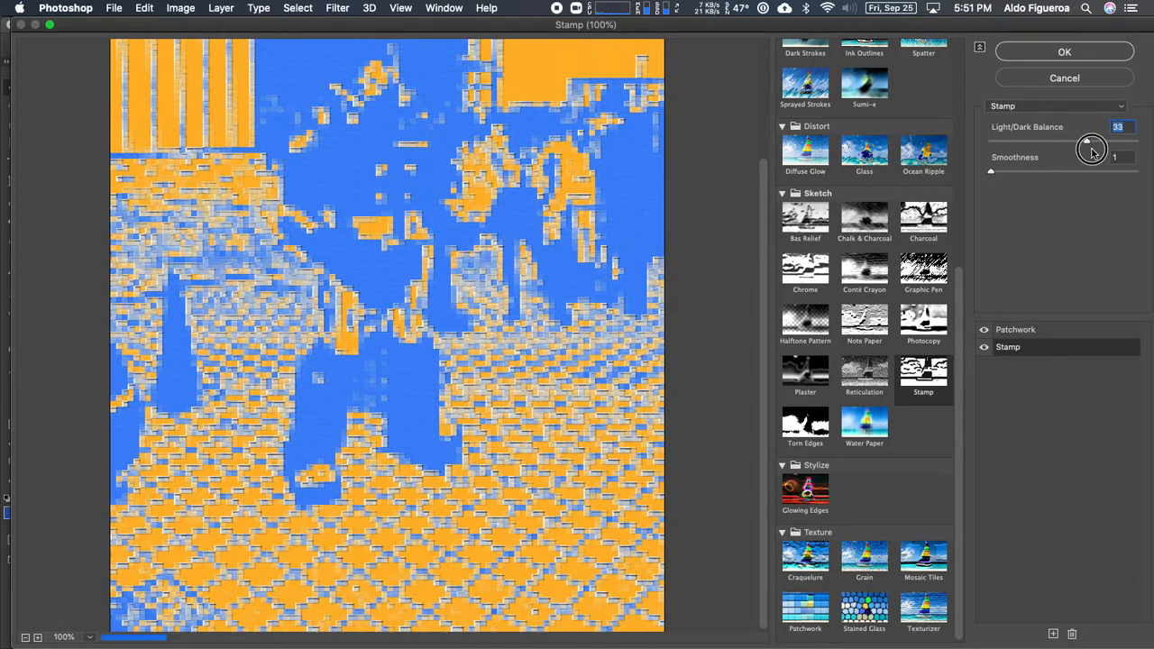
pyautogui.moveTo(1091, 141); pyautogui.dragTo(1055, 140)
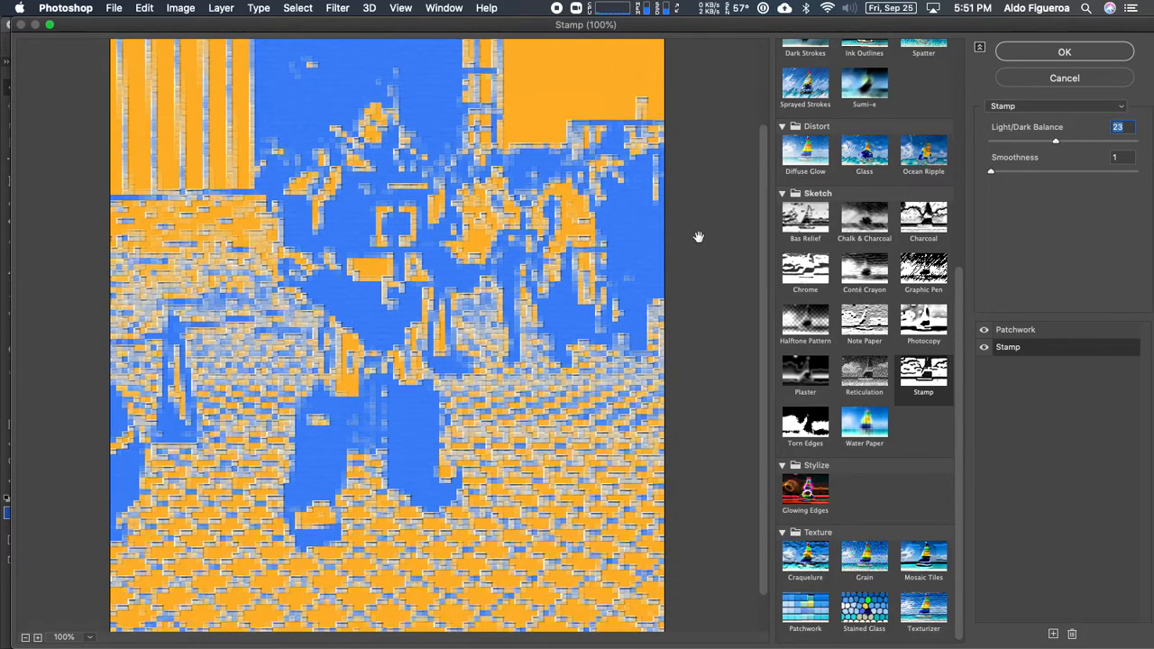
pyautogui.moveTo(1071, 80)
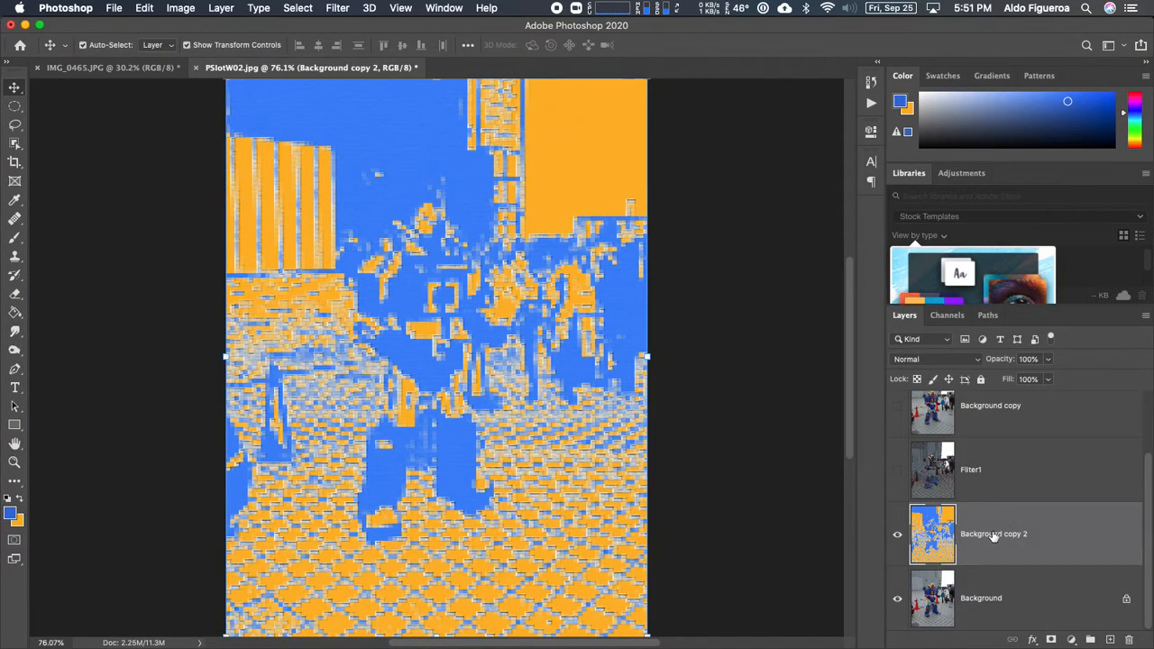
# Step: Rename the Patchwork-and-Stamp filtered layer copy to 'Filter2'
pyautogui.doubleClick(993, 534)
pyautogui.write('Filter2')
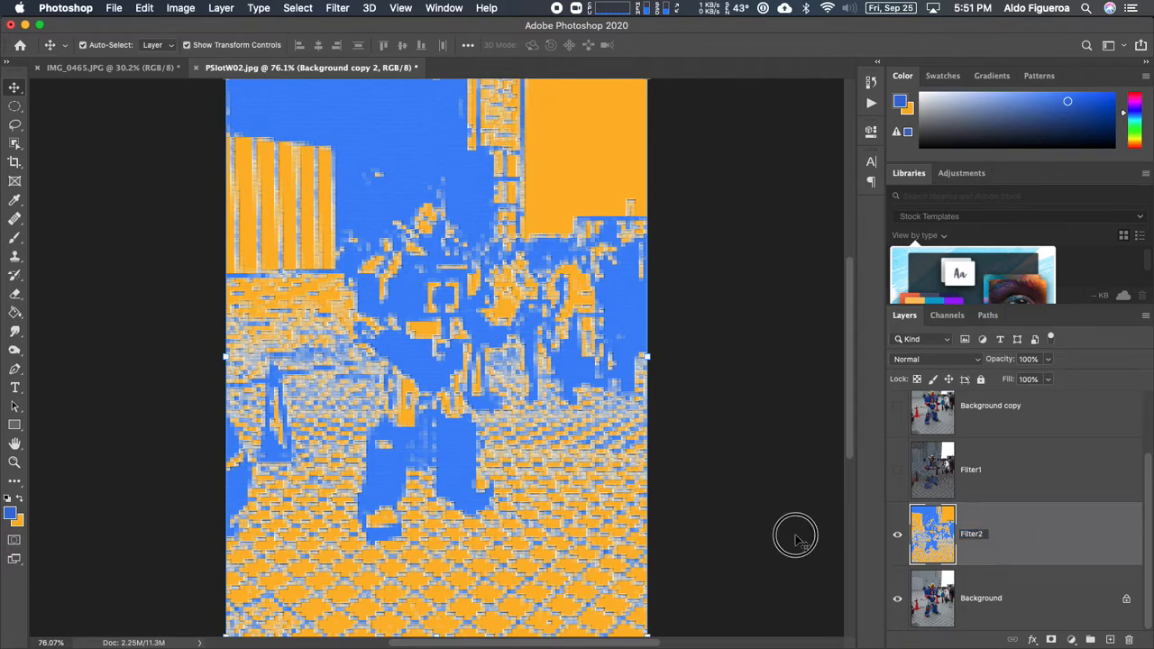
pyautogui.click(970, 534)
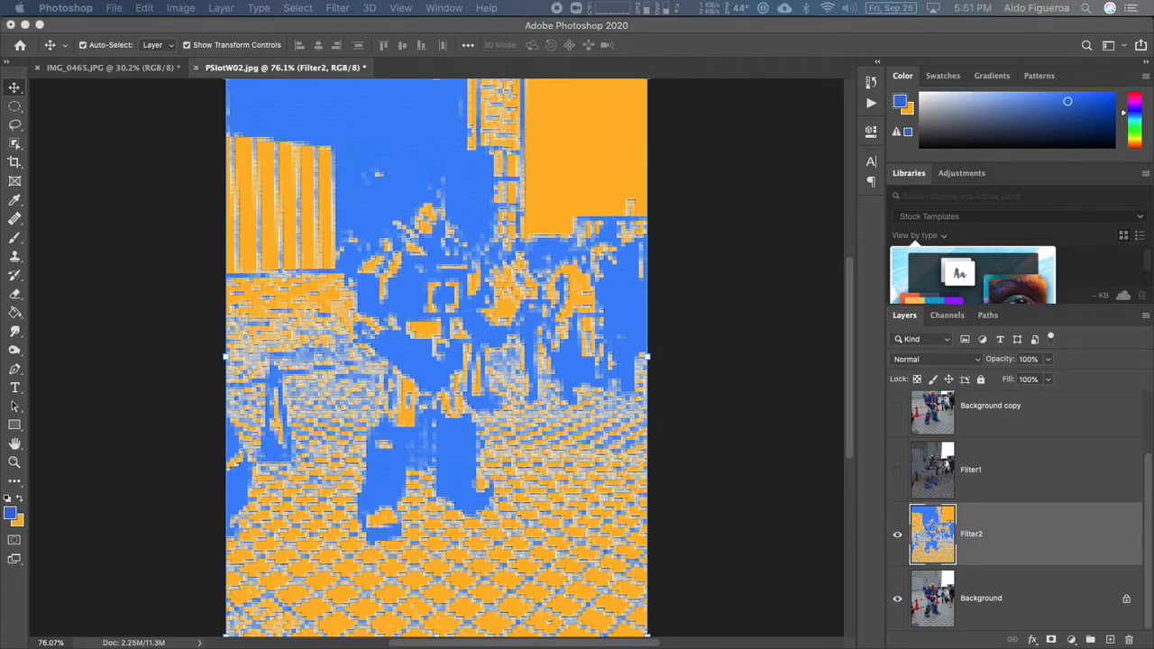
pyautogui.moveTo(476, 442)
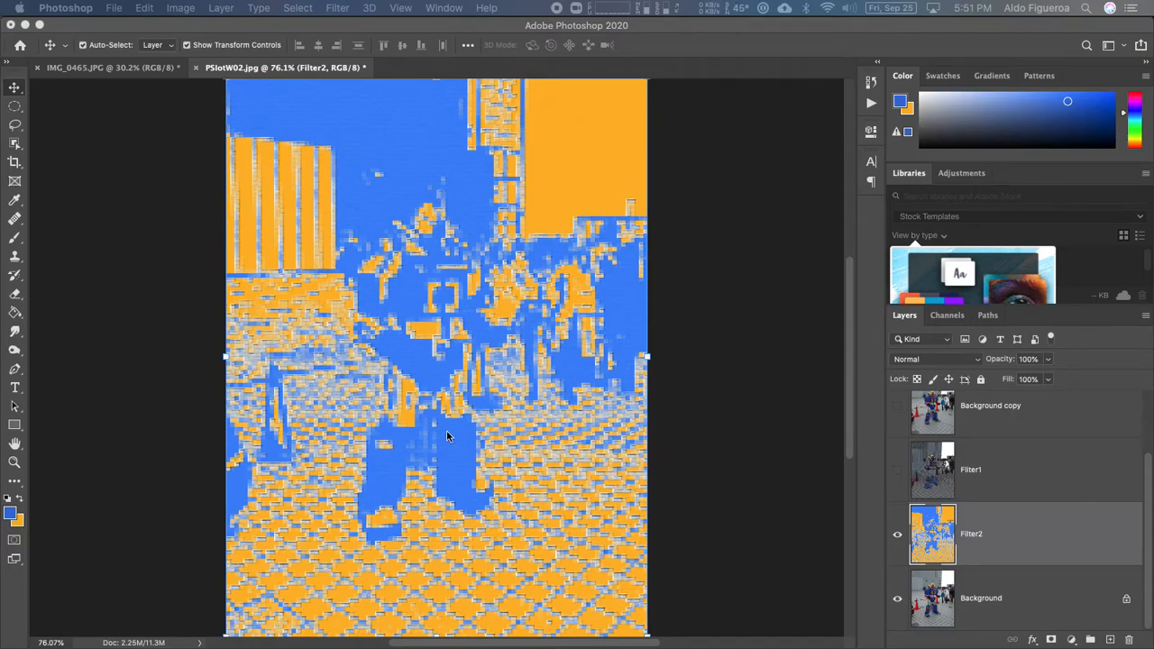
pyautogui.moveTo(468, 432)
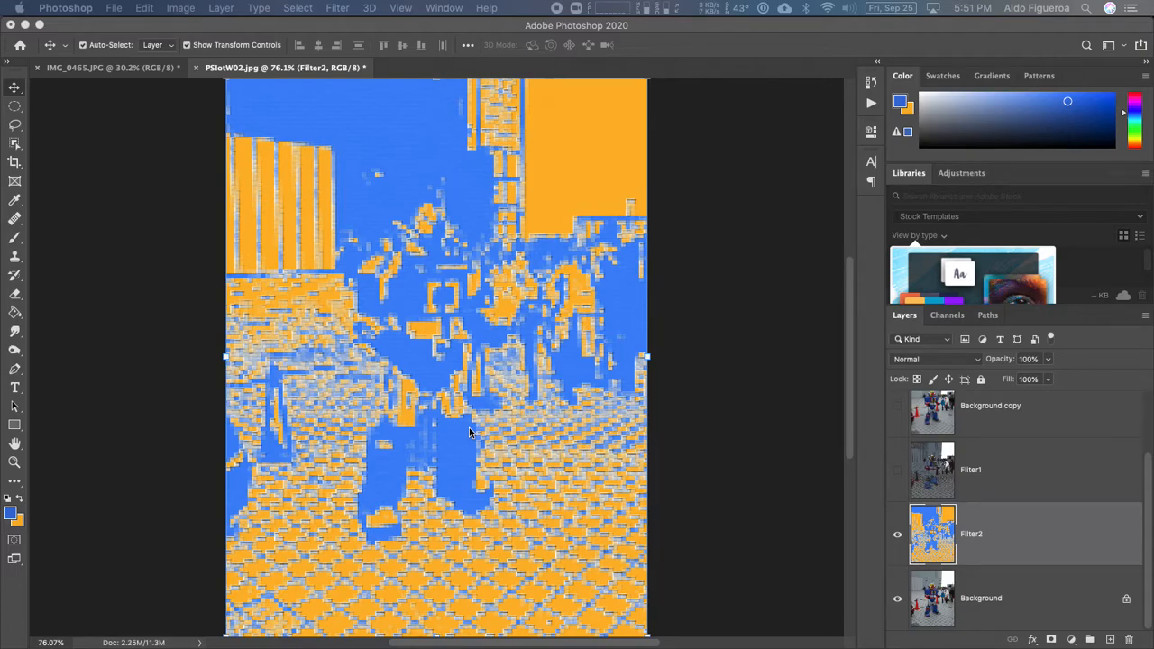
pyautogui.moveTo(629, 185)
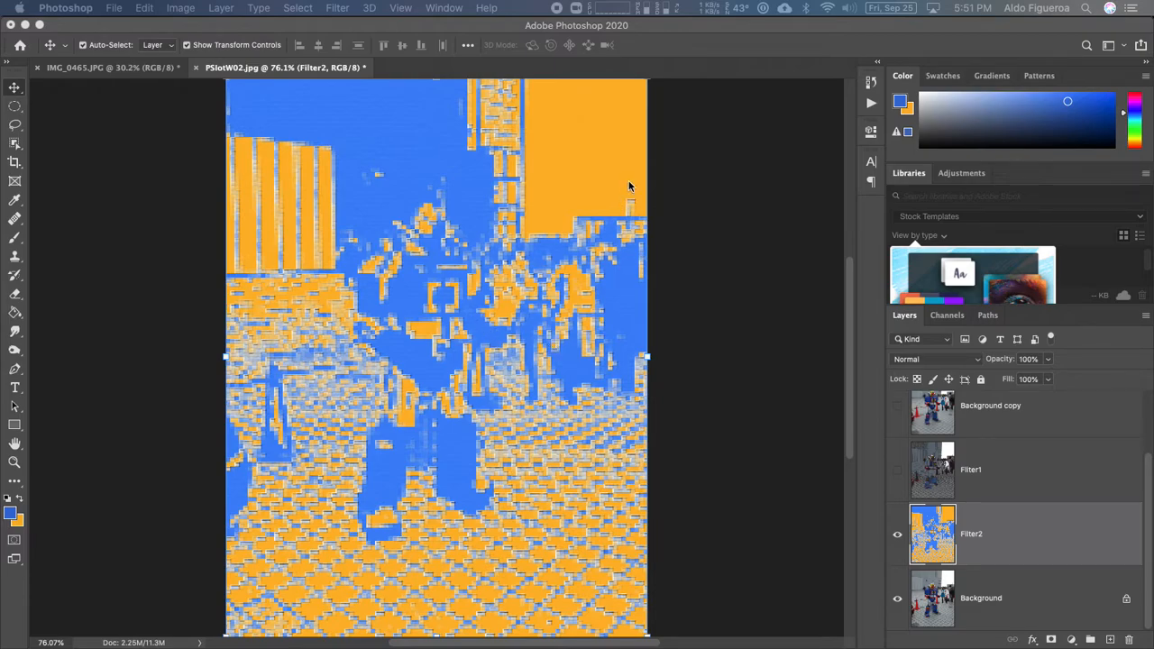
pyautogui.moveTo(559, 11)
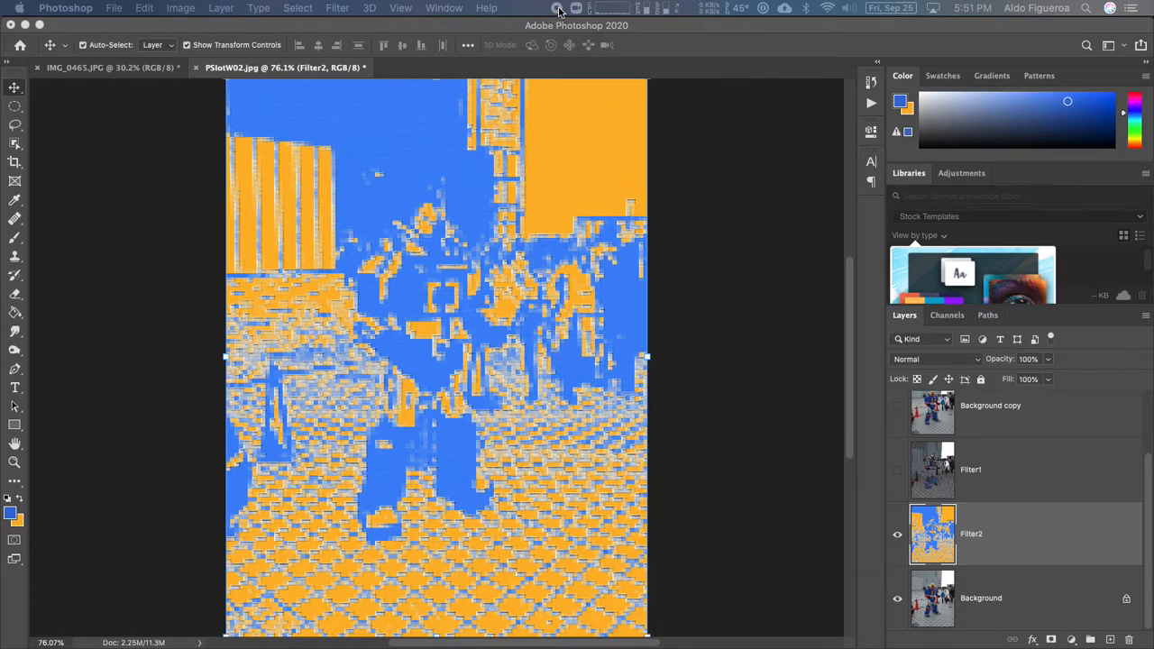